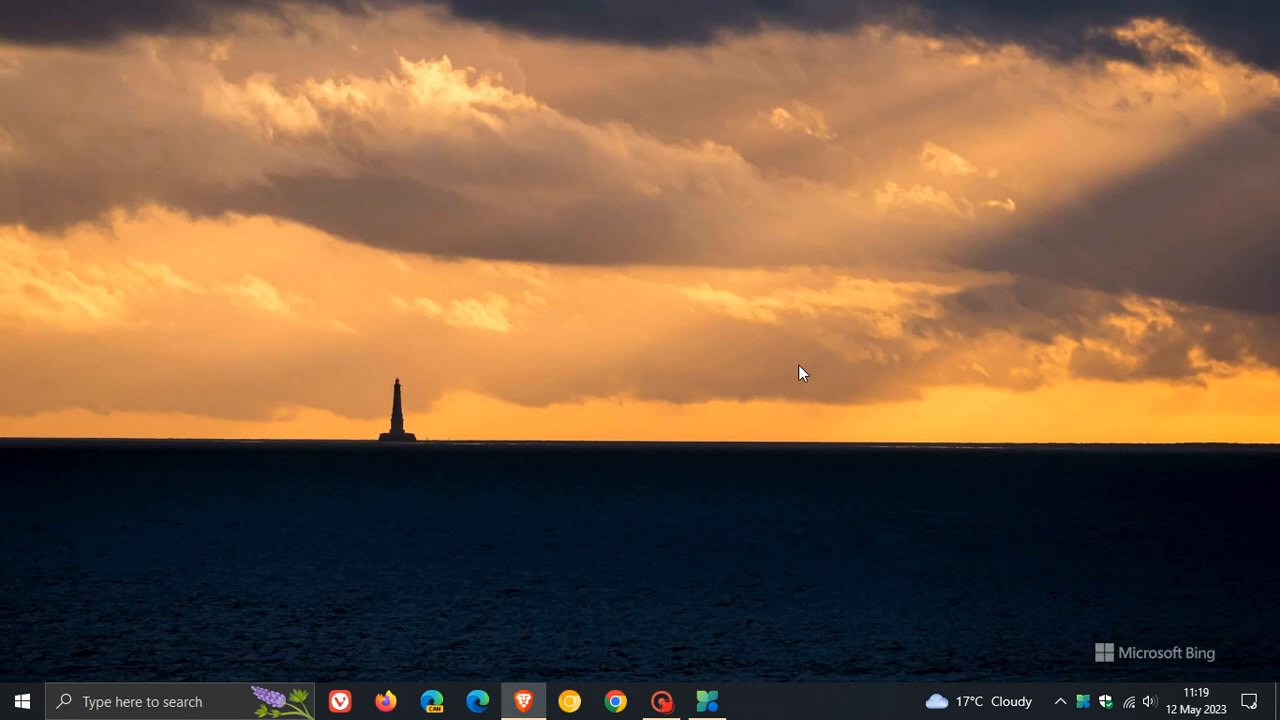
{"action": "mouse_move", "coordinate": [924, 238]}
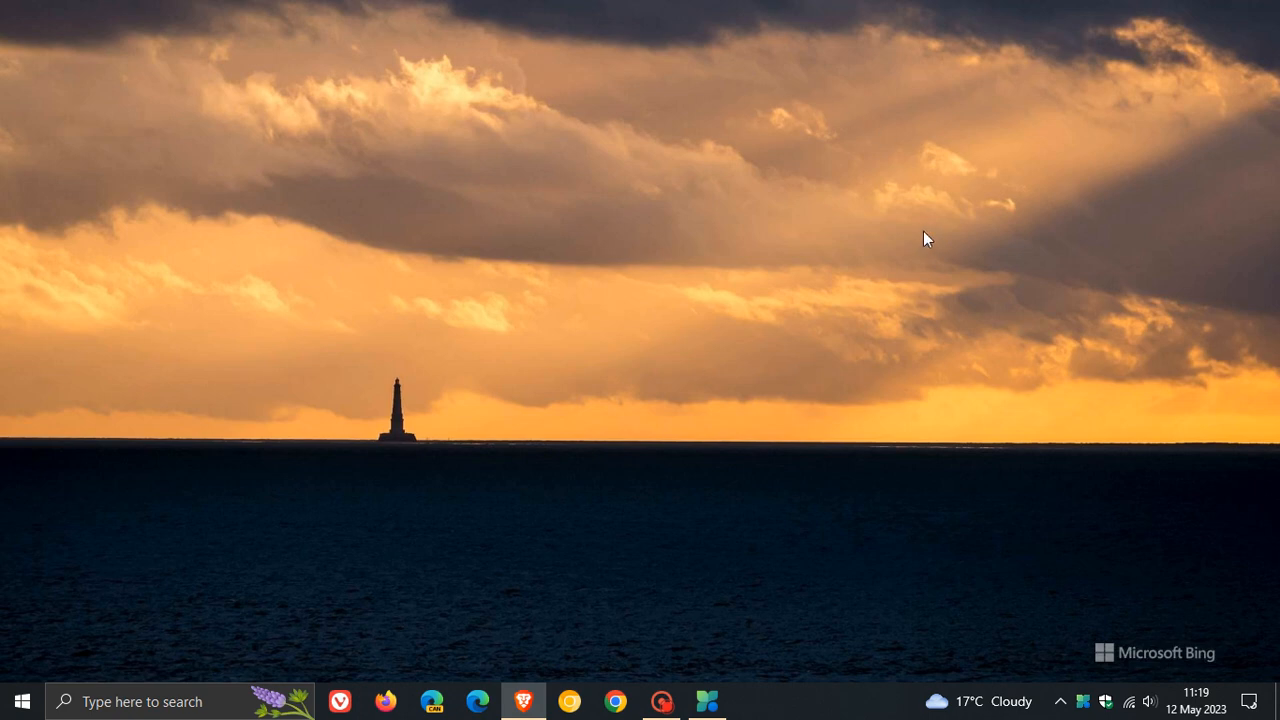
{"action": "mouse_move", "coordinate": [916, 228]}
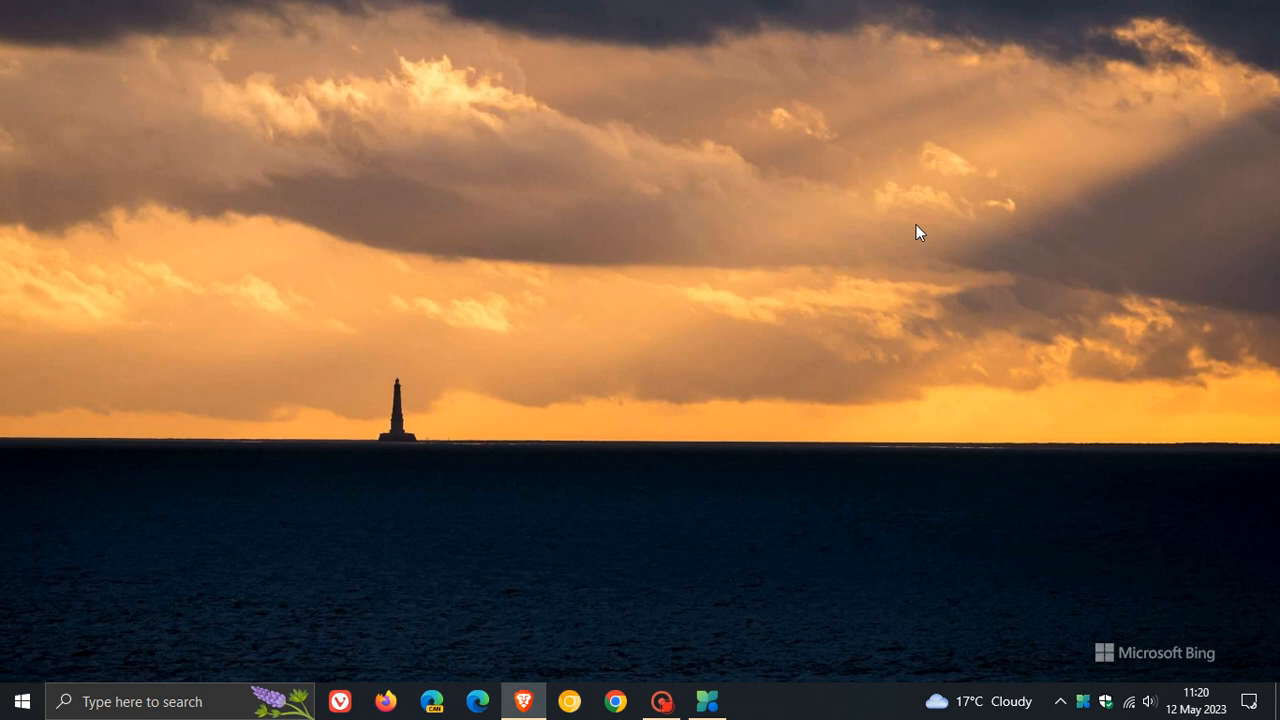
{"action": "mouse_move", "coordinate": [708, 700]}
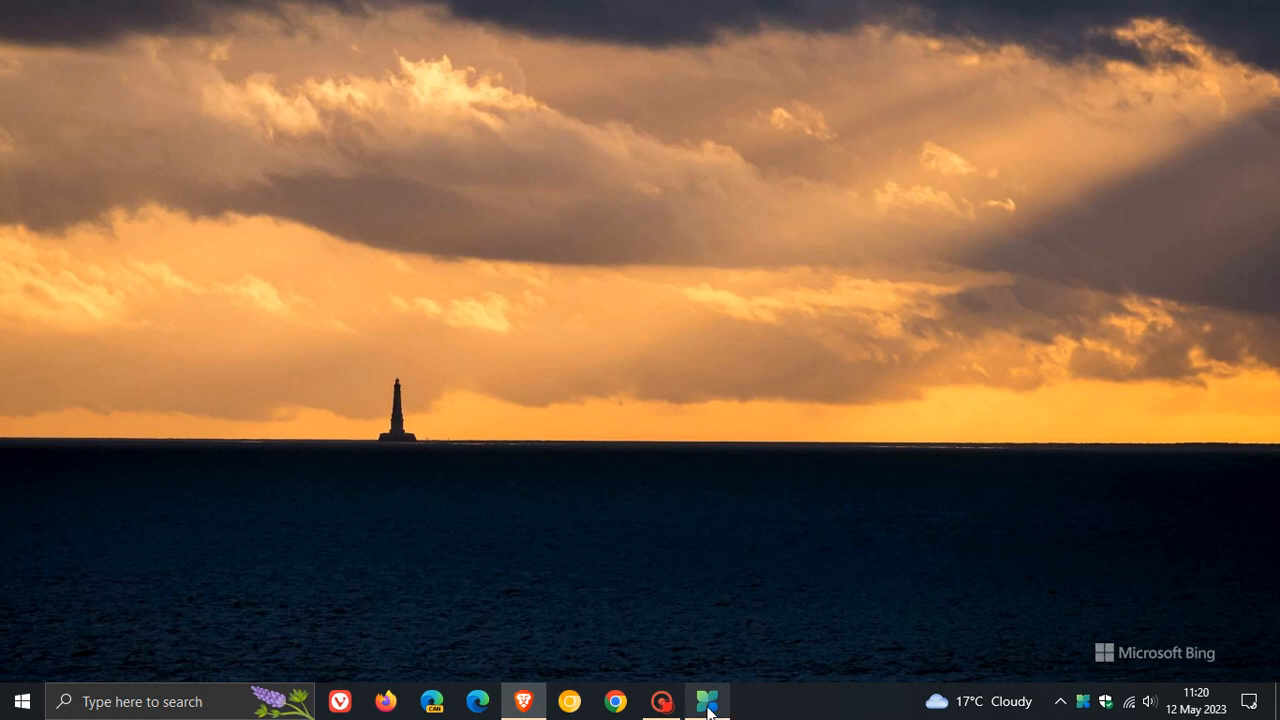
Launch Microsoft PC Manager to its Home page with health check and PC boost tiles.
{"action": "left_click", "coordinate": [708, 700]}
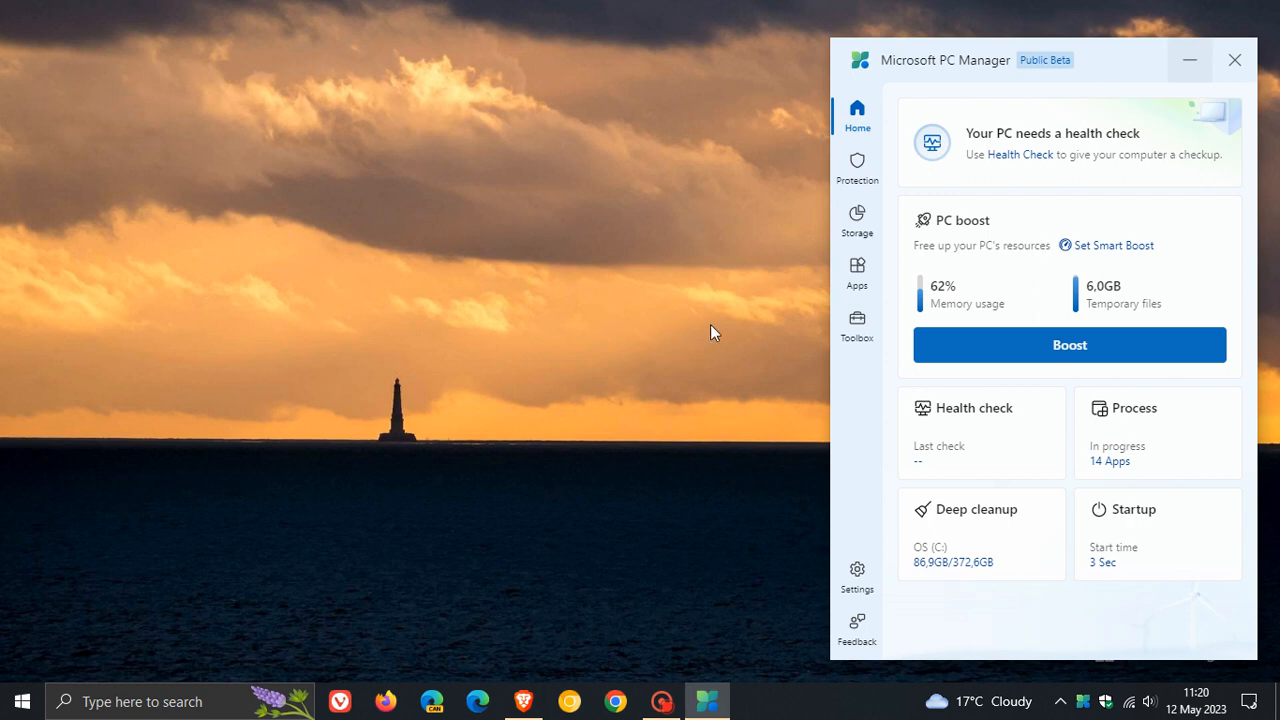
{"action": "mouse_move", "coordinate": [932, 436]}
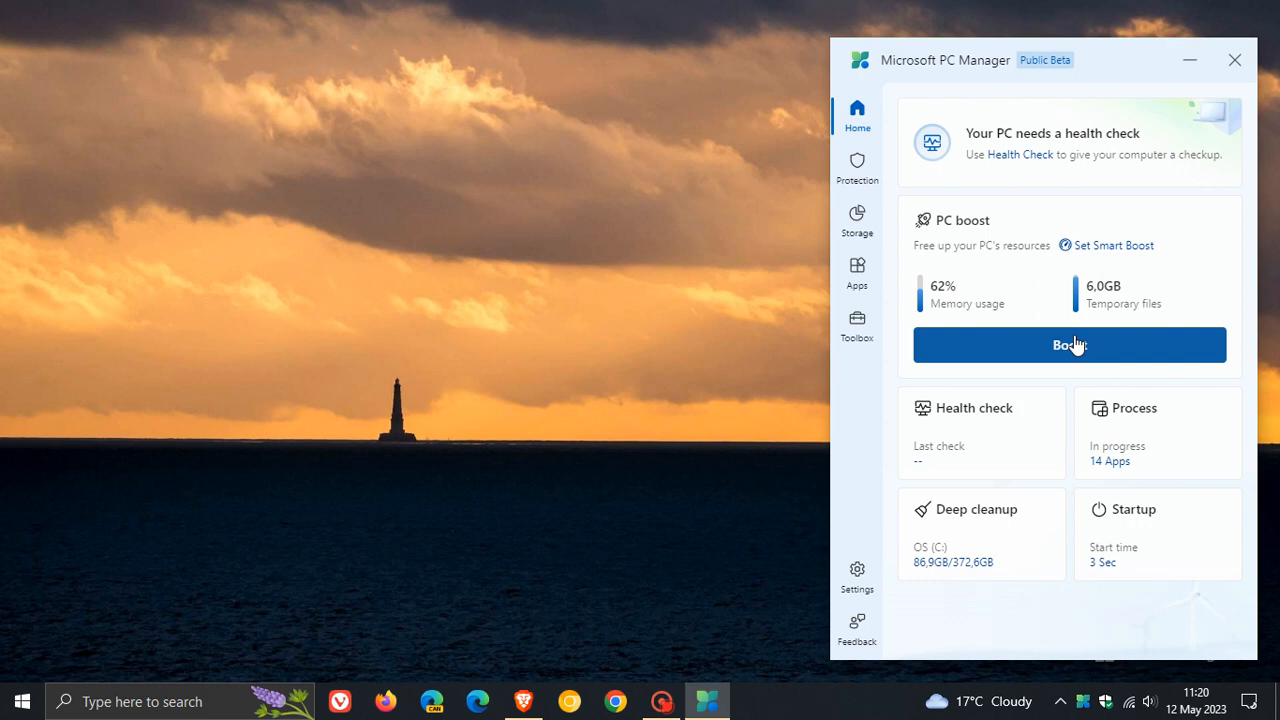
{"action": "mouse_move", "coordinate": [876, 412]}
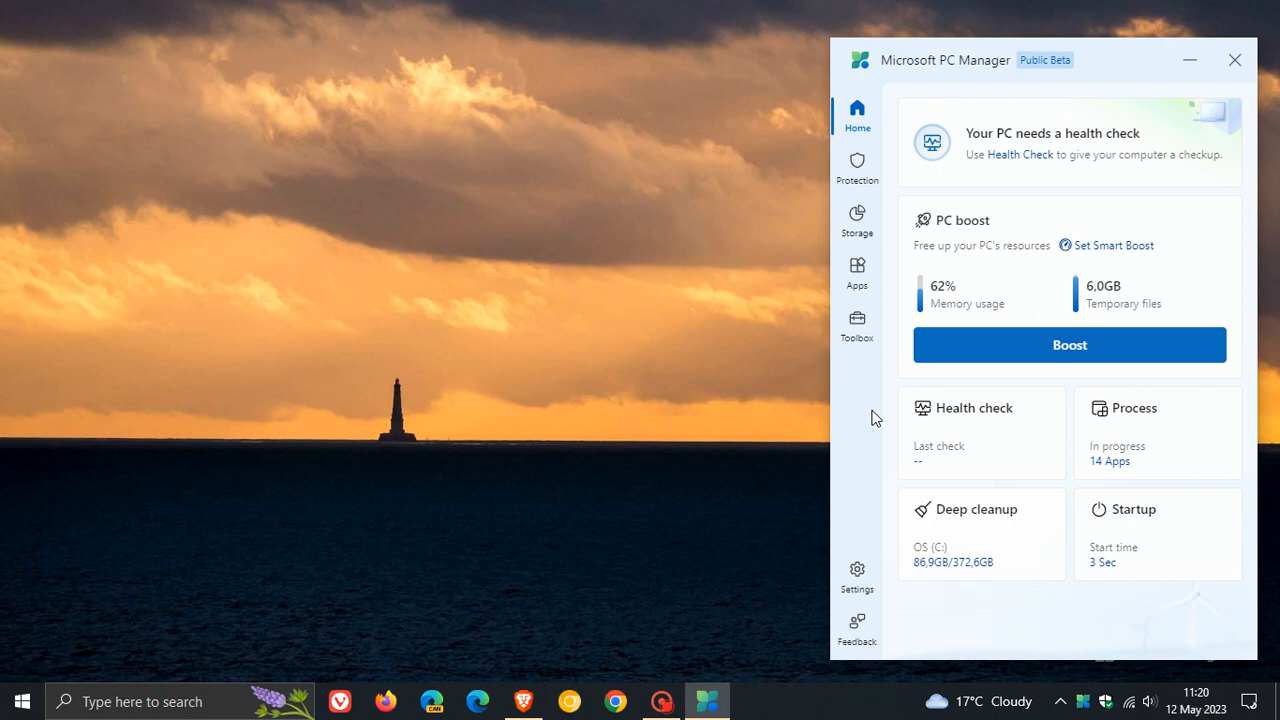
{"action": "mouse_move", "coordinate": [1092, 76]}
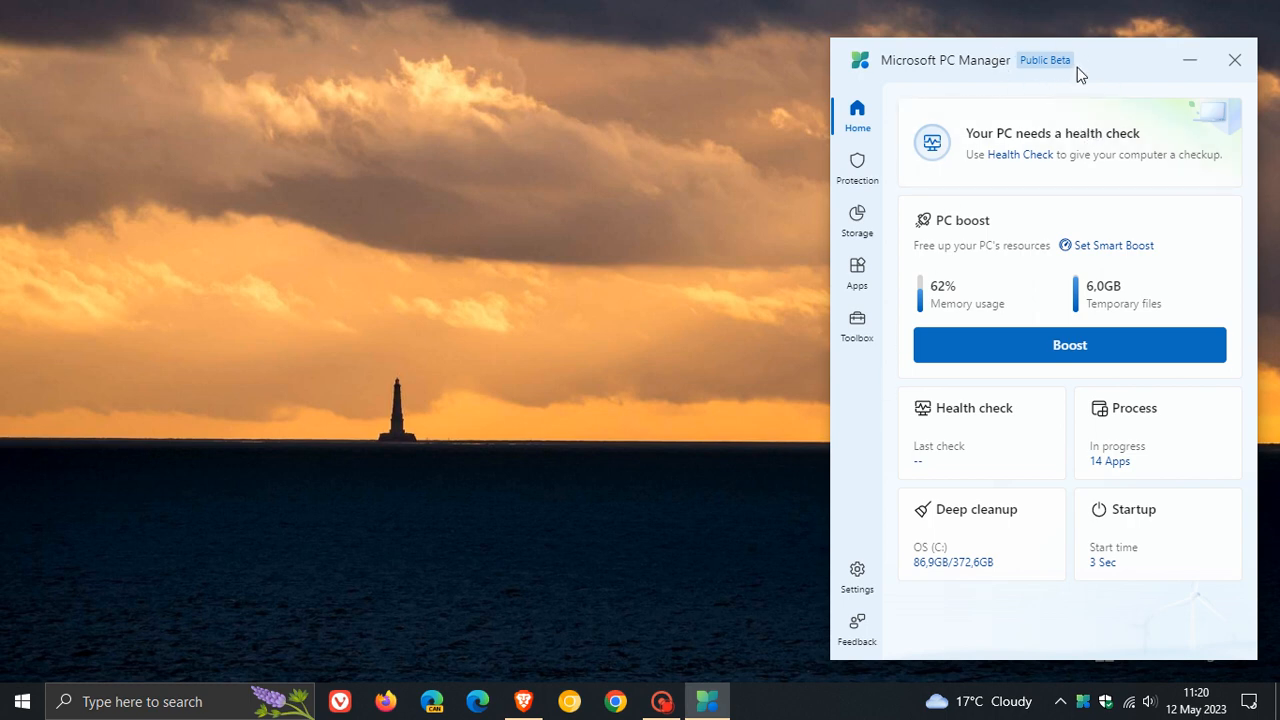
{"action": "mouse_move", "coordinate": [1116, 66]}
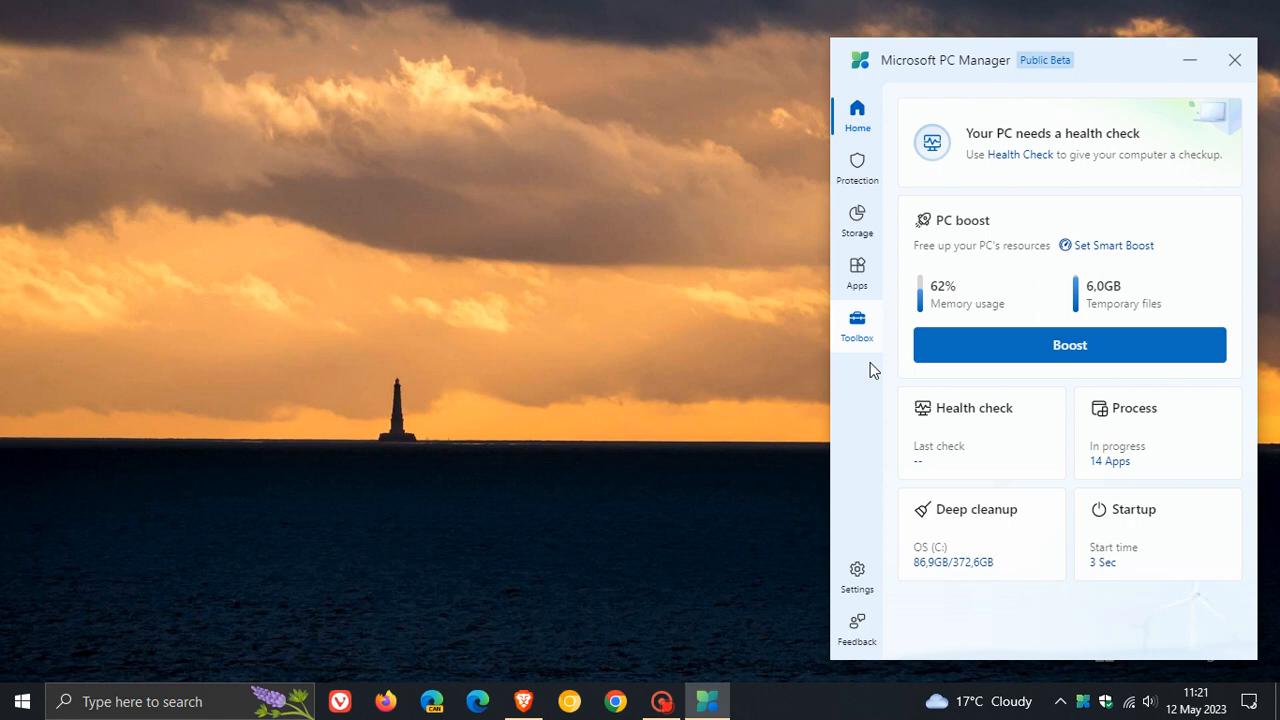
{"action": "mouse_move", "coordinate": [836, 444]}
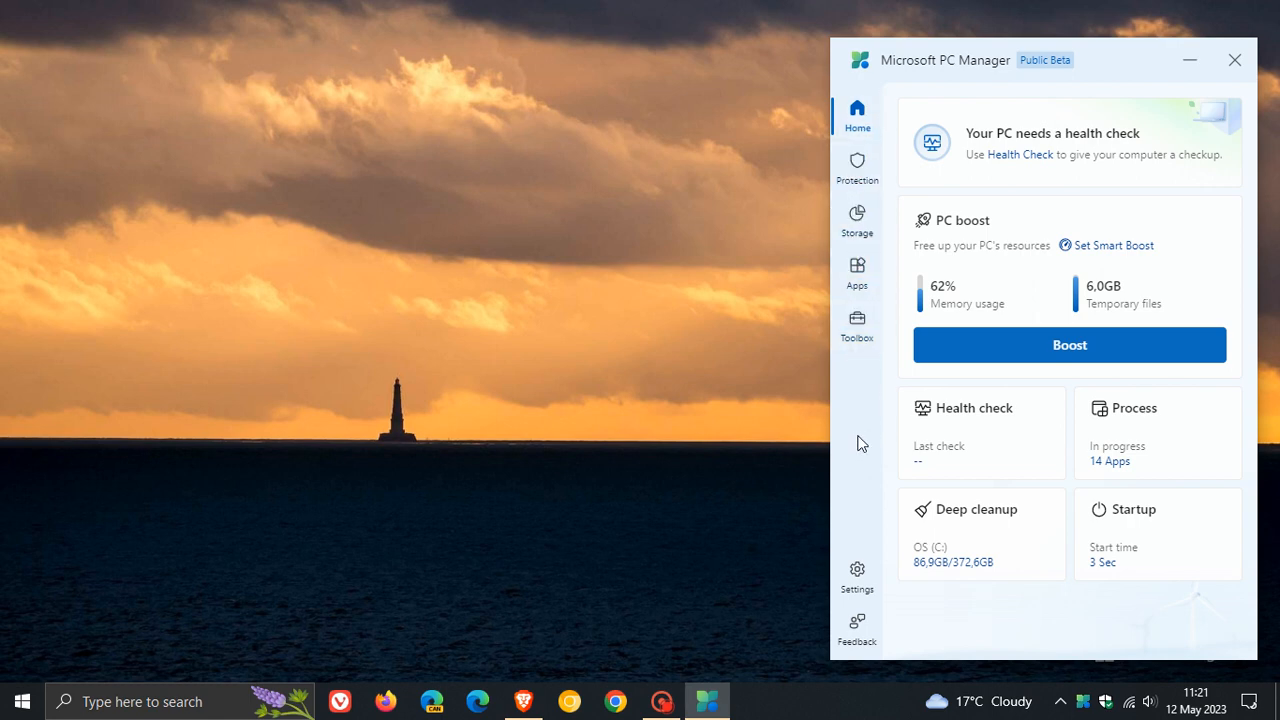
{"action": "mouse_move", "coordinate": [856, 408]}
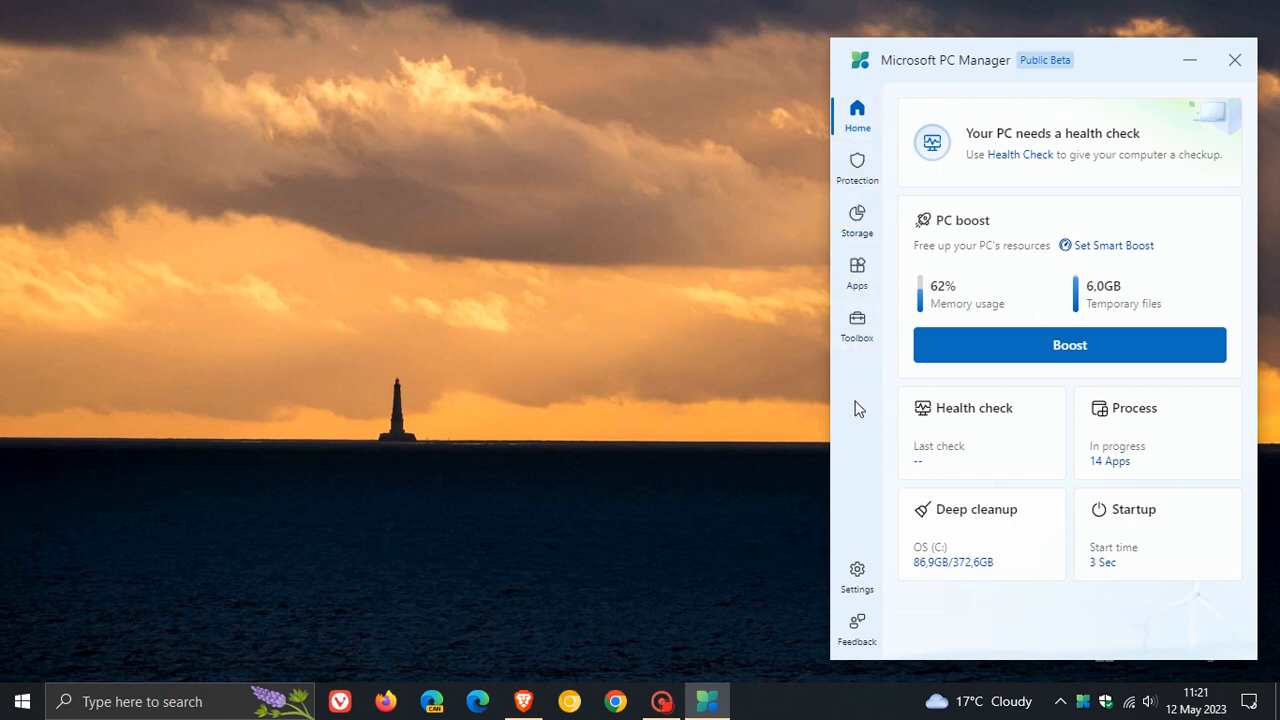
{"action": "mouse_move", "coordinate": [856, 162]}
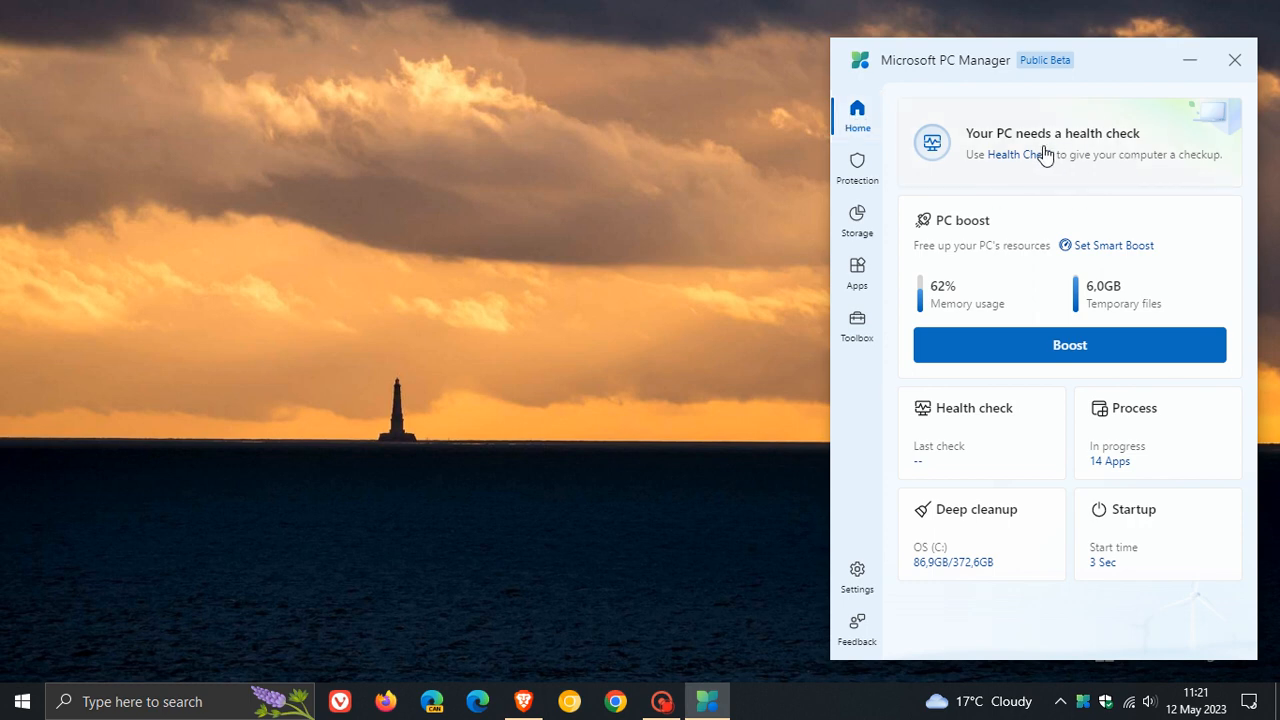
{"action": "mouse_move", "coordinate": [1052, 136]}
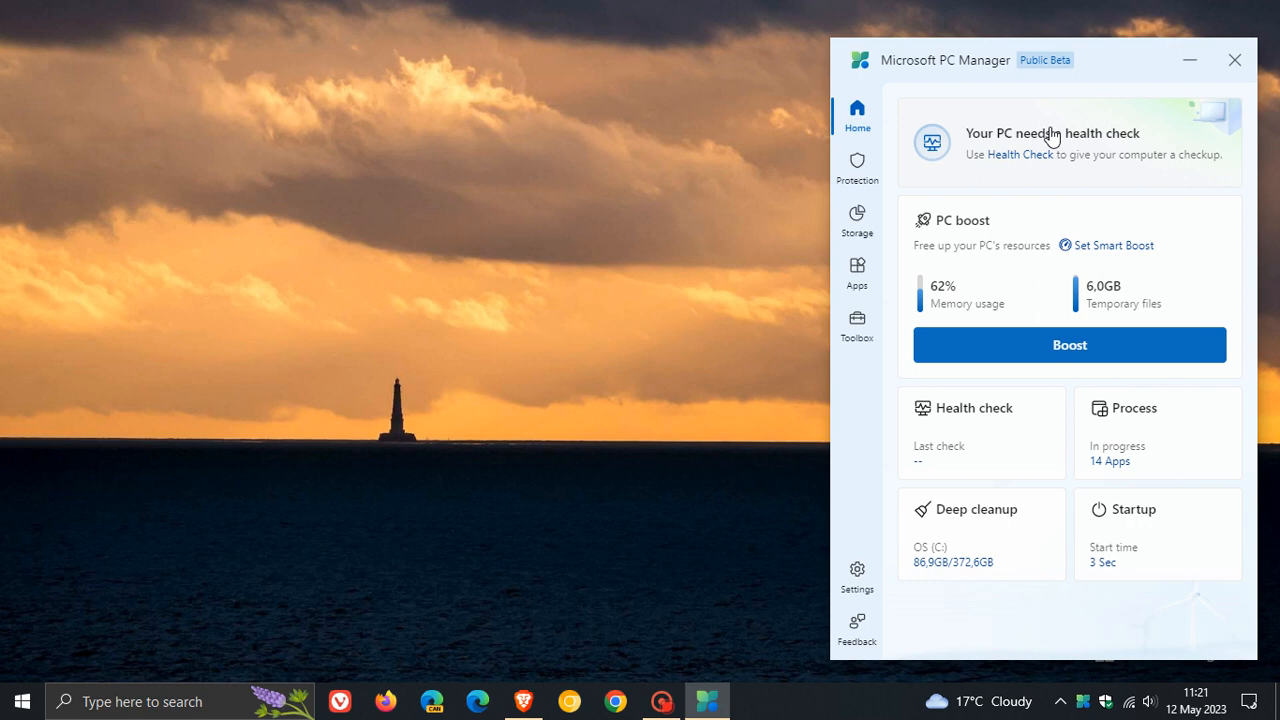
{"action": "mouse_move", "coordinate": [1016, 258]}
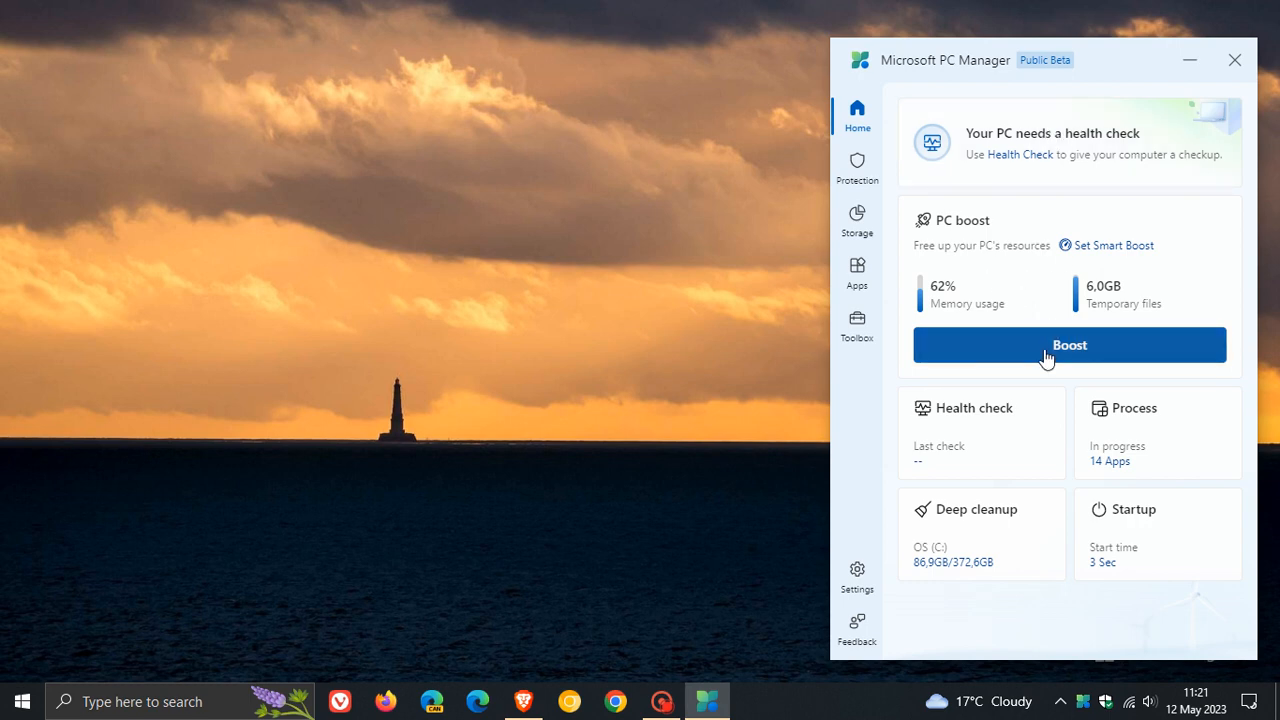
{"action": "mouse_move", "coordinate": [980, 300]}
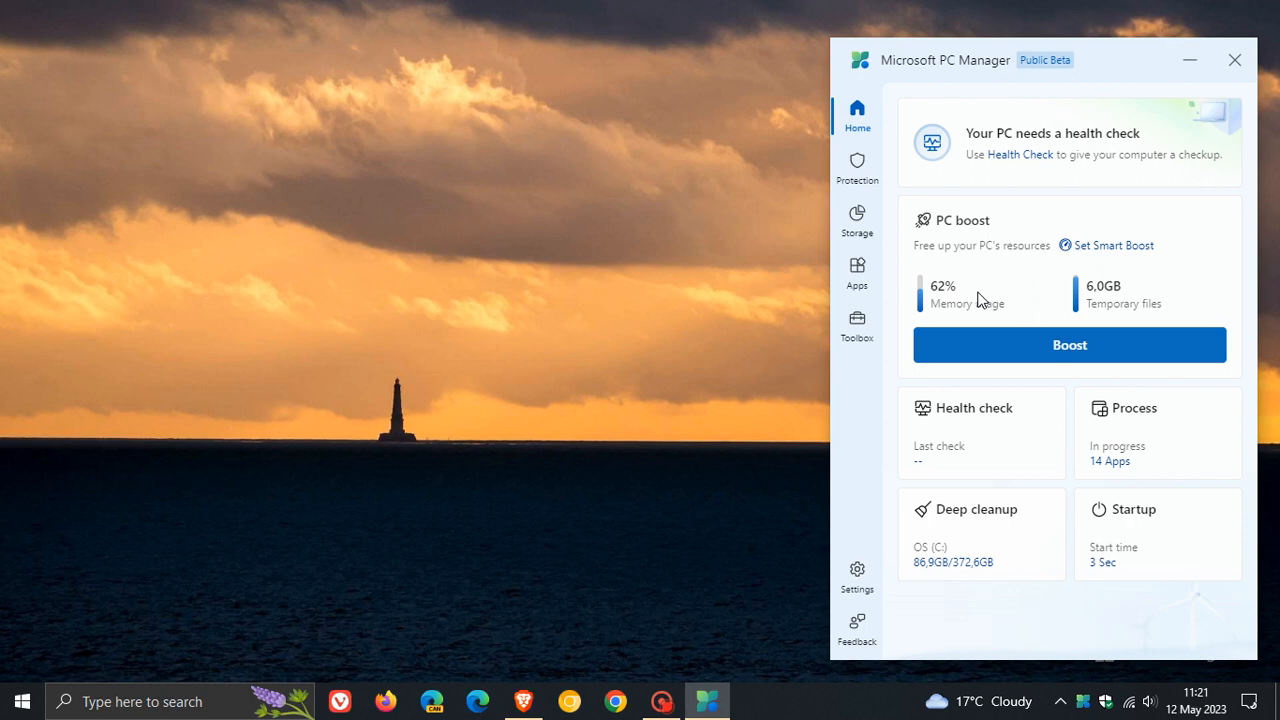
{"action": "mouse_move", "coordinate": [1140, 290]}
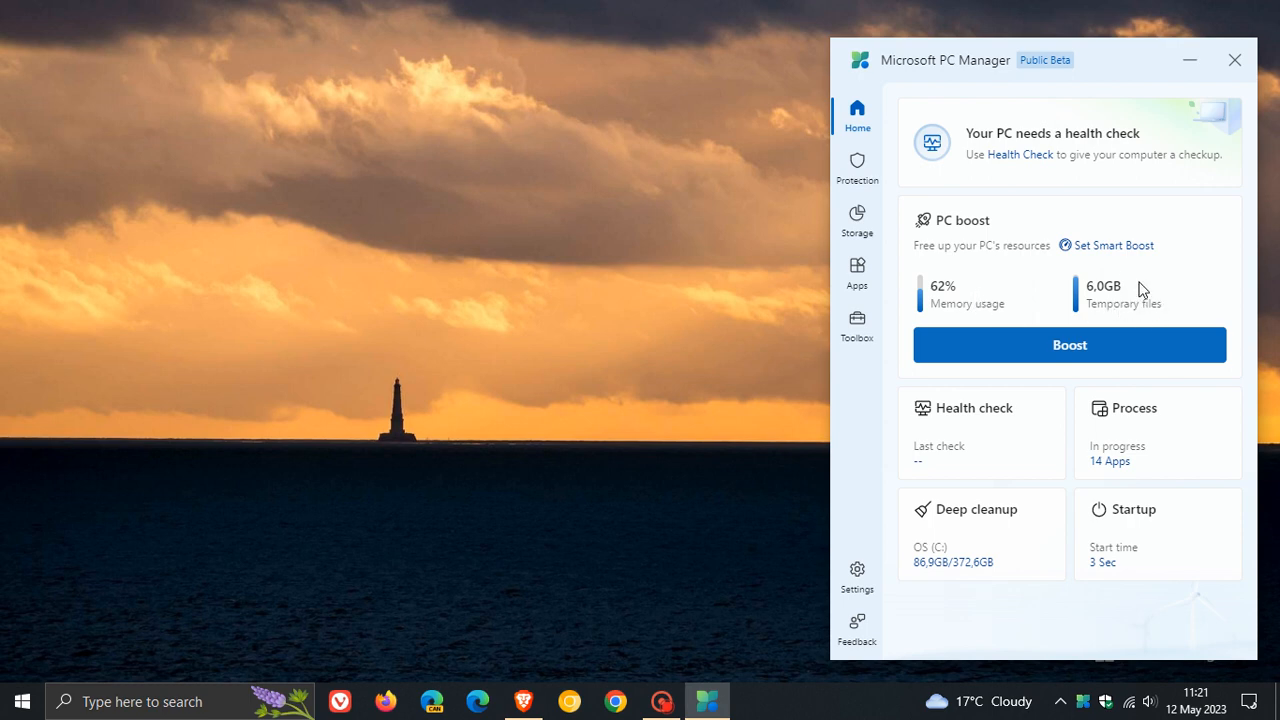
{"action": "mouse_move", "coordinate": [1024, 304]}
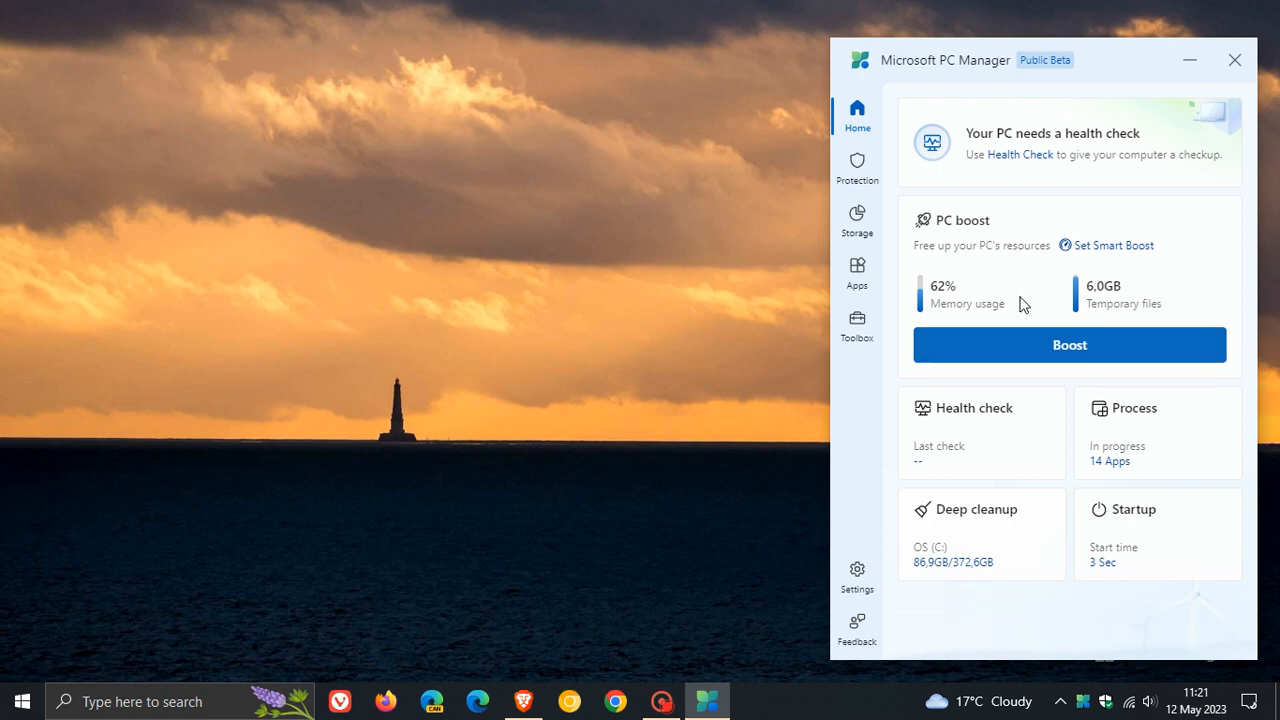
{"action": "mouse_move", "coordinate": [996, 310]}
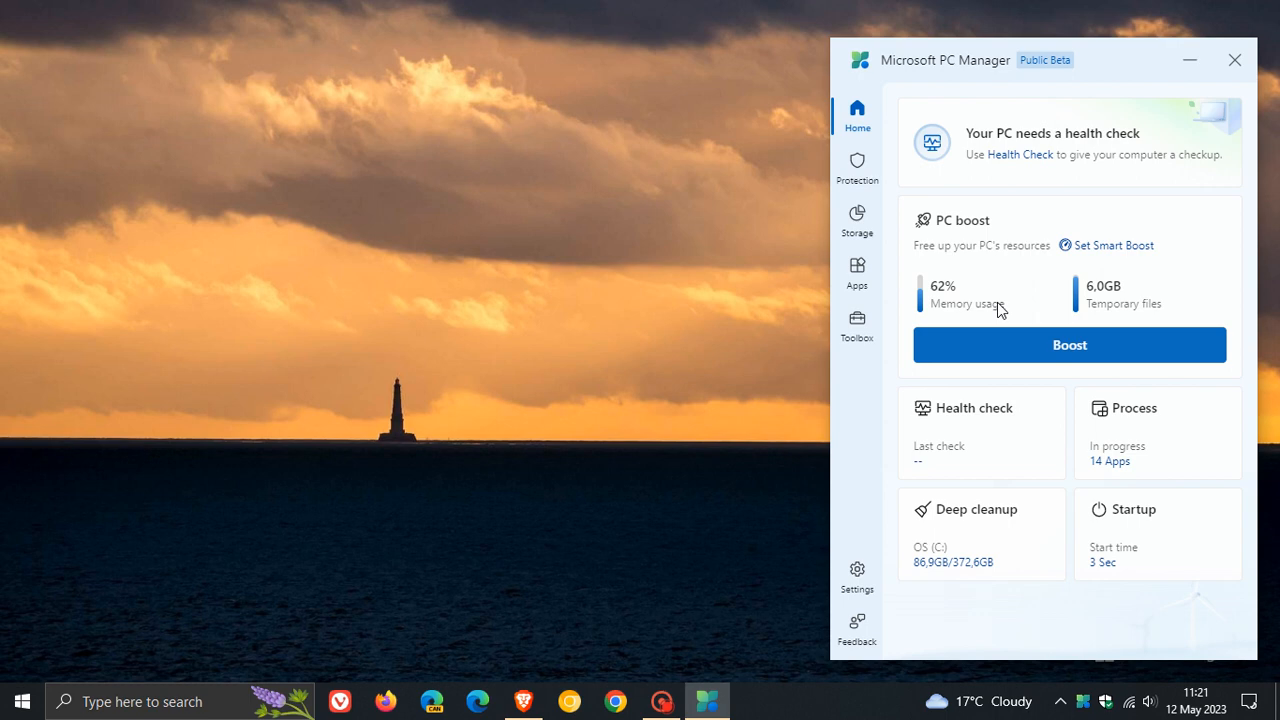
{"action": "mouse_move", "coordinate": [1148, 300]}
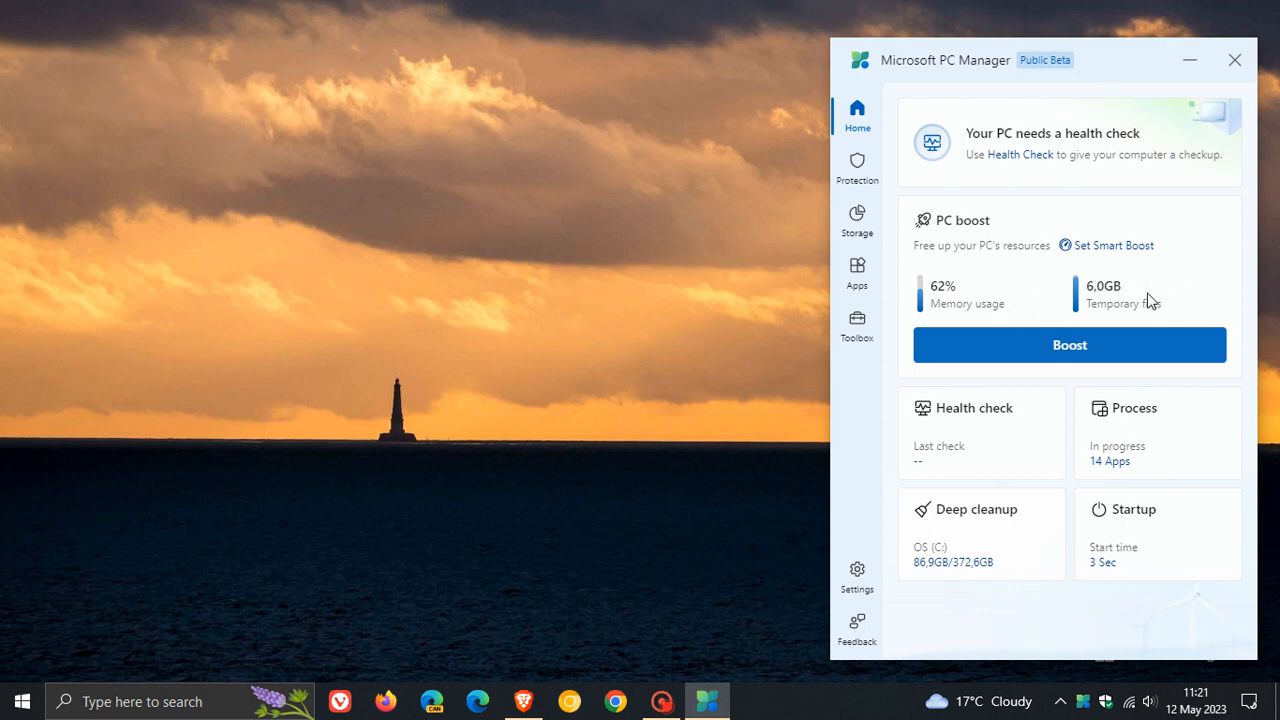
{"action": "mouse_move", "coordinate": [996, 448]}
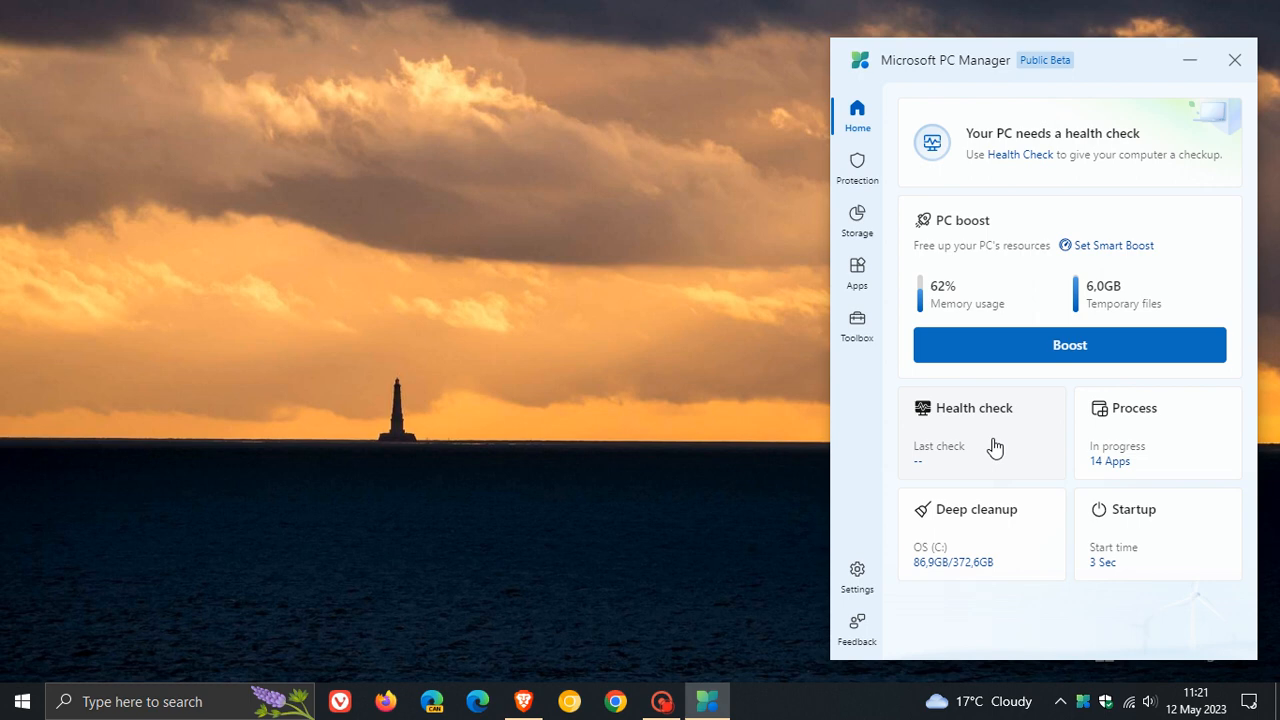
{"action": "mouse_move", "coordinate": [1148, 436]}
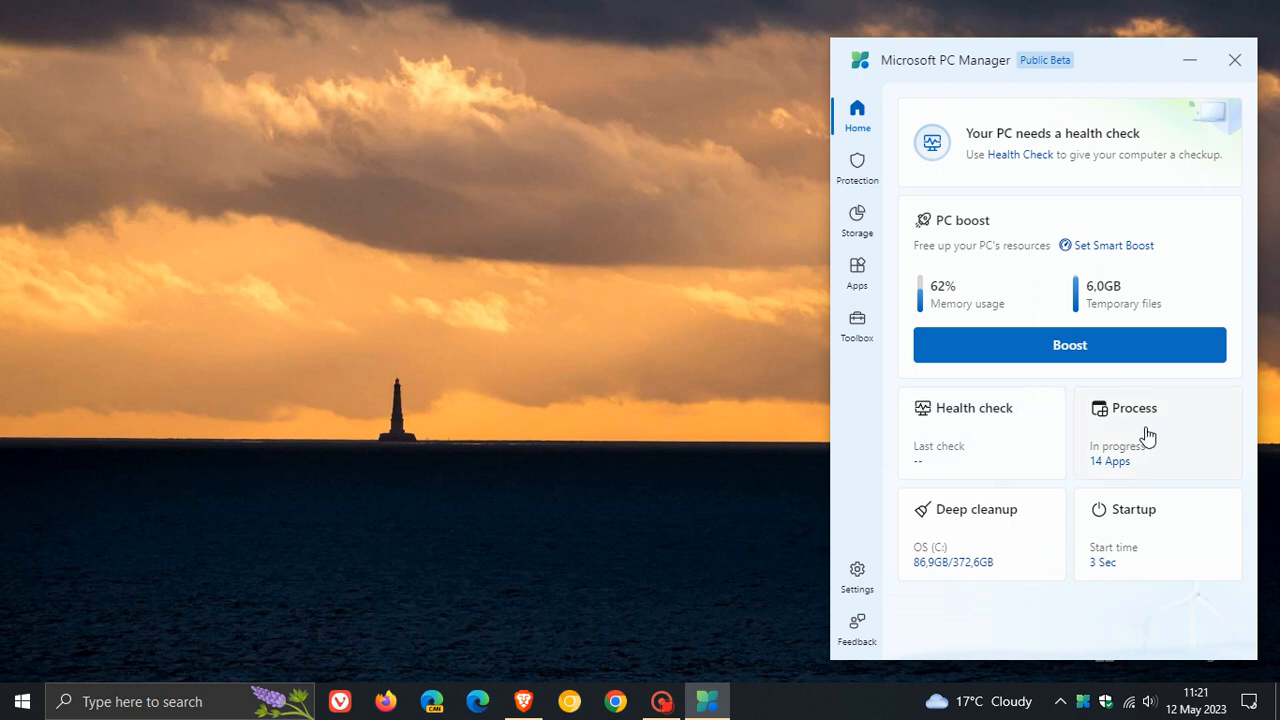
{"action": "mouse_move", "coordinate": [1114, 438]}
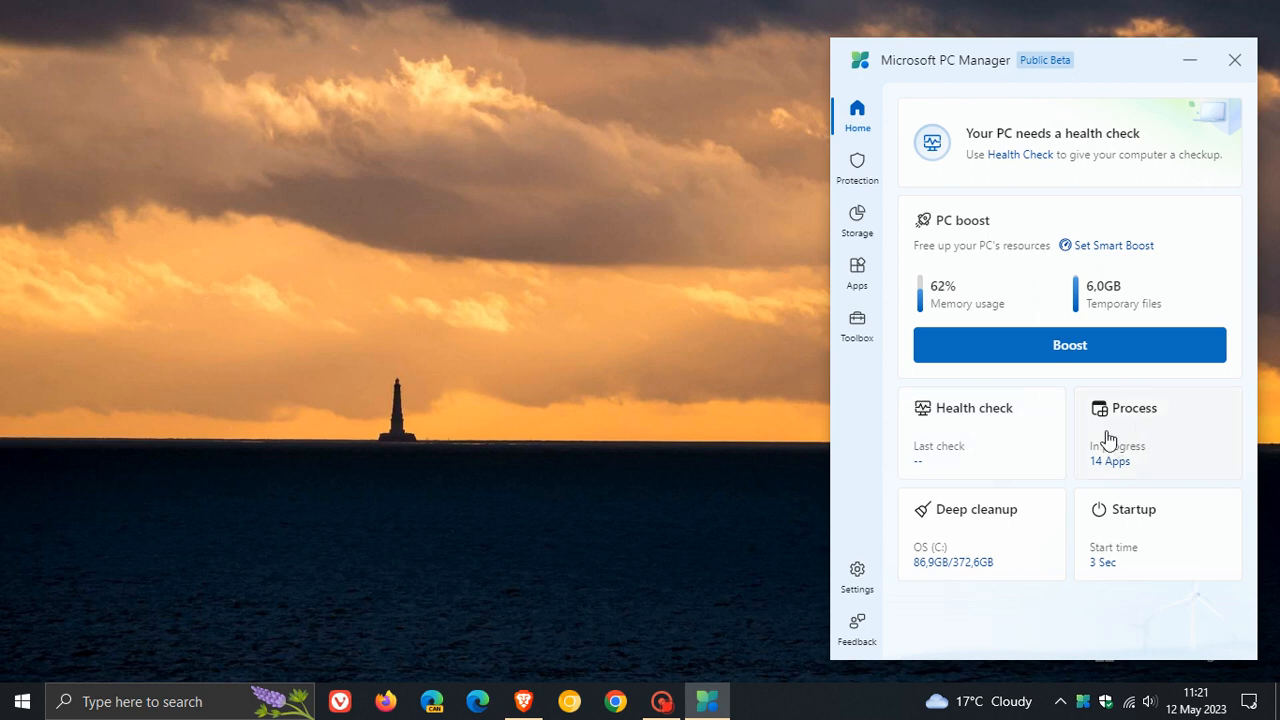
{"action": "mouse_move", "coordinate": [1144, 528]}
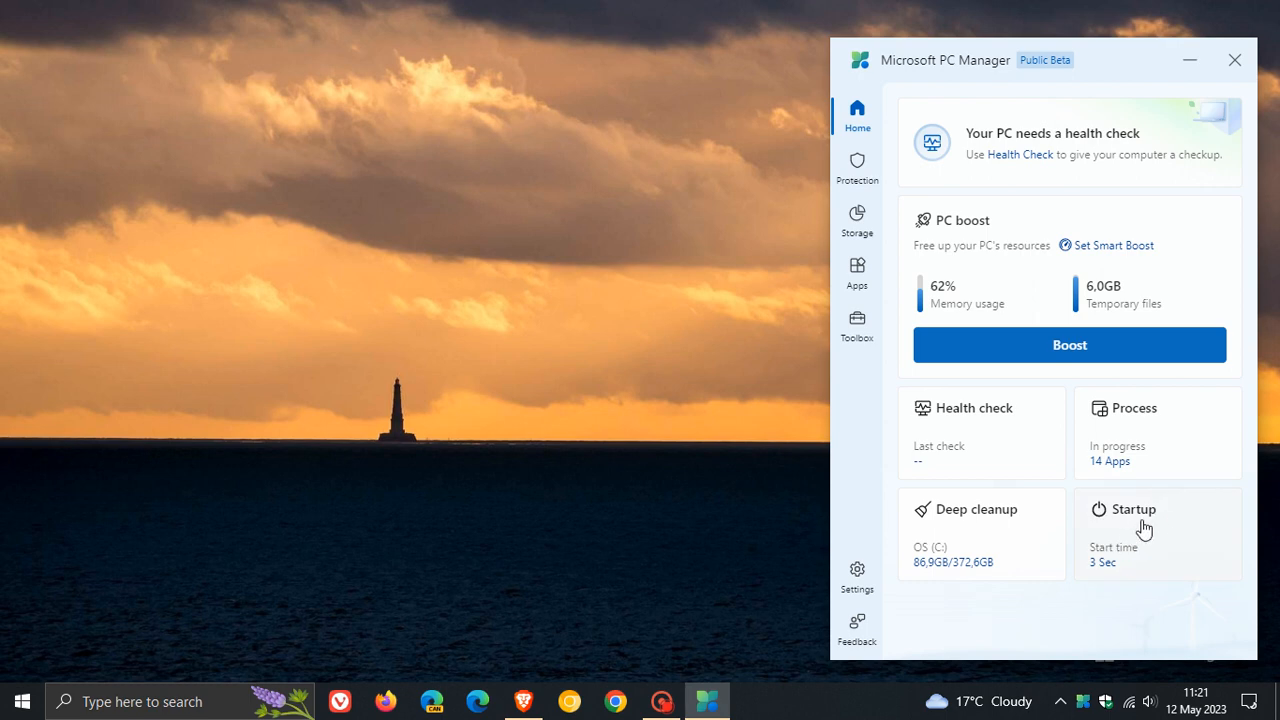
Switch to the System protection page listing Defender Antivirus and Windows update.
{"action": "left_click", "coordinate": [856, 164]}
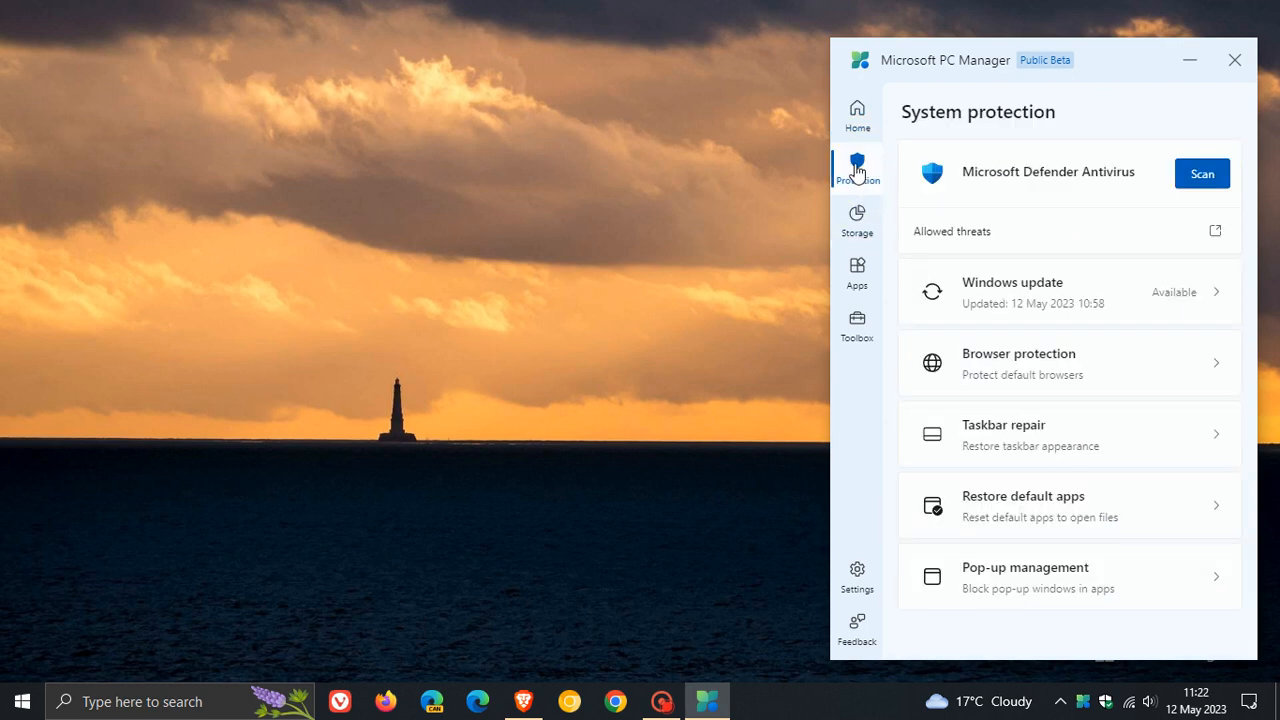
{"action": "mouse_move", "coordinate": [1052, 198]}
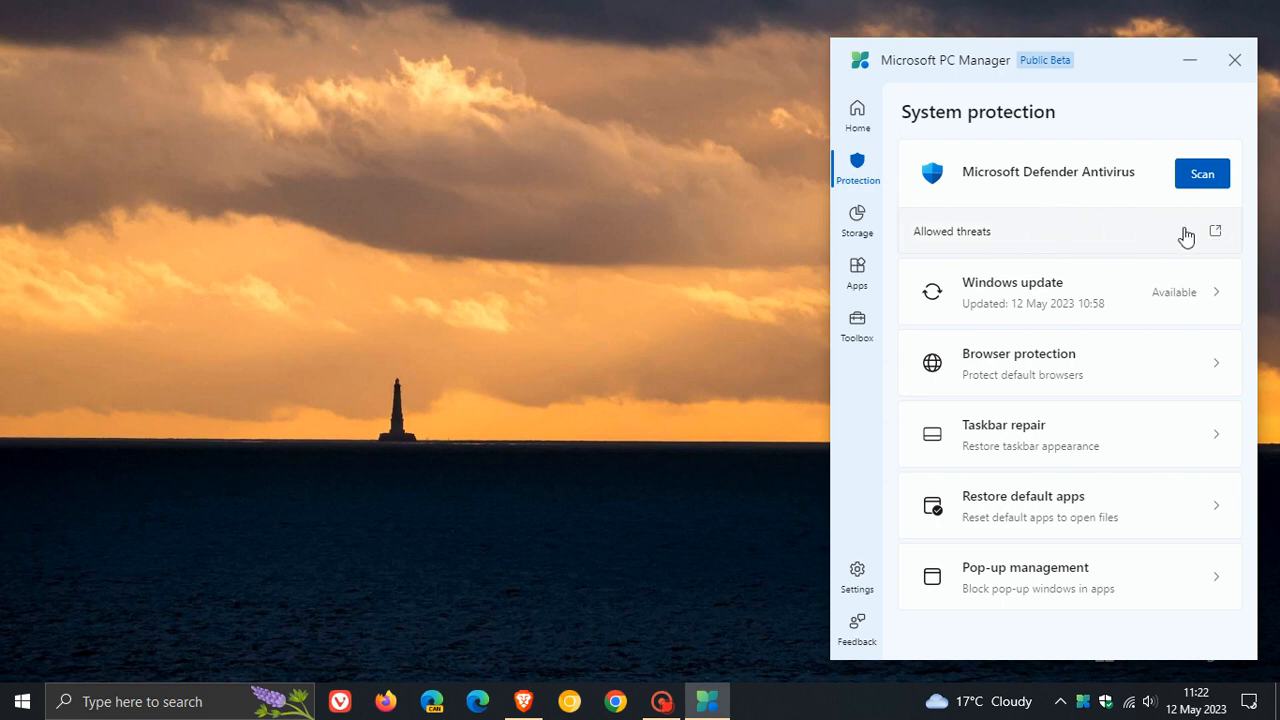
{"action": "mouse_move", "coordinate": [1060, 244]}
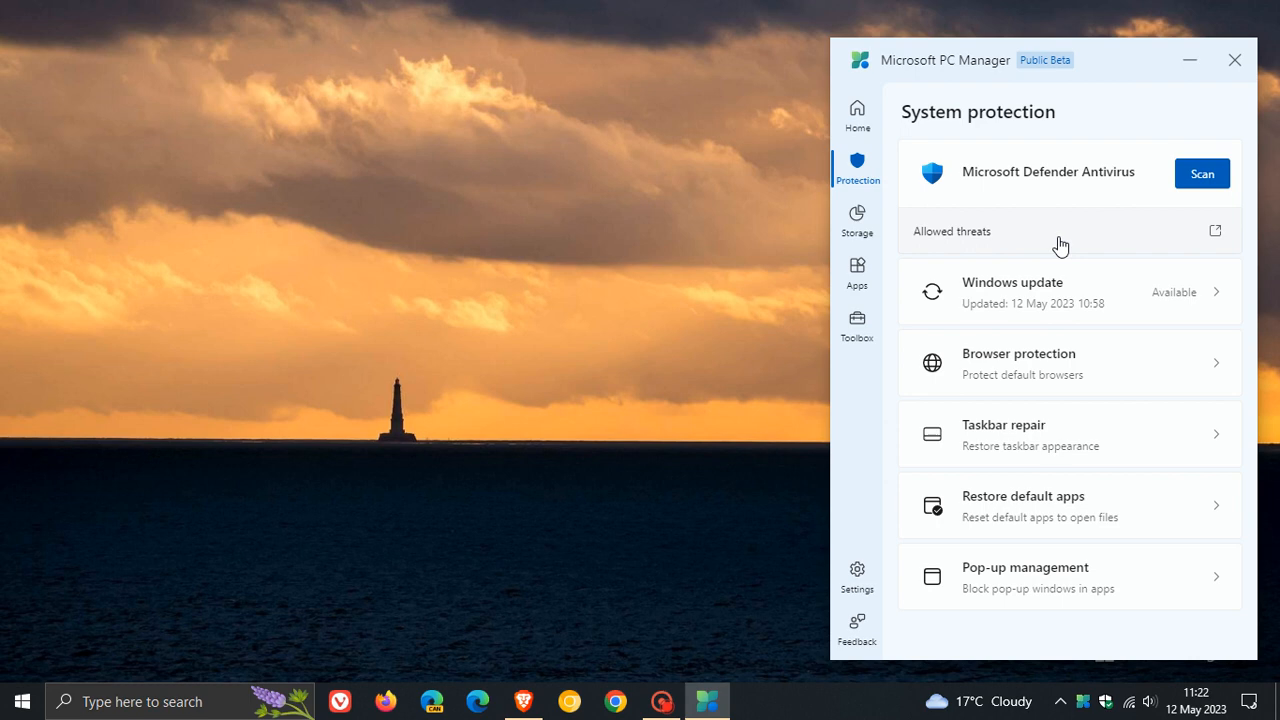
{"action": "mouse_move", "coordinate": [1012, 572]}
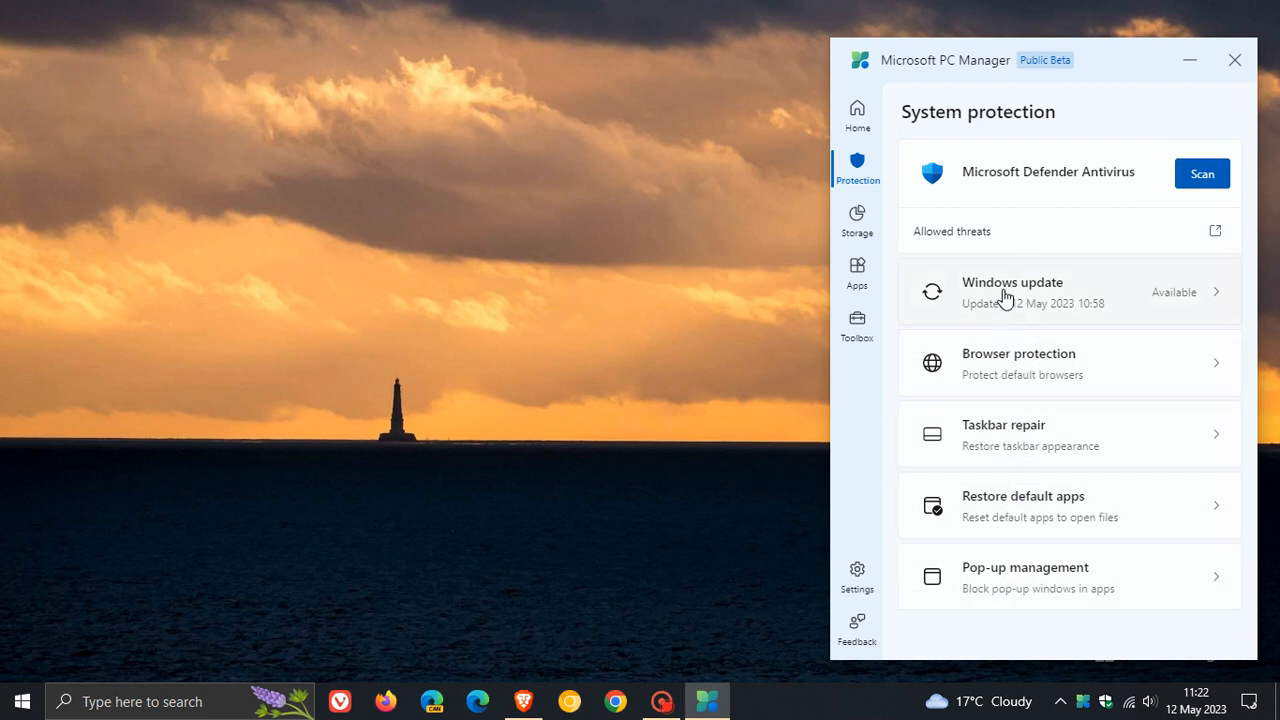
{"action": "mouse_move", "coordinate": [1024, 326]}
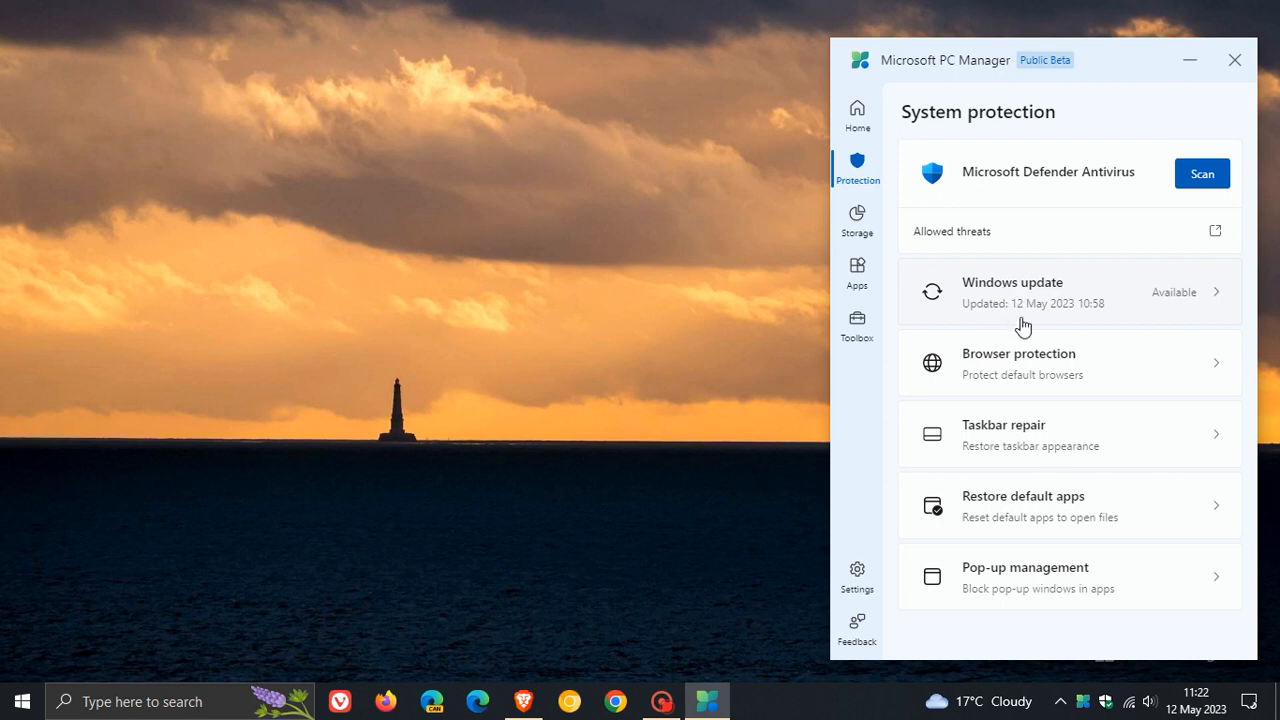
{"action": "mouse_move", "coordinate": [1036, 442]}
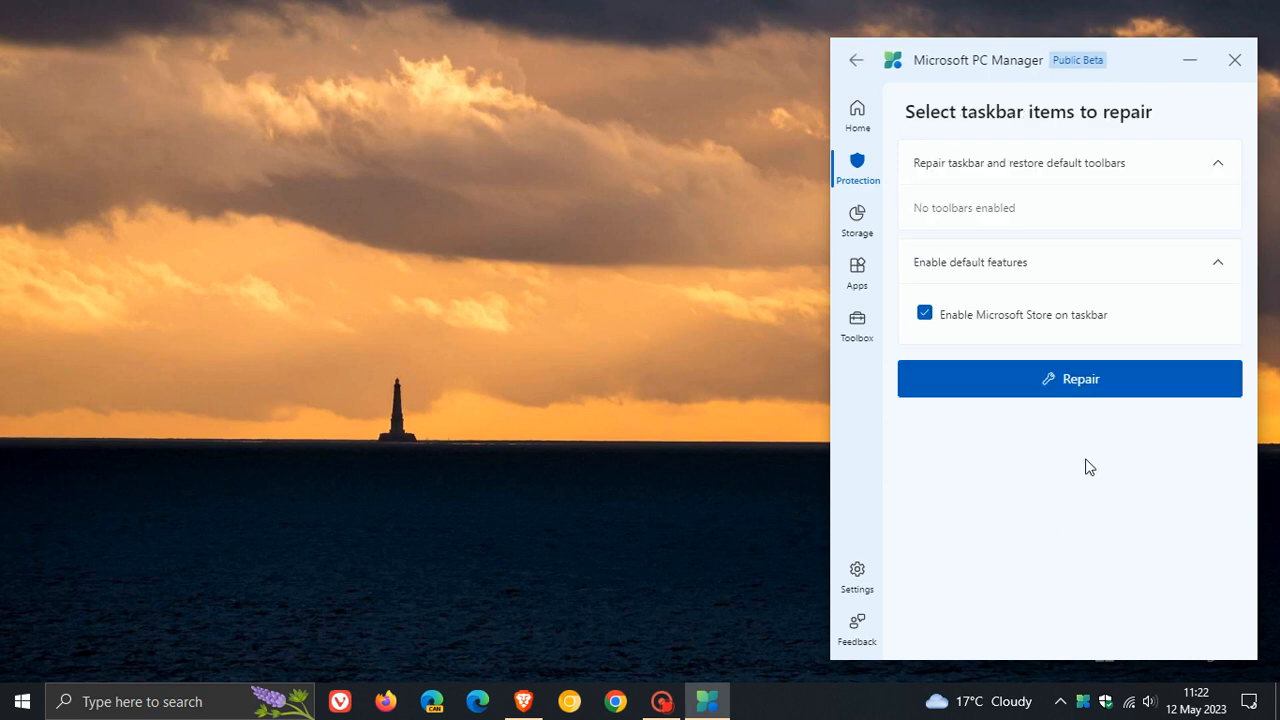
{"action": "mouse_move", "coordinate": [1072, 420]}
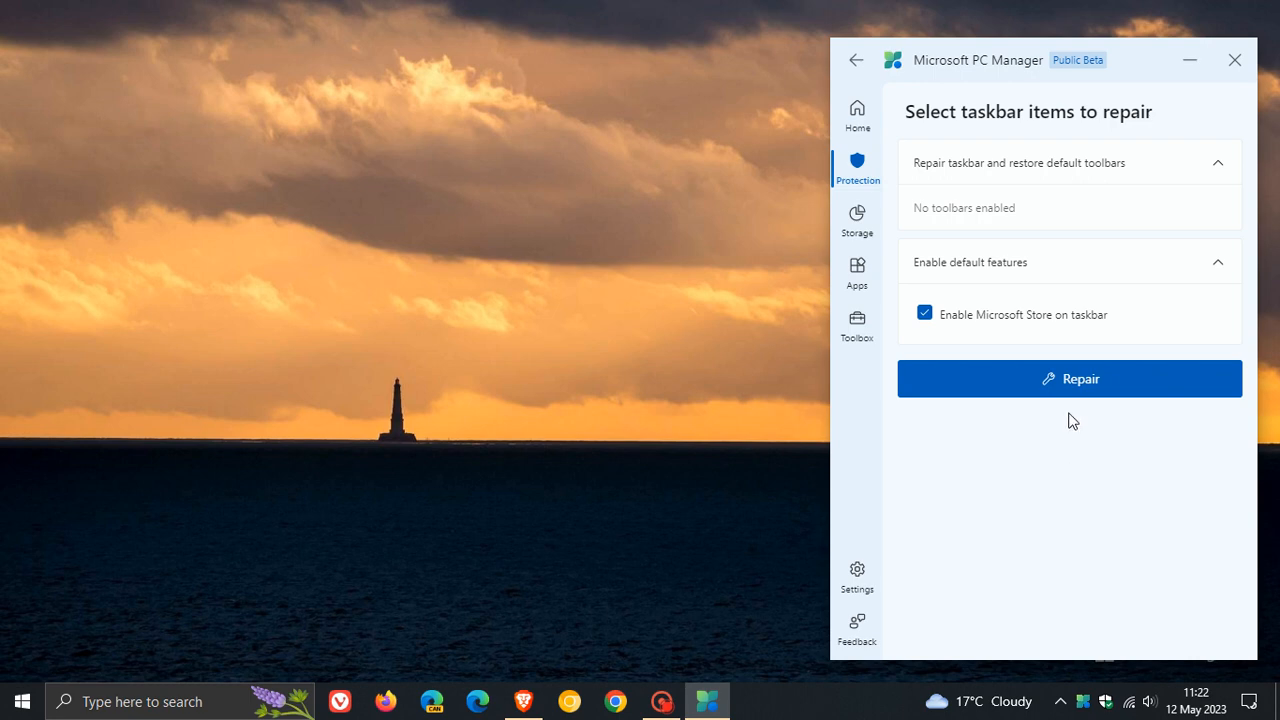
{"action": "mouse_move", "coordinate": [1088, 440]}
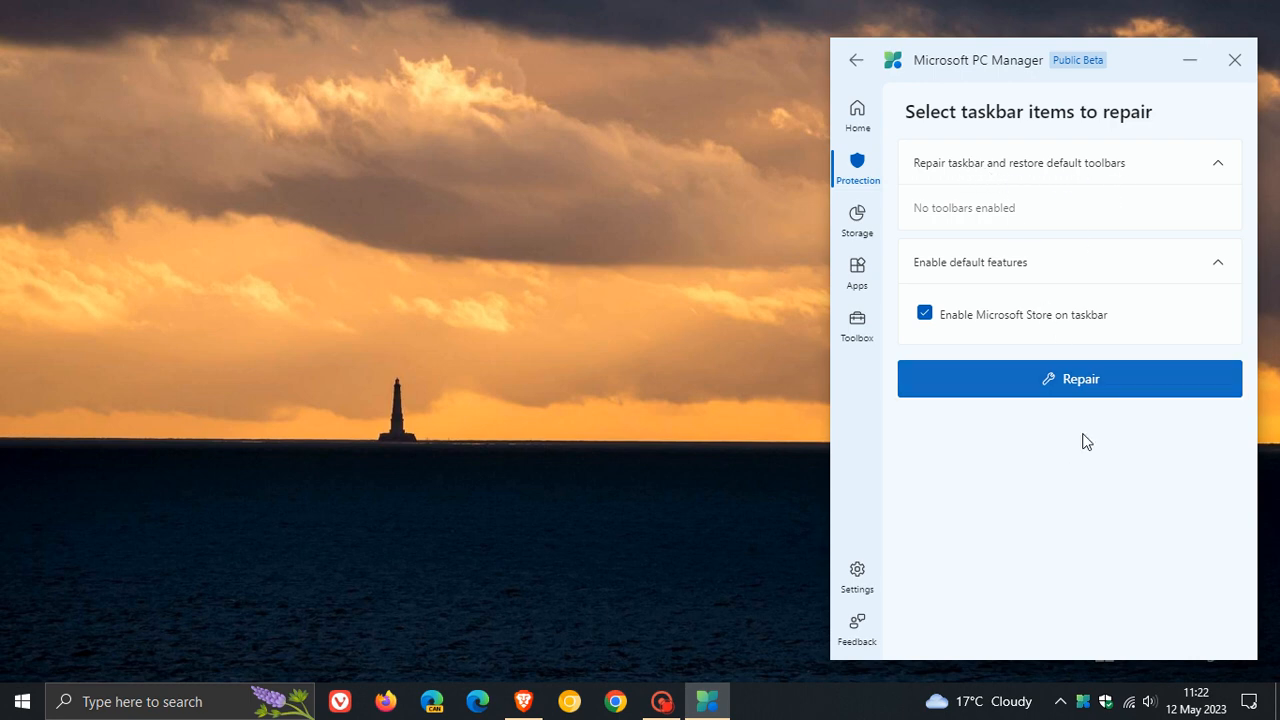
{"action": "mouse_move", "coordinate": [1072, 488]}
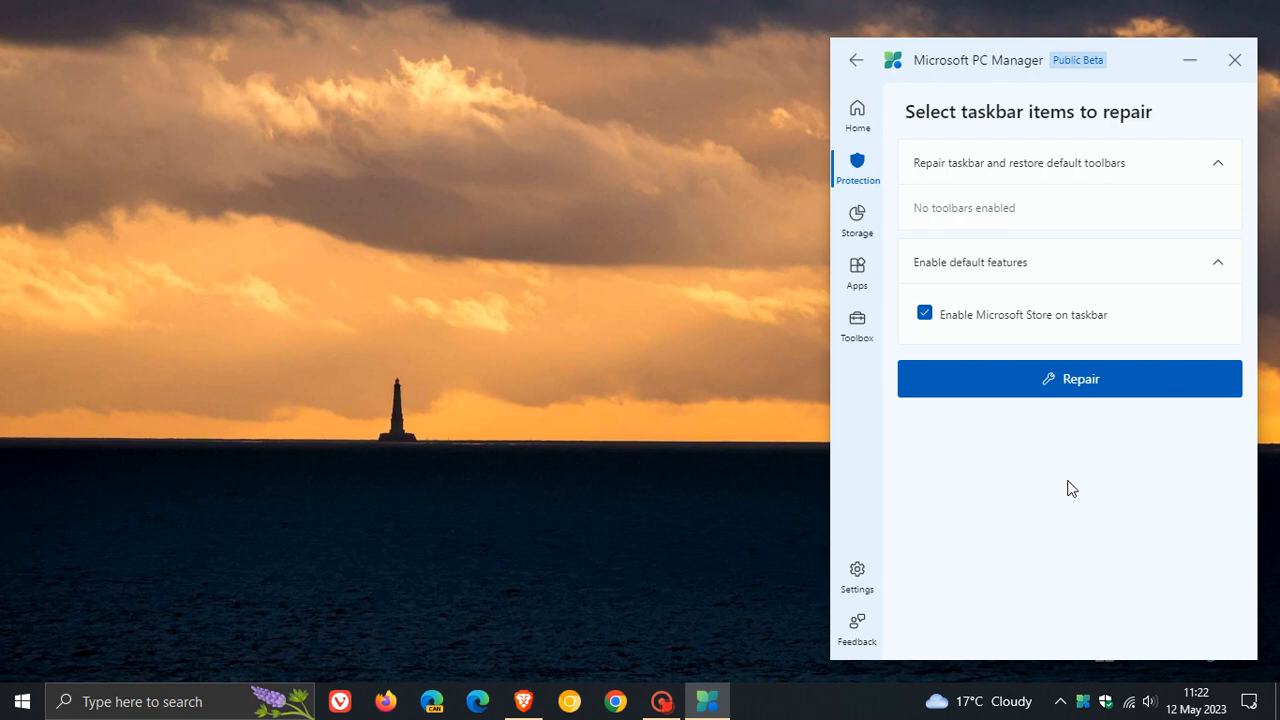
{"action": "mouse_move", "coordinate": [1024, 508]}
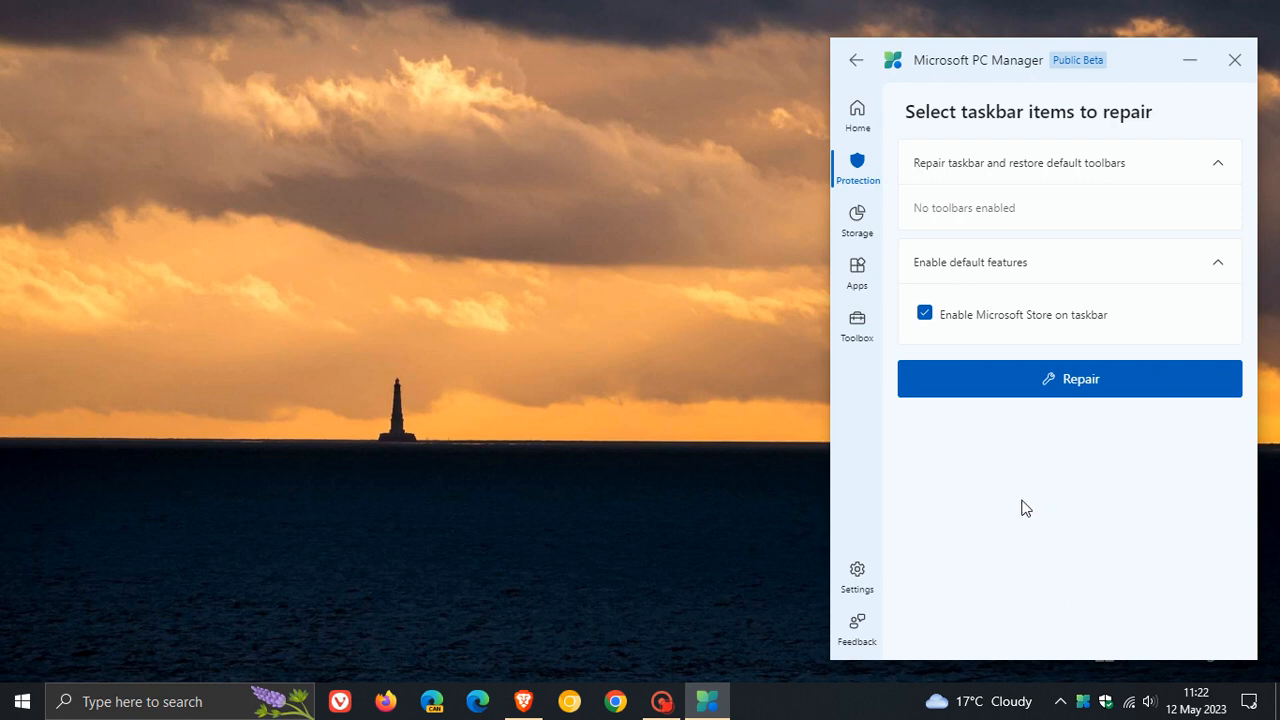
Leave the taskbar repair page and return to the System protection overview.
{"action": "left_click", "coordinate": [856, 60]}
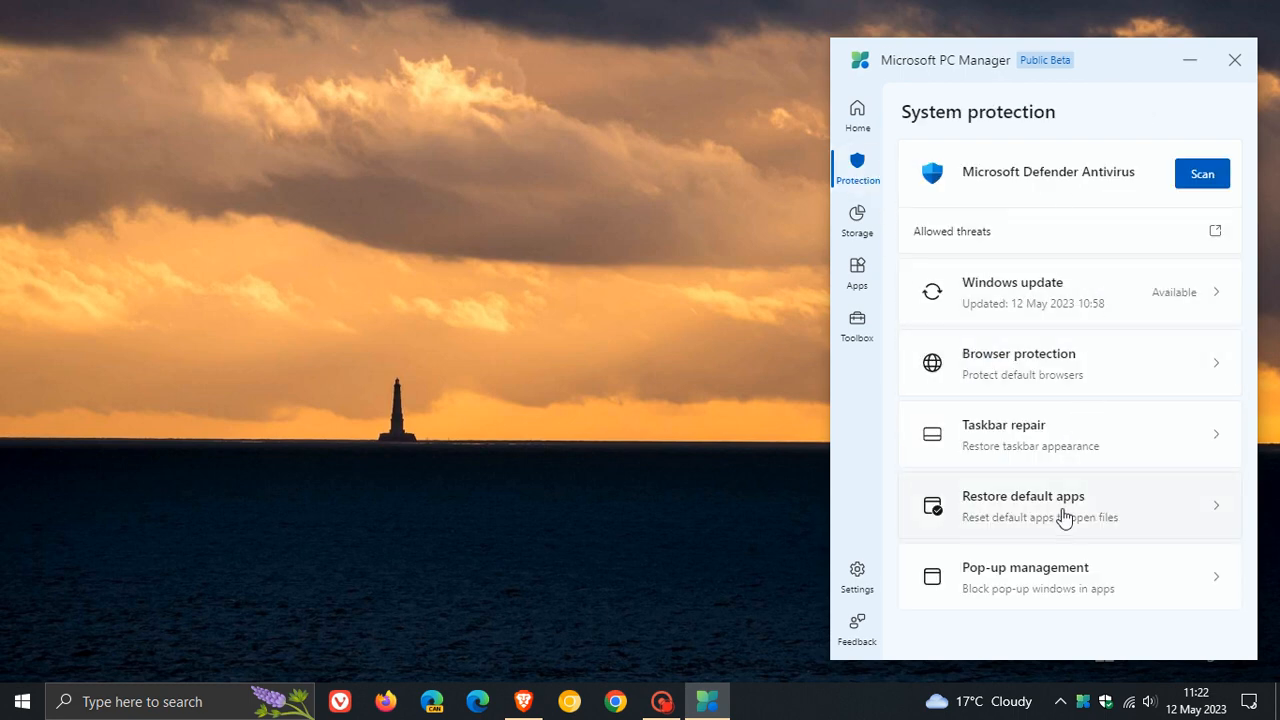
{"action": "mouse_move", "coordinate": [1076, 600]}
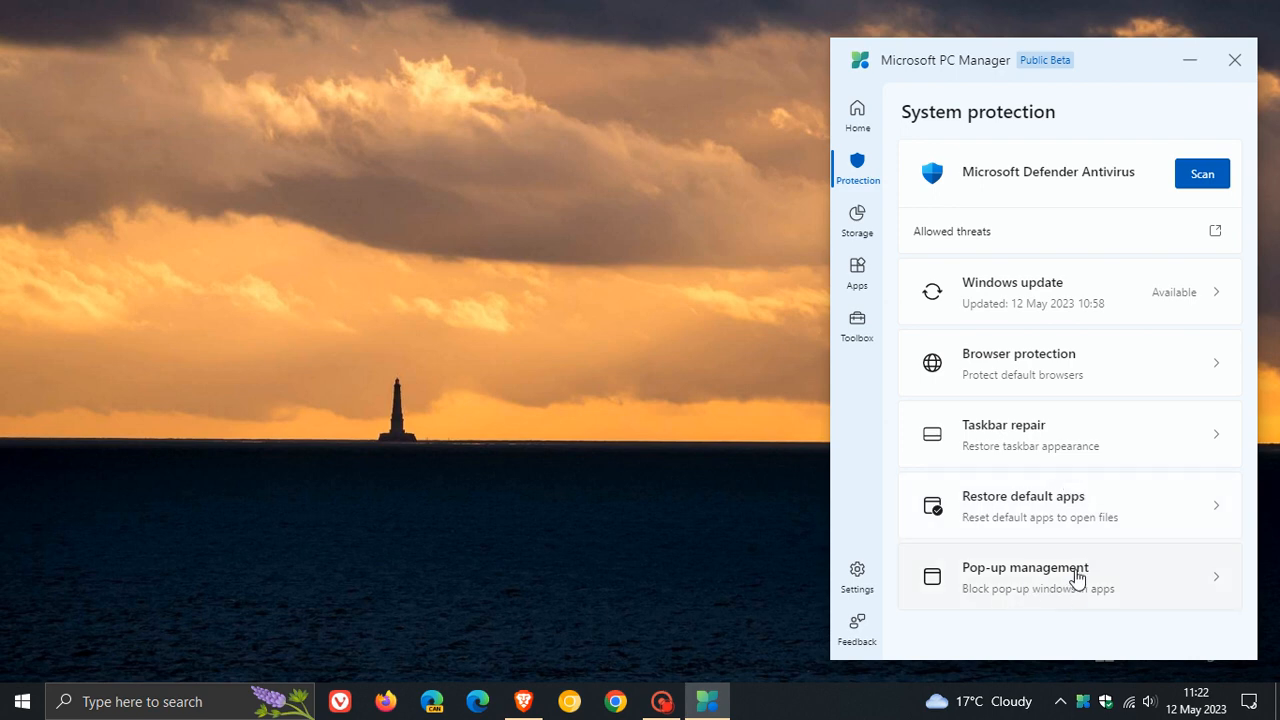
{"action": "mouse_move", "coordinate": [1044, 580]}
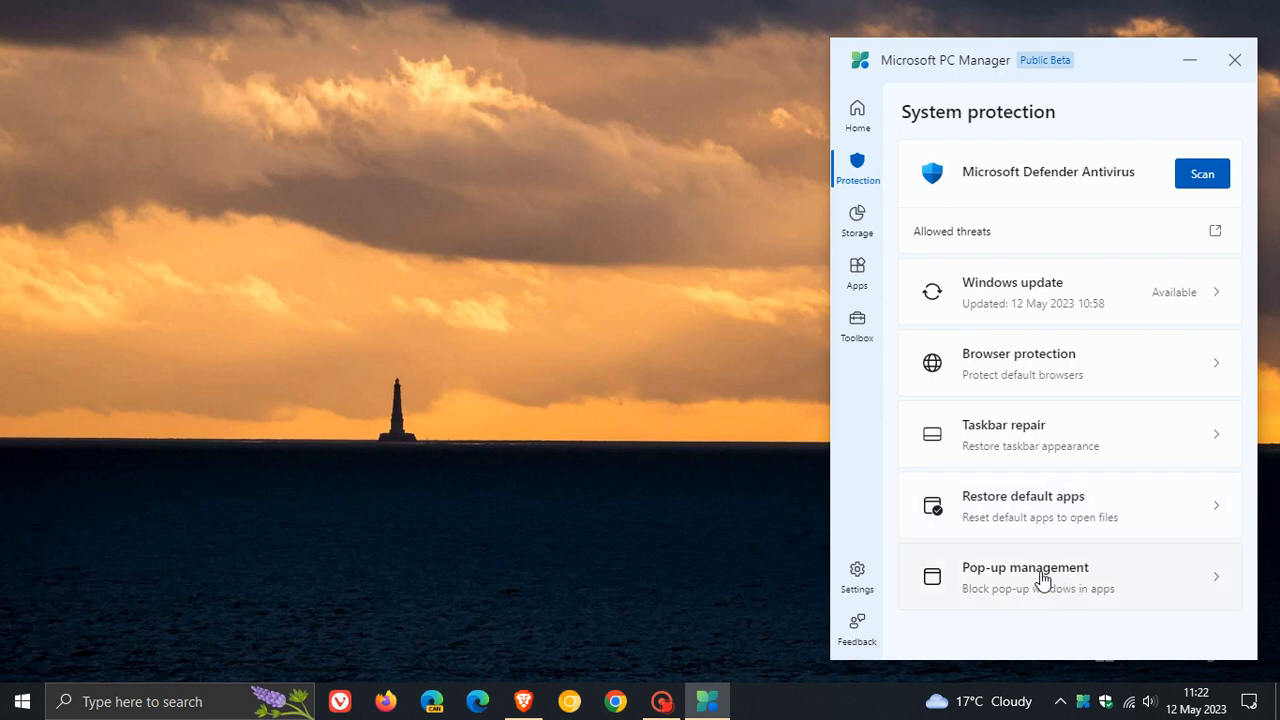
{"action": "mouse_move", "coordinate": [968, 458]}
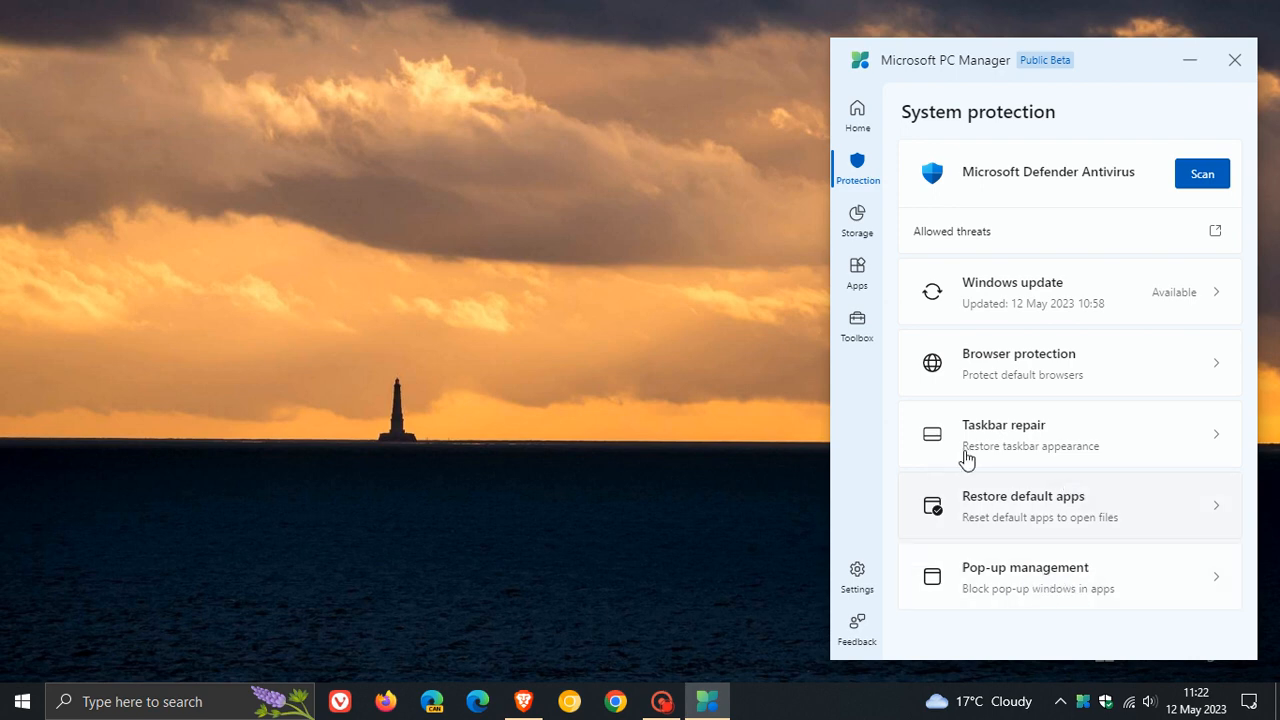
Show the Storage Management page with Deep cleanup, large files and Storage sense.
{"action": "left_click", "coordinate": [856, 220]}
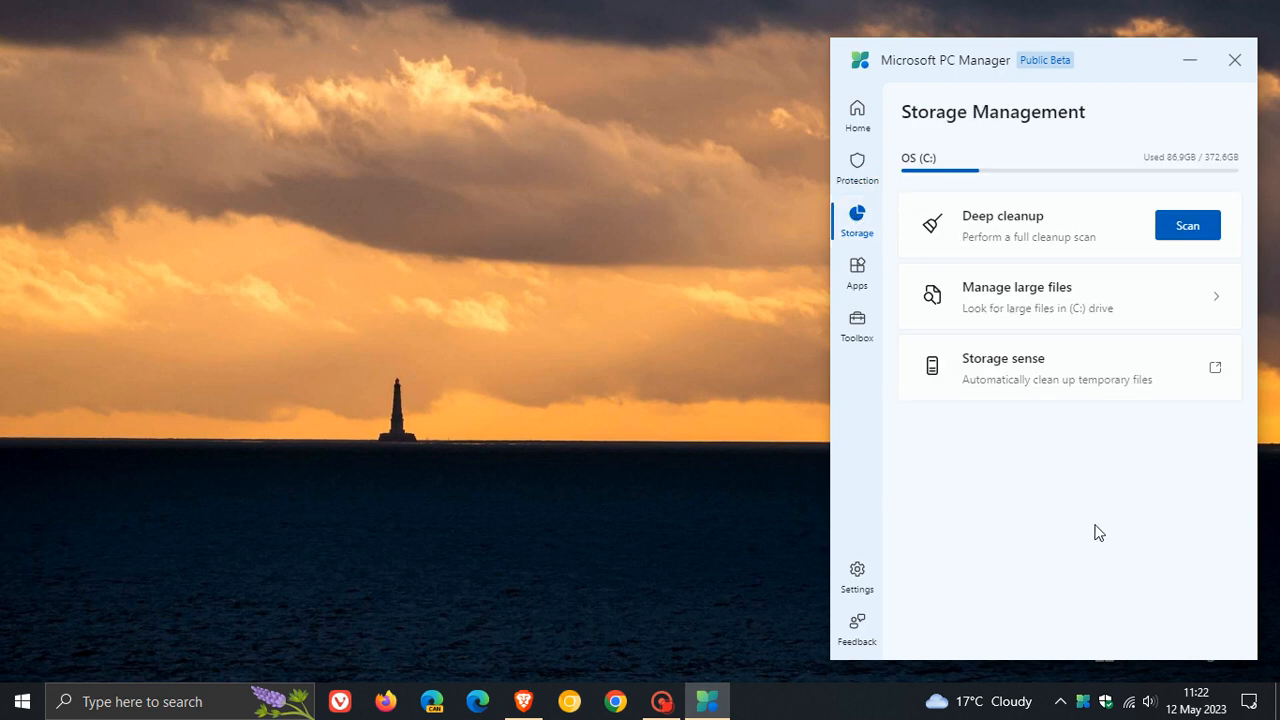
{"action": "mouse_move", "coordinate": [1108, 508]}
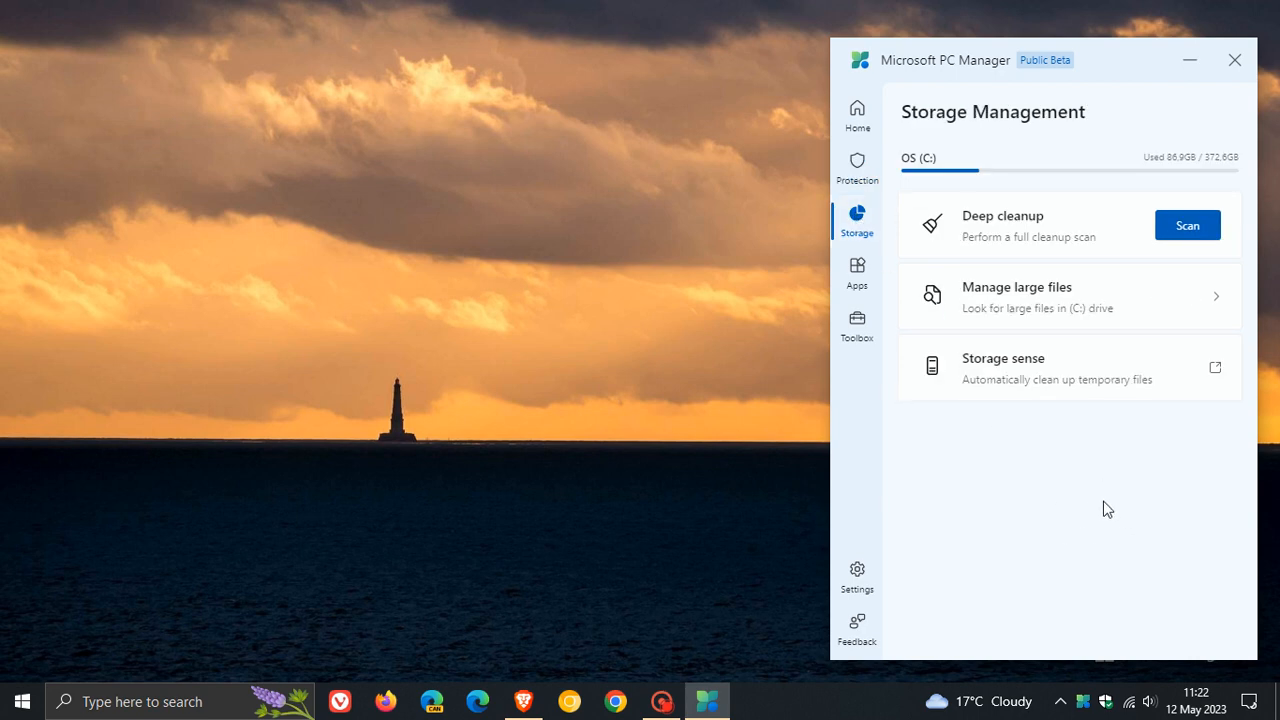
{"action": "mouse_move", "coordinate": [1084, 236]}
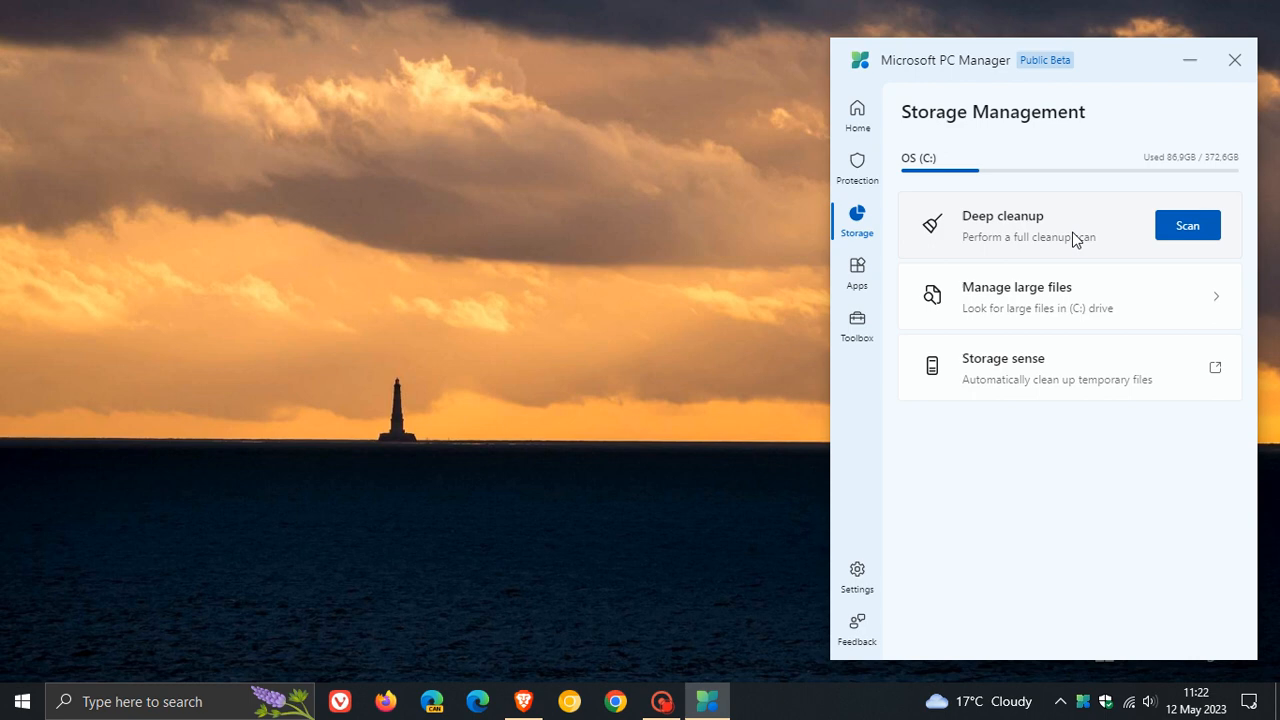
{"action": "mouse_move", "coordinate": [1070, 224]}
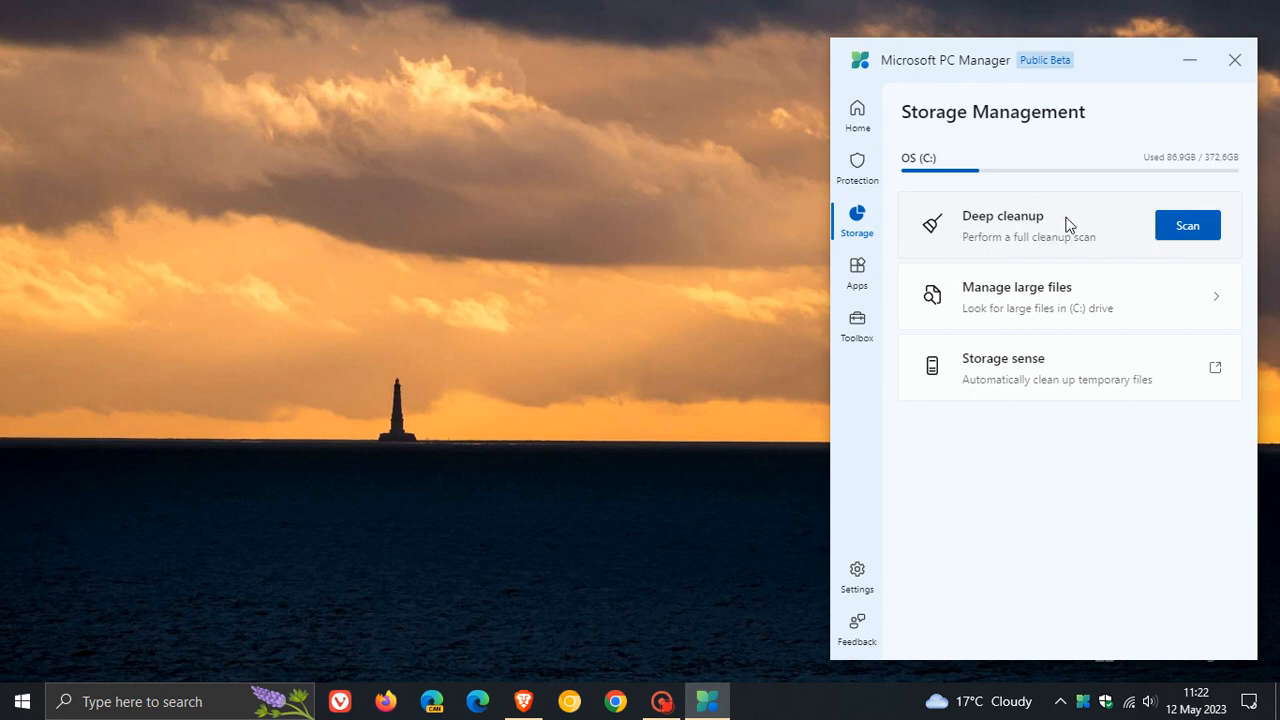
{"action": "mouse_move", "coordinate": [1040, 220]}
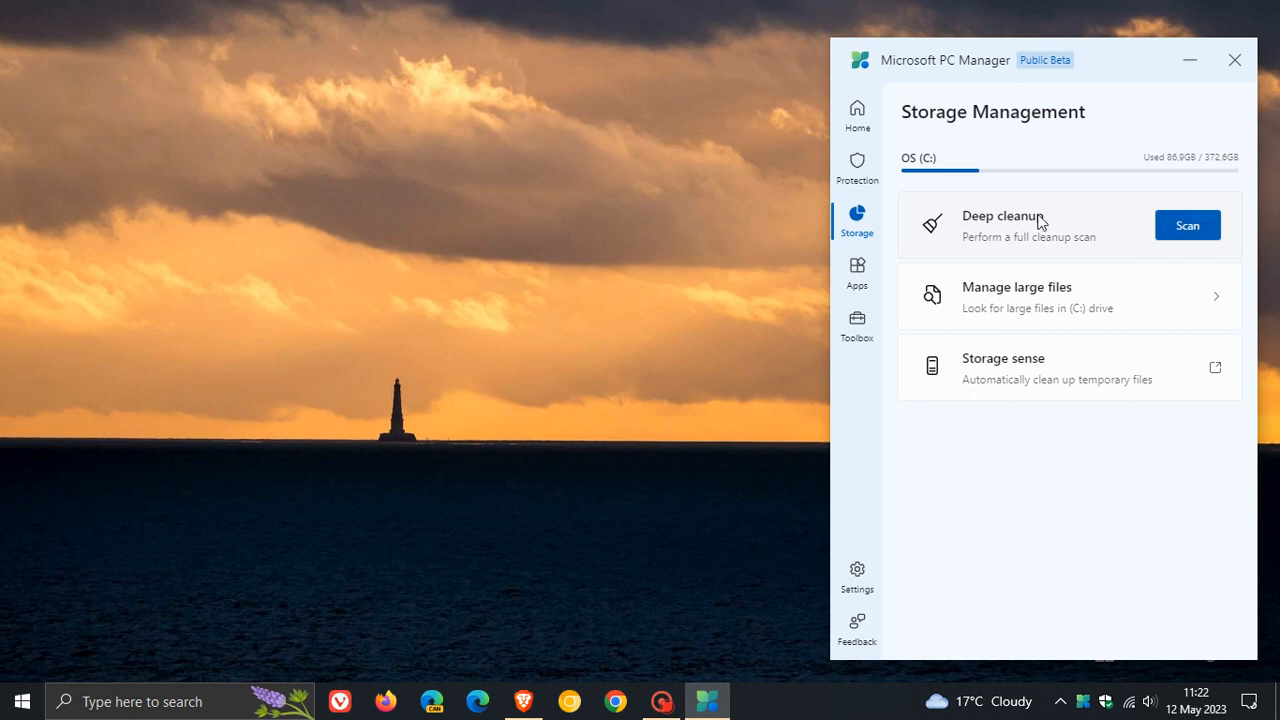
{"action": "mouse_move", "coordinate": [1068, 304]}
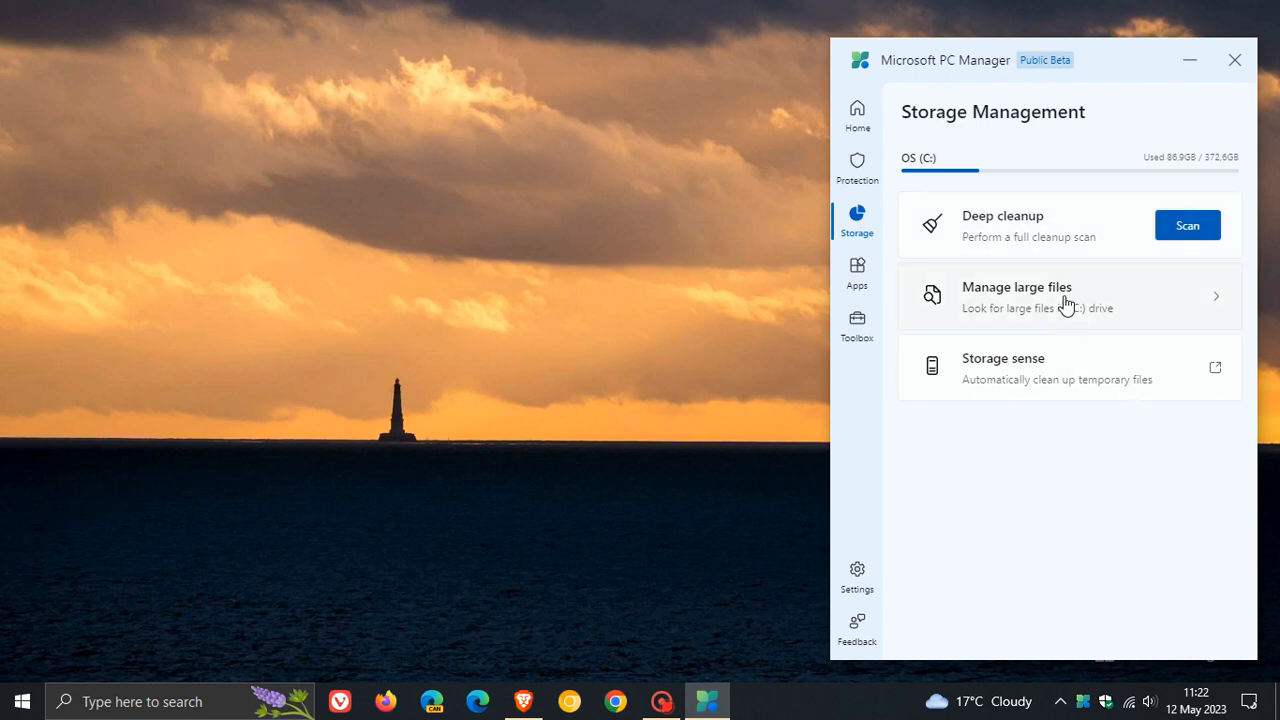
{"action": "mouse_move", "coordinate": [1056, 370]}
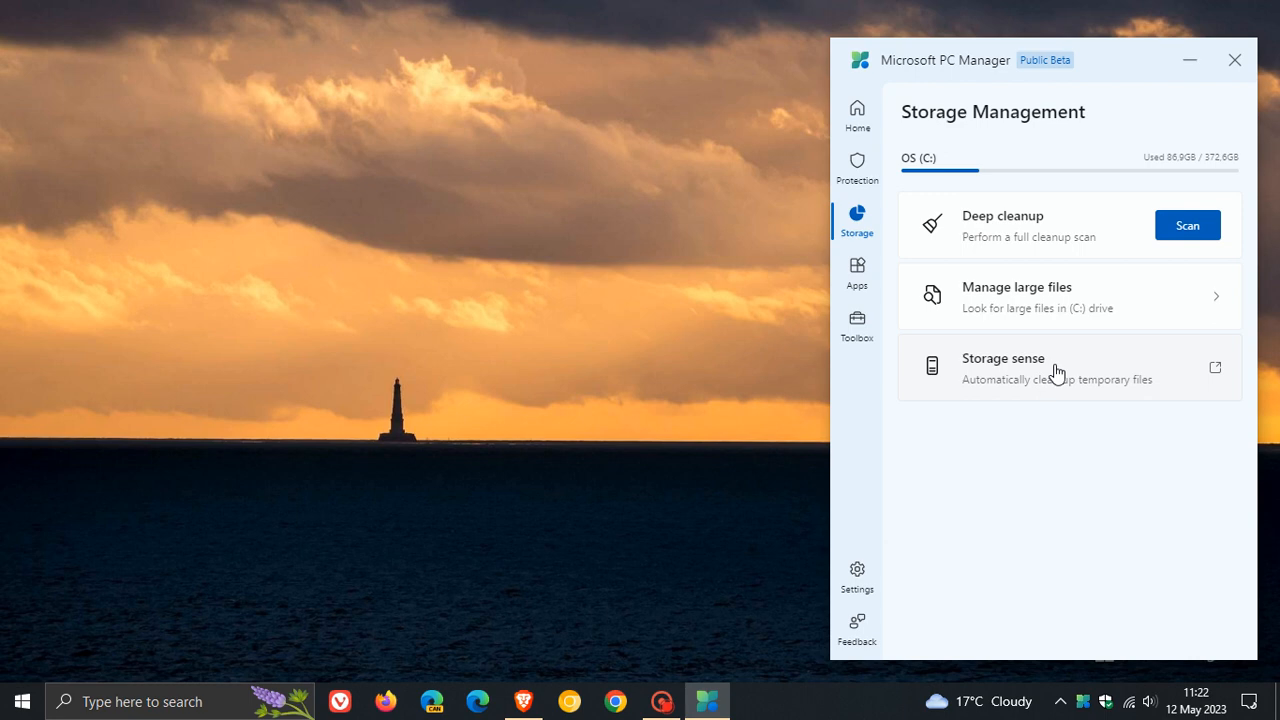
Show the App management page with Process management, Startup apps and Manage apps.
{"action": "left_click", "coordinate": [856, 272]}
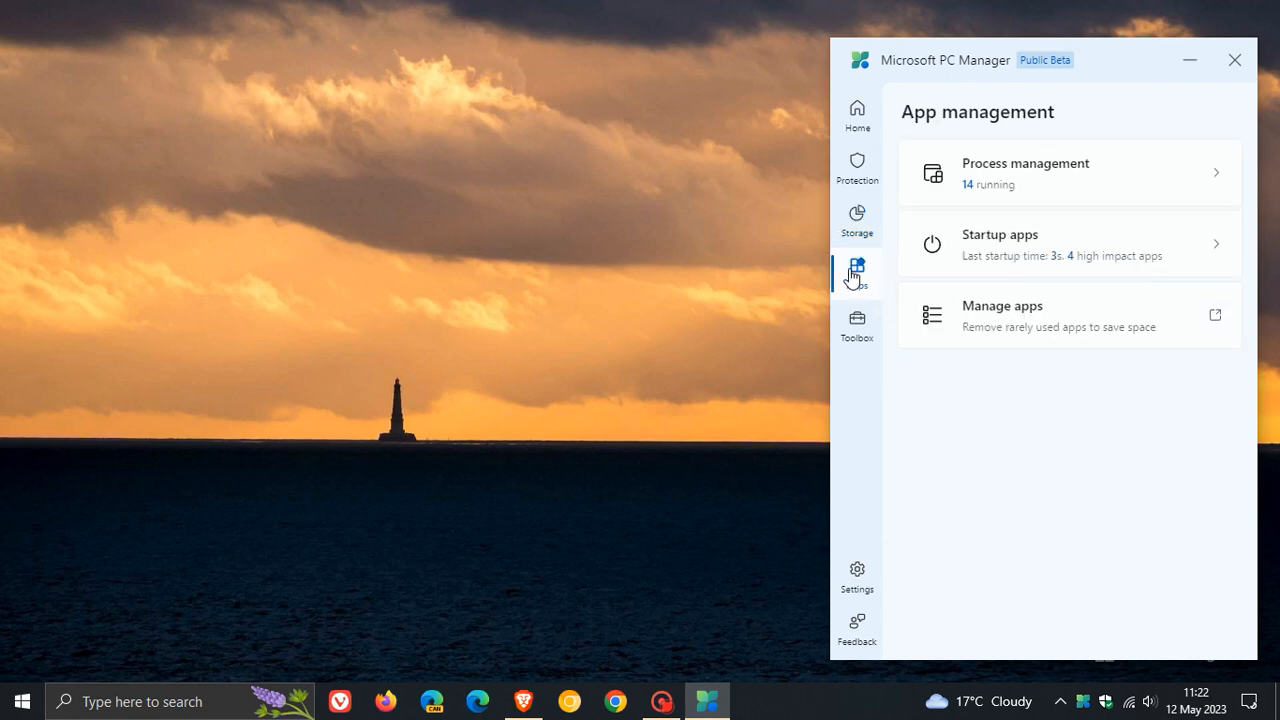
{"action": "mouse_move", "coordinate": [976, 188]}
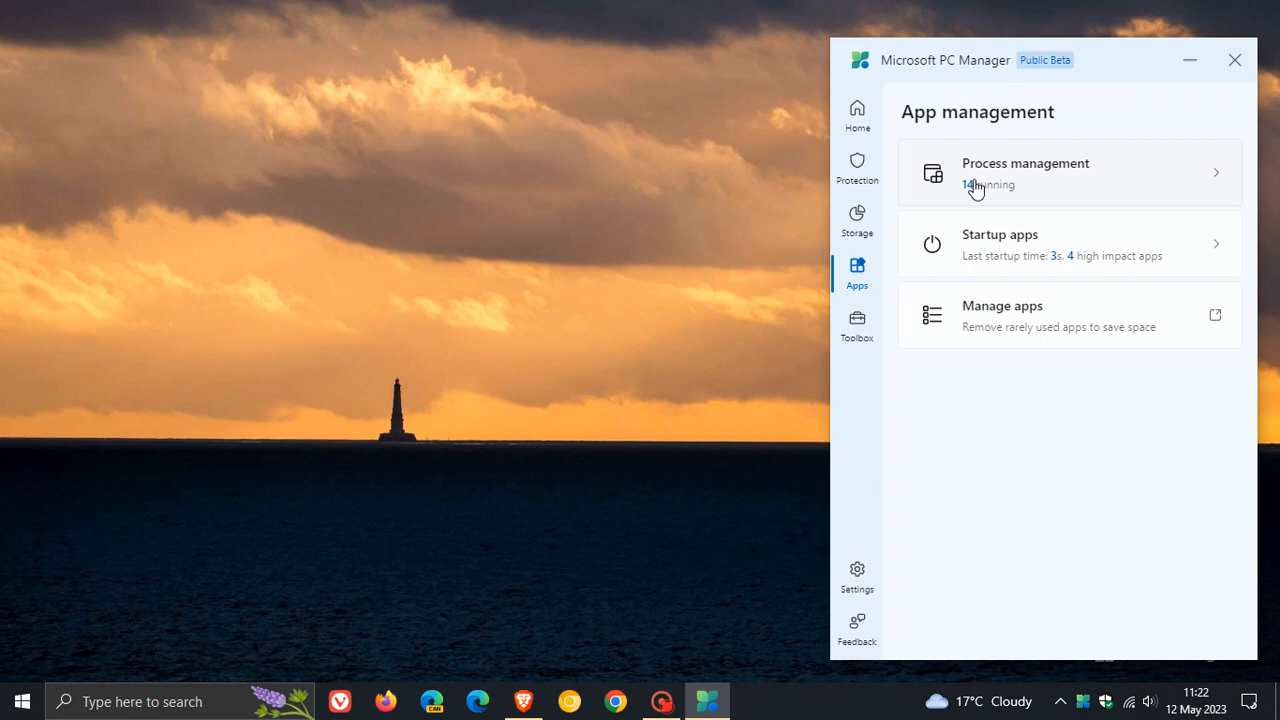
{"action": "mouse_move", "coordinate": [1028, 168]}
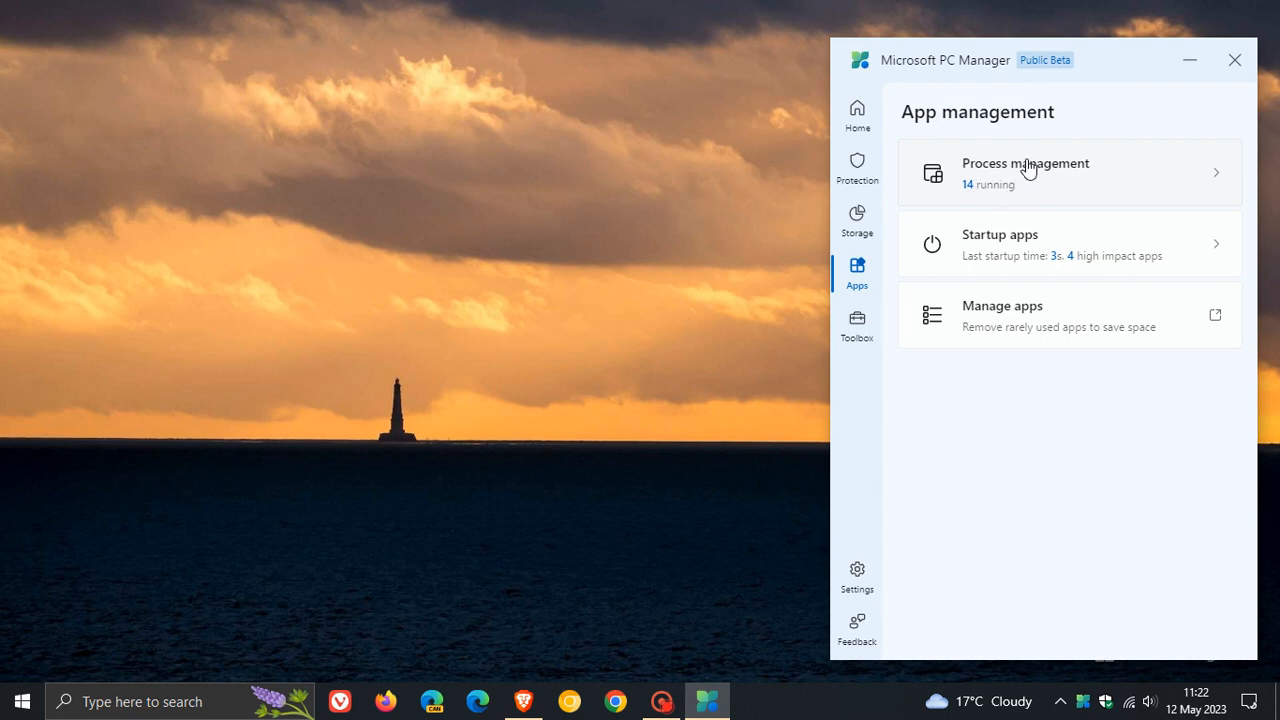
{"action": "mouse_move", "coordinate": [1076, 338]}
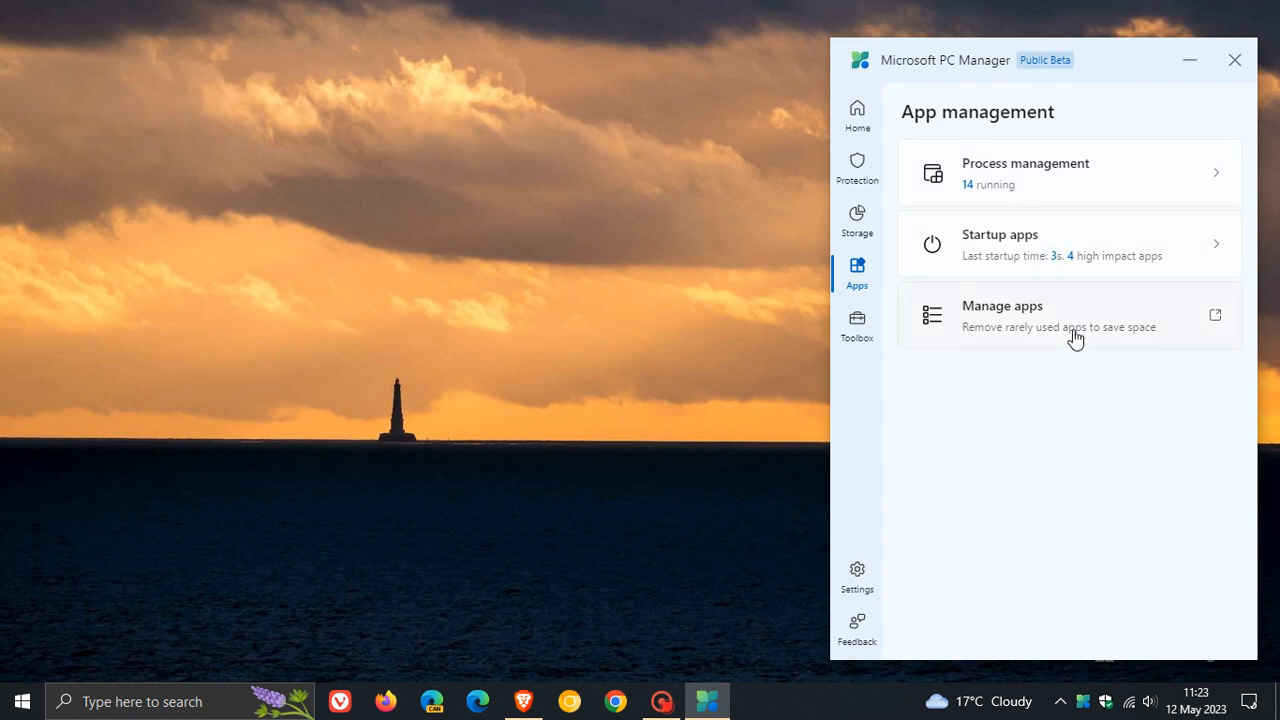
{"action": "mouse_move", "coordinate": [1048, 324]}
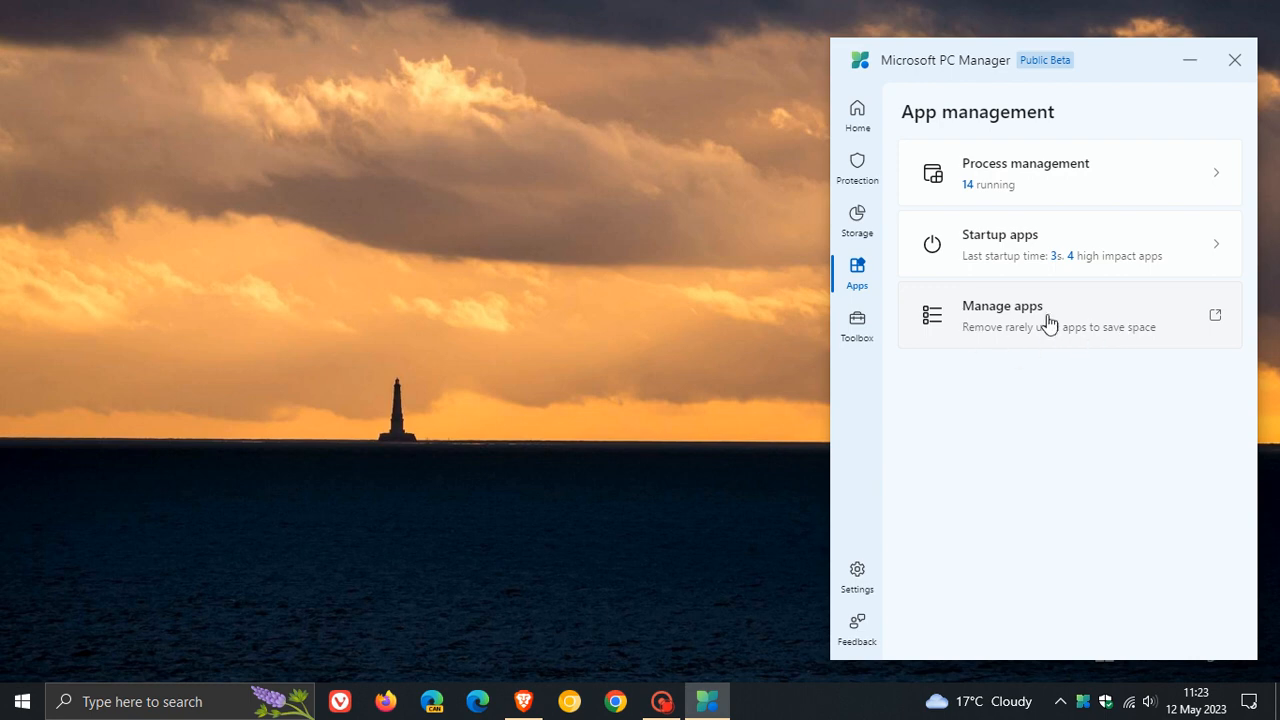
{"action": "mouse_move", "coordinate": [896, 420]}
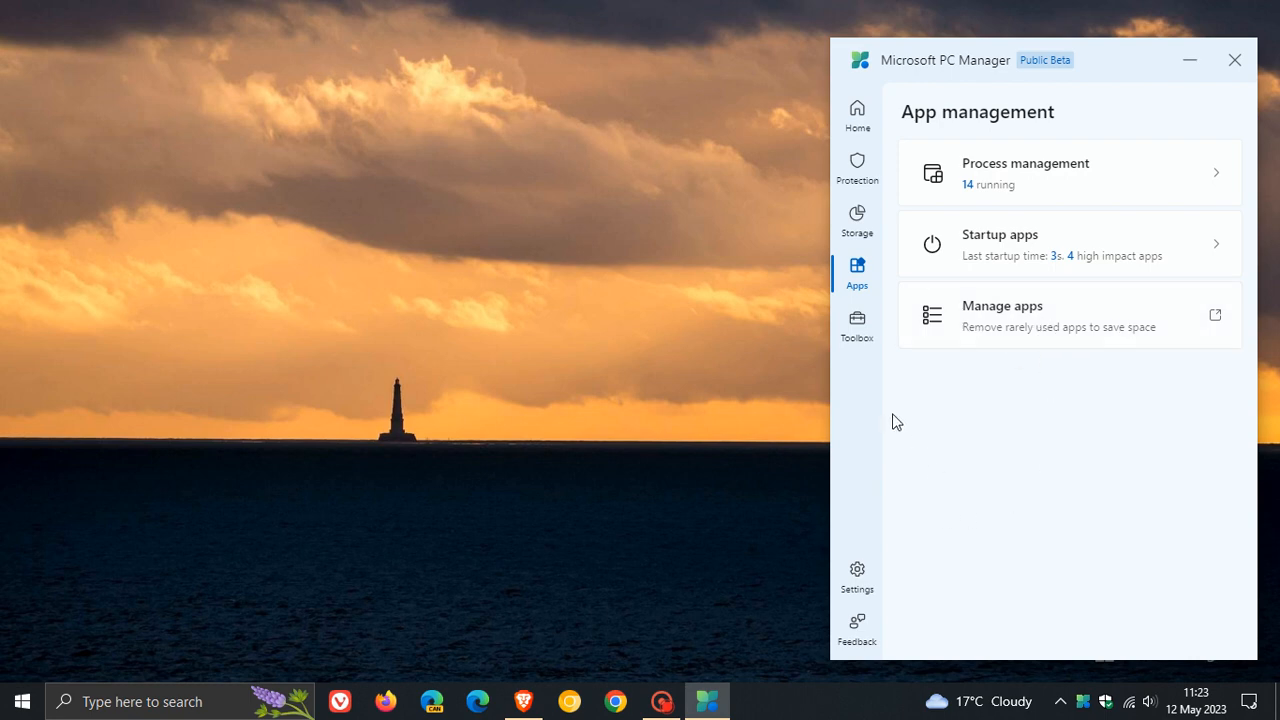
{"action": "mouse_move", "coordinate": [856, 336]}
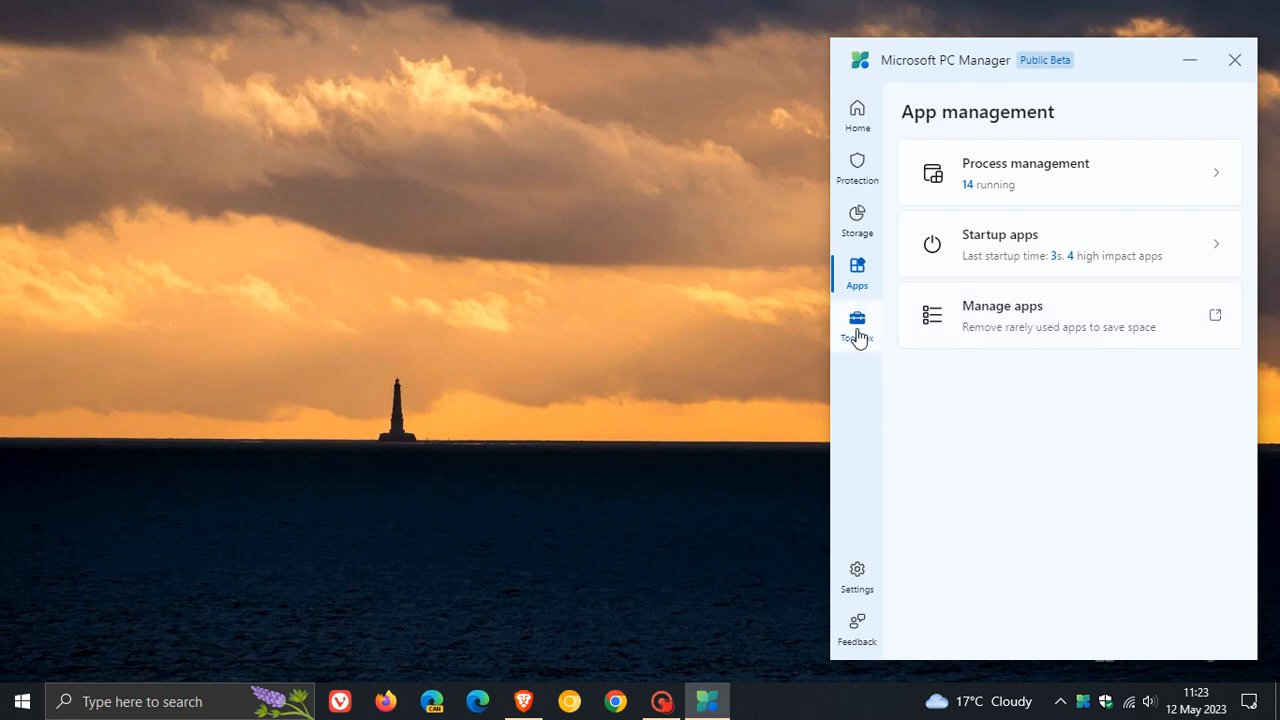
Show the Toolbox page with Windows tools, Web tools and Custom links.
{"action": "left_click", "coordinate": [856, 324]}
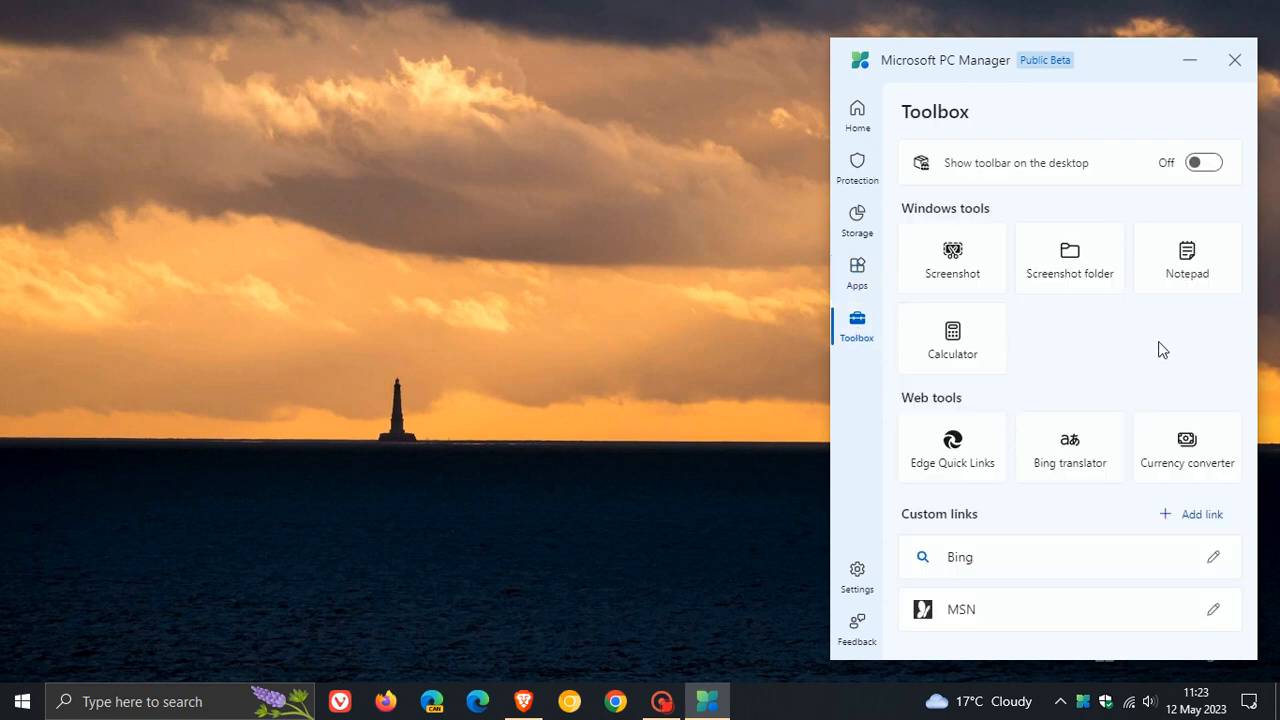
{"action": "mouse_move", "coordinate": [1124, 332]}
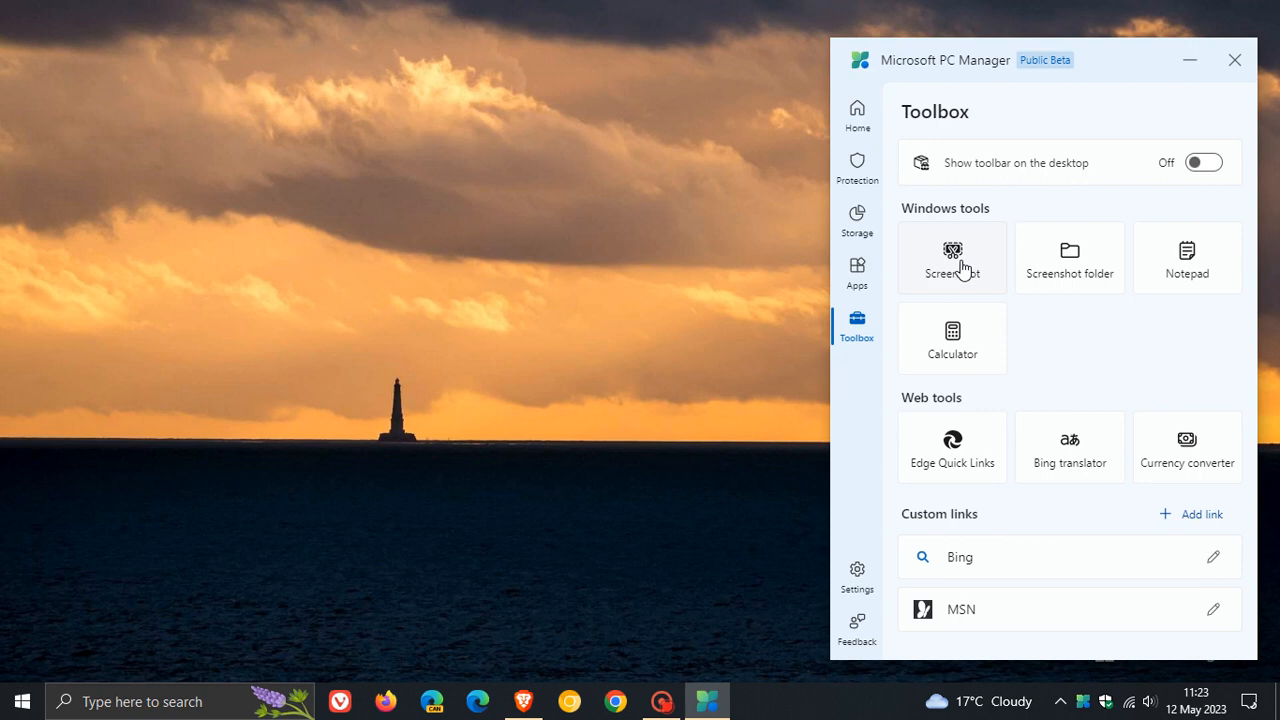
{"action": "mouse_move", "coordinate": [1168, 272]}
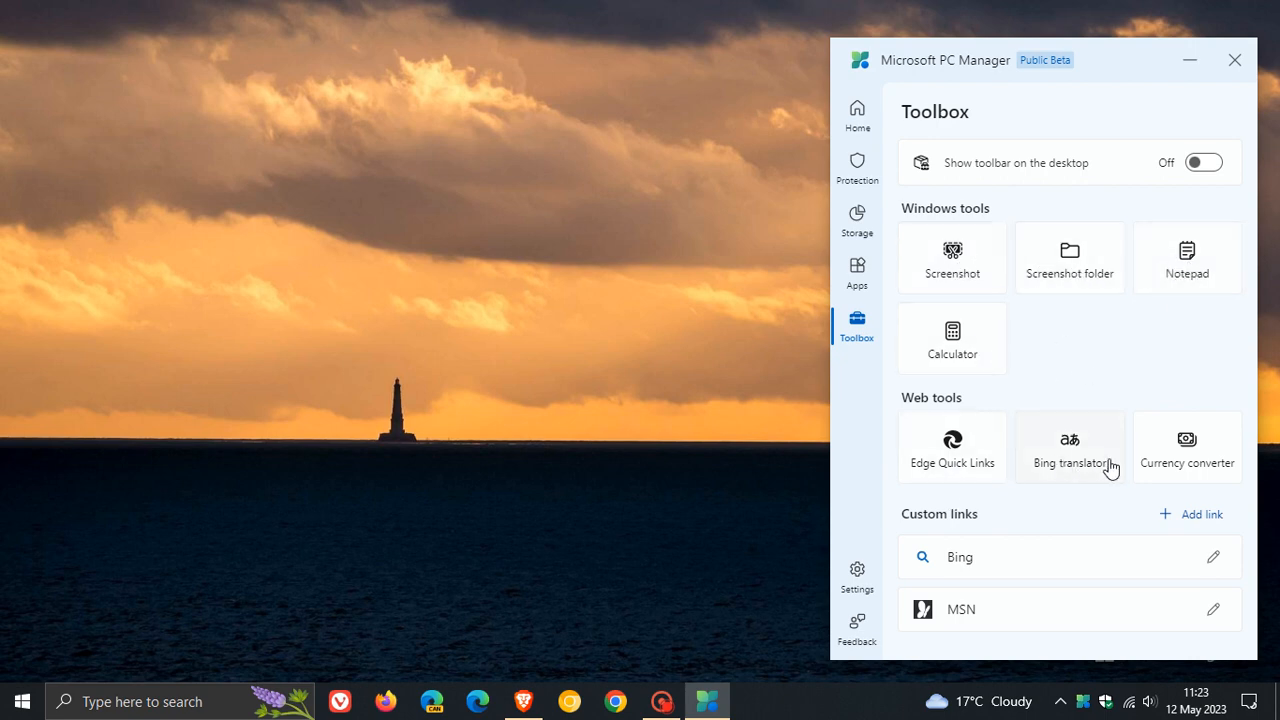
{"action": "mouse_move", "coordinate": [1118, 376]}
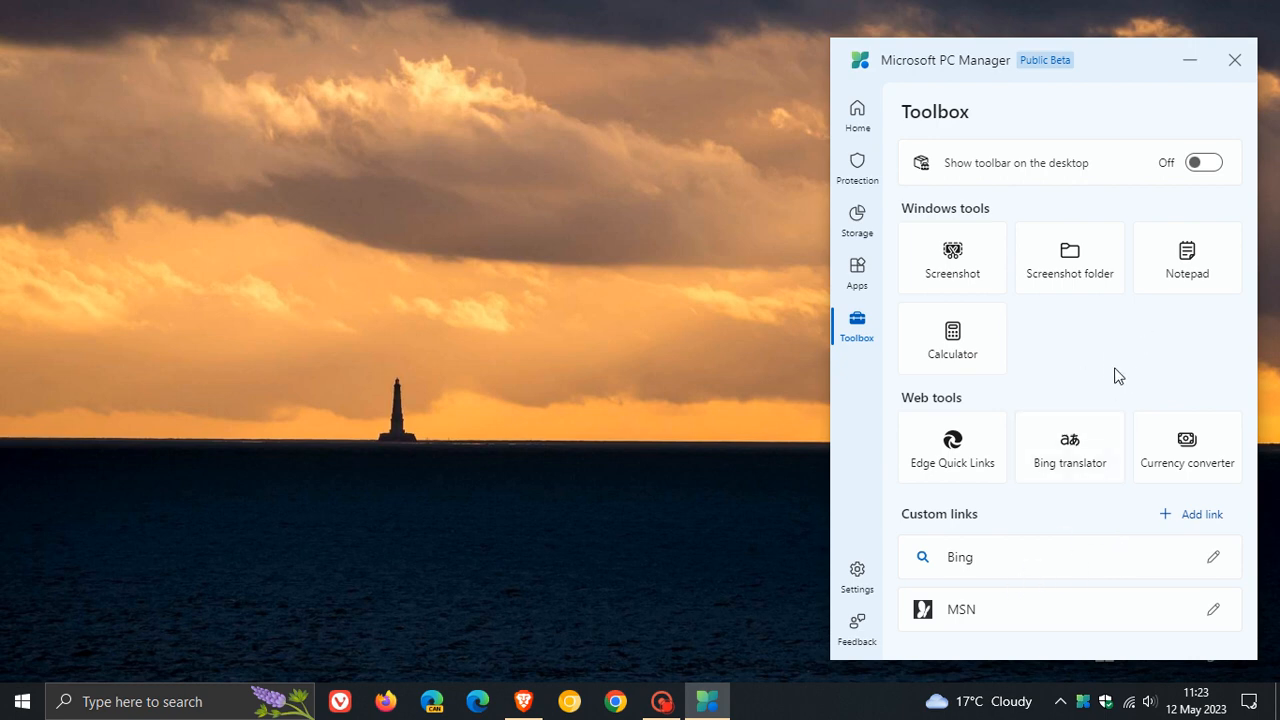
{"action": "mouse_move", "coordinate": [1022, 208]}
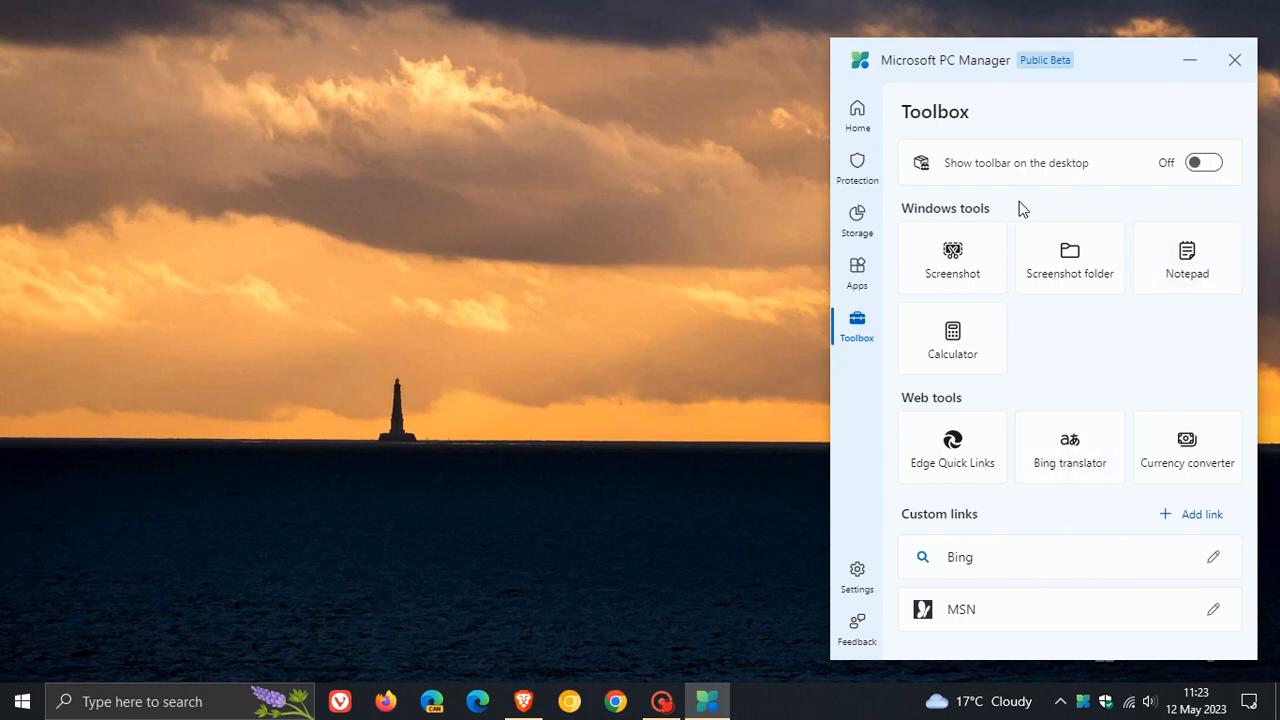
{"action": "mouse_move", "coordinate": [1064, 188]}
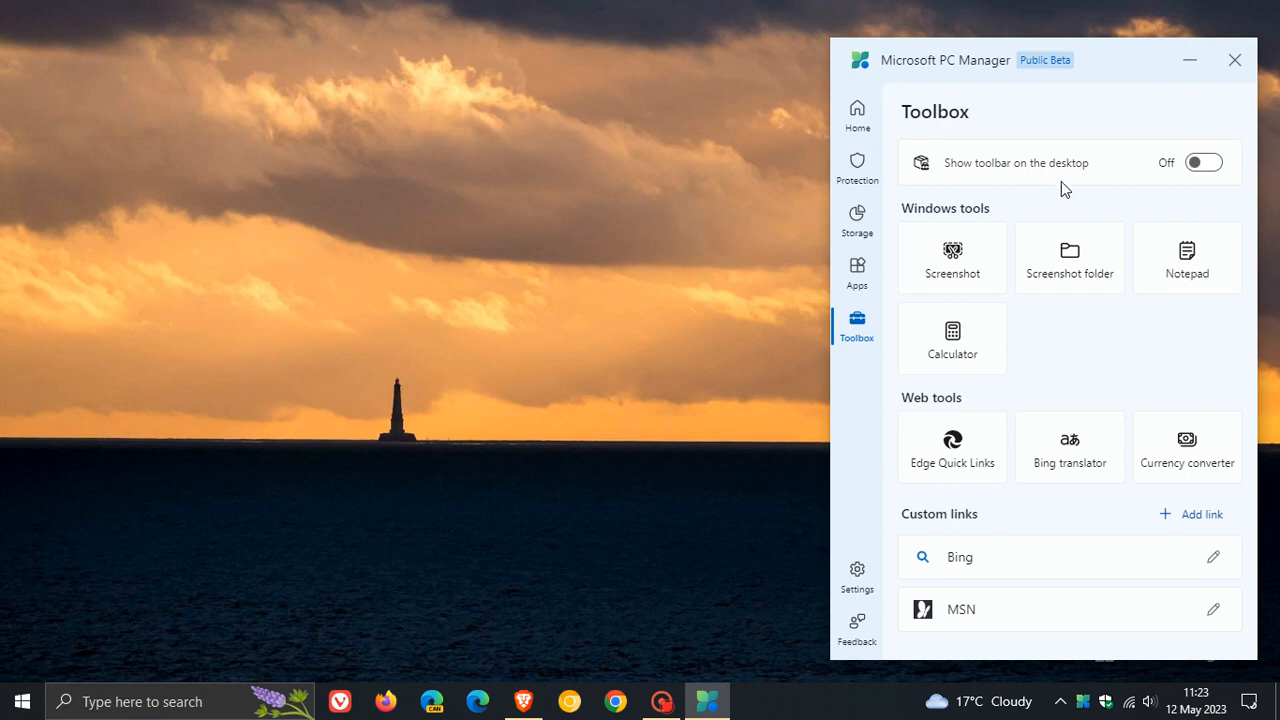
Enable the desktop toolbar, try Screenshot, and launch then close a blank Notepad.
{"action": "left_click", "coordinate": [1204, 162]}
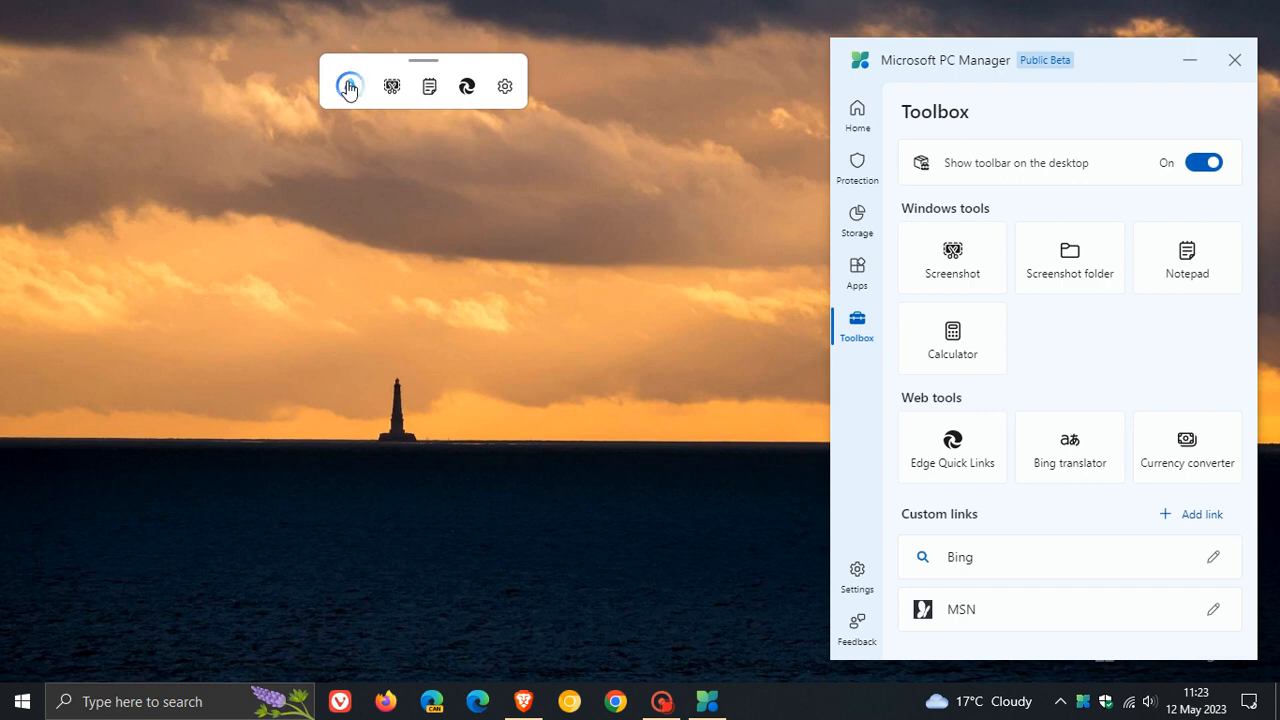
{"action": "mouse_move", "coordinate": [348, 88]}
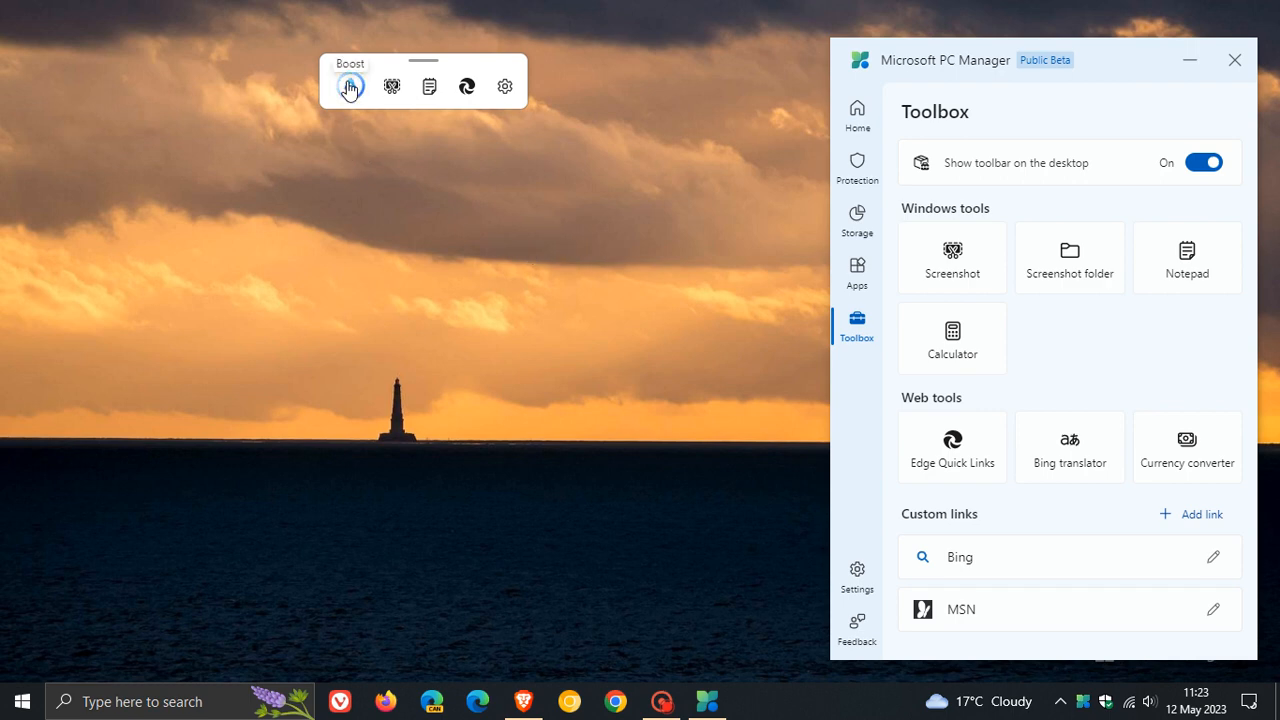
{"action": "mouse_move", "coordinate": [392, 86]}
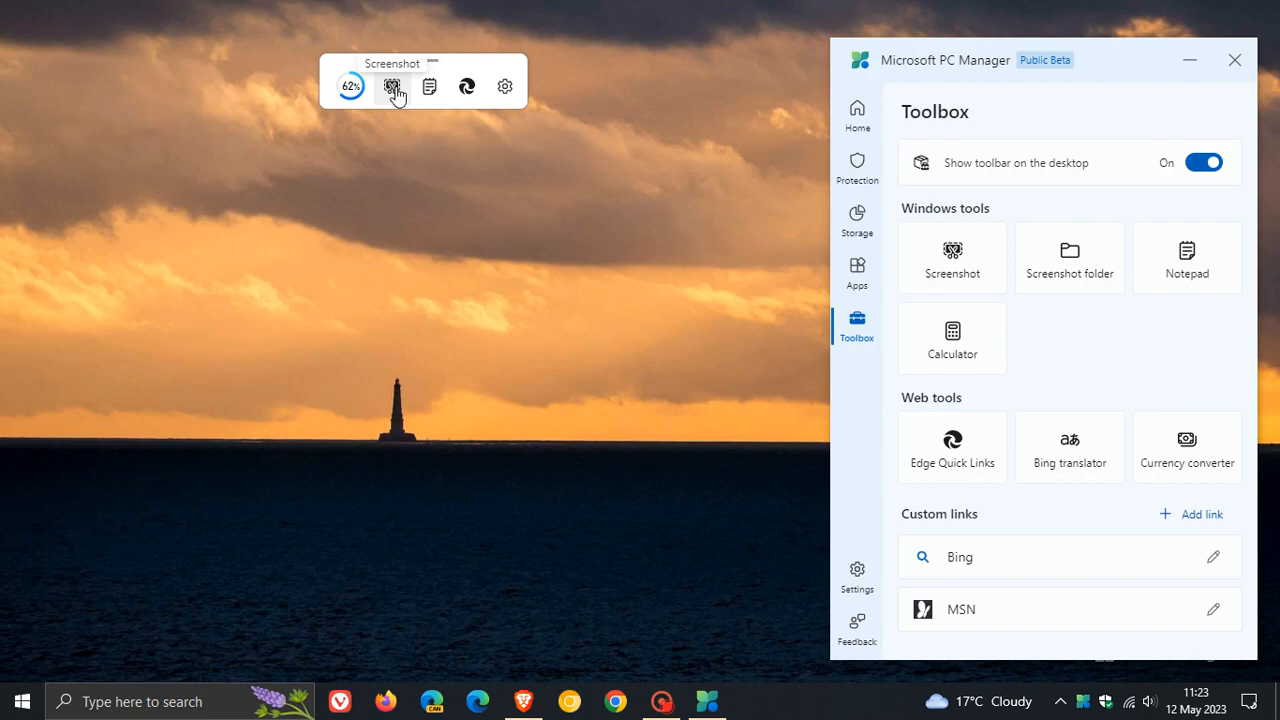
{"action": "left_click", "coordinate": [392, 86]}
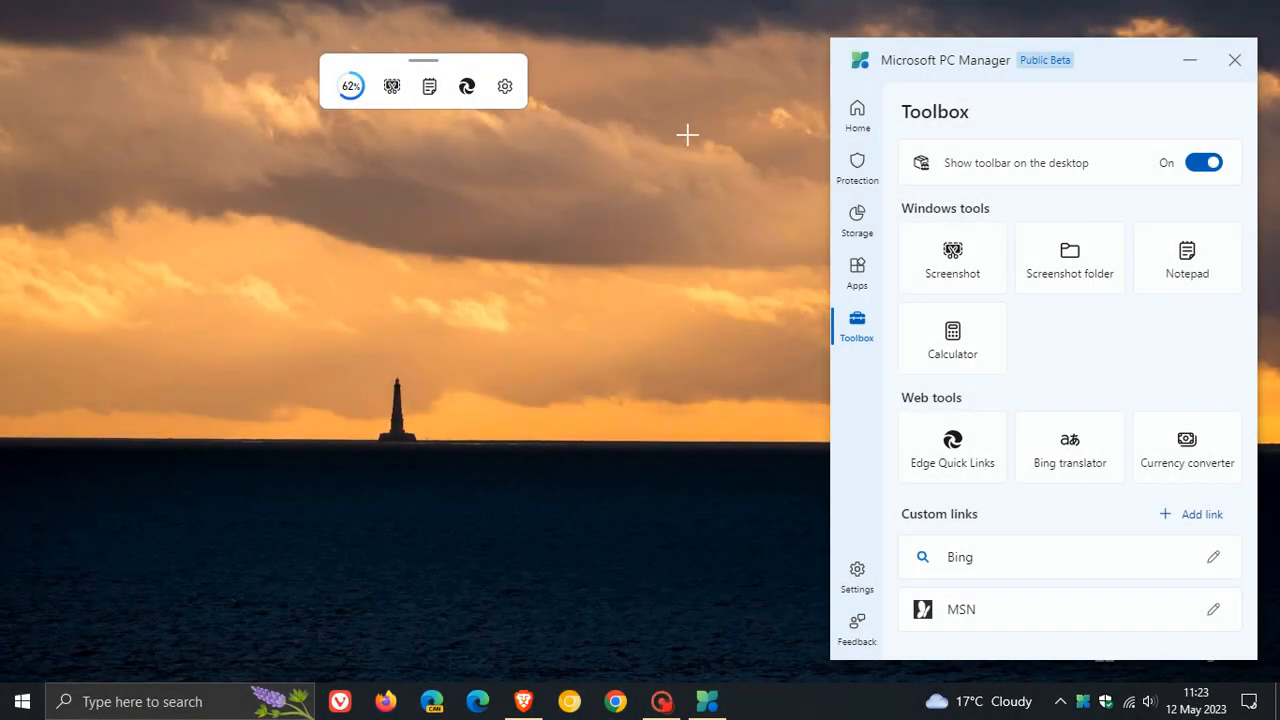
{"action": "left_click", "coordinate": [428, 84]}
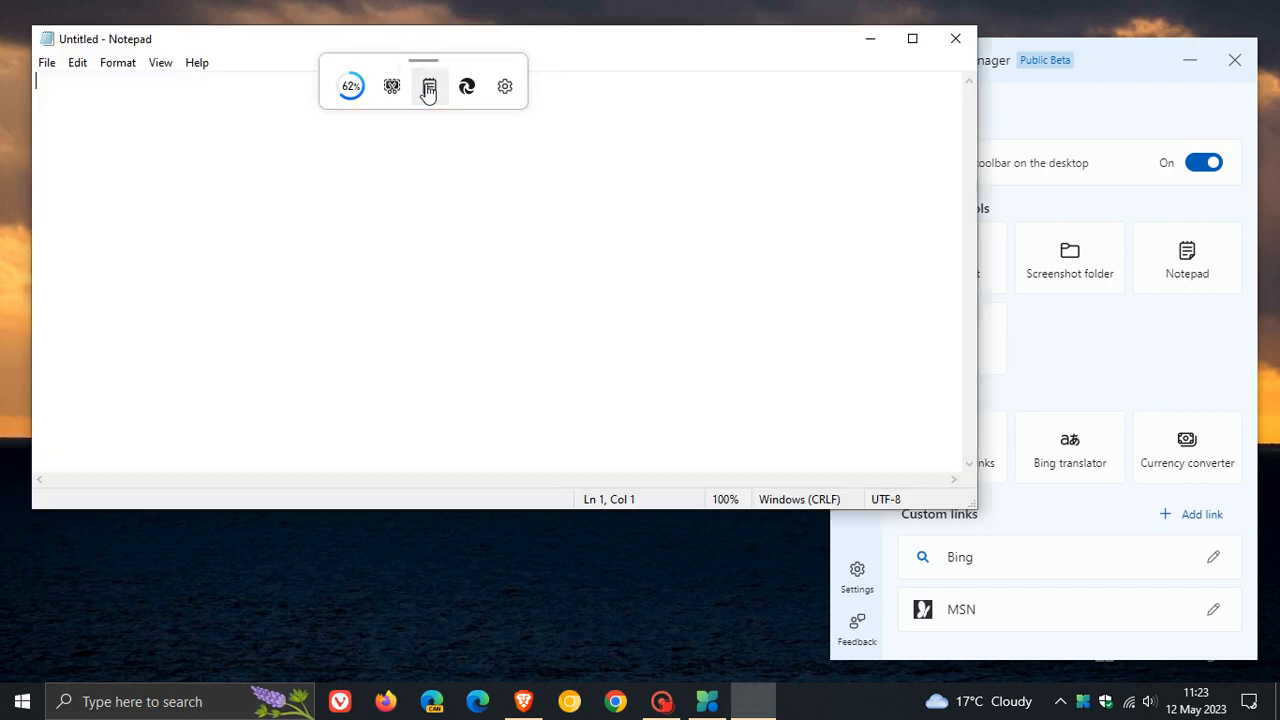
{"action": "left_click", "coordinate": [950, 36]}
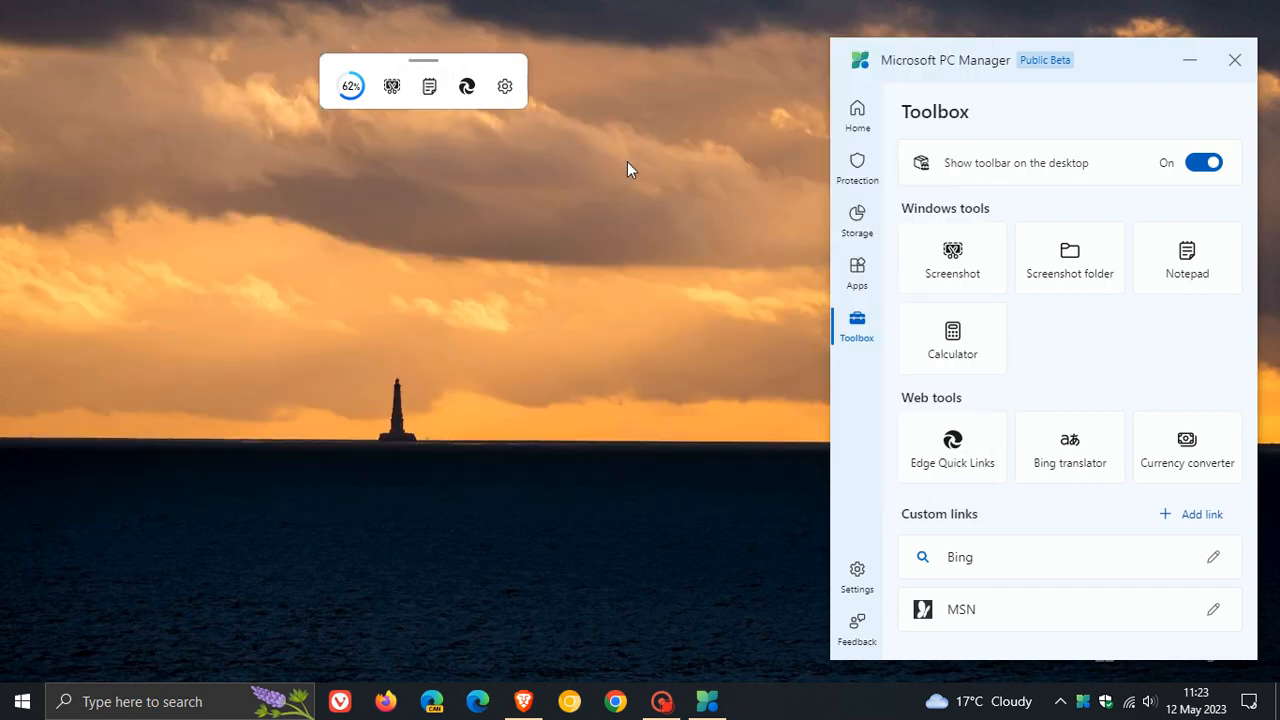
Show the toolbar's Edge quick links list and close it again.
{"action": "left_click", "coordinate": [468, 84]}
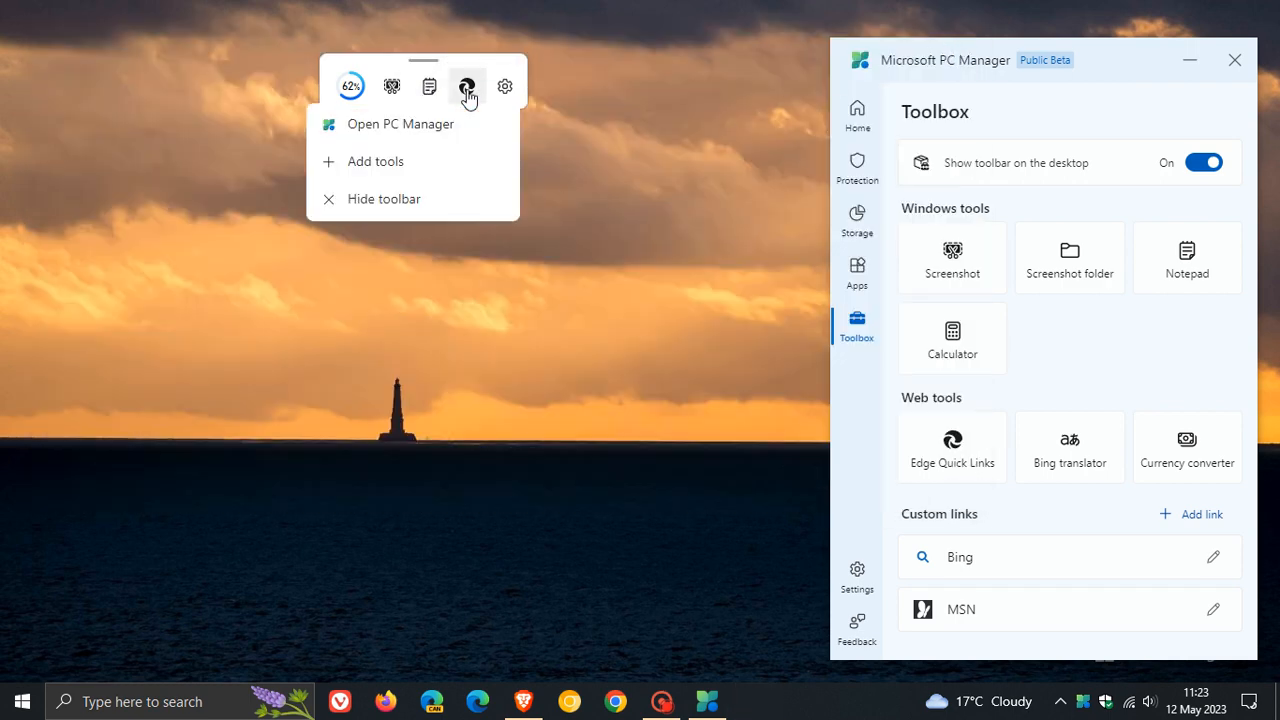
{"action": "left_click", "coordinate": [468, 84]}
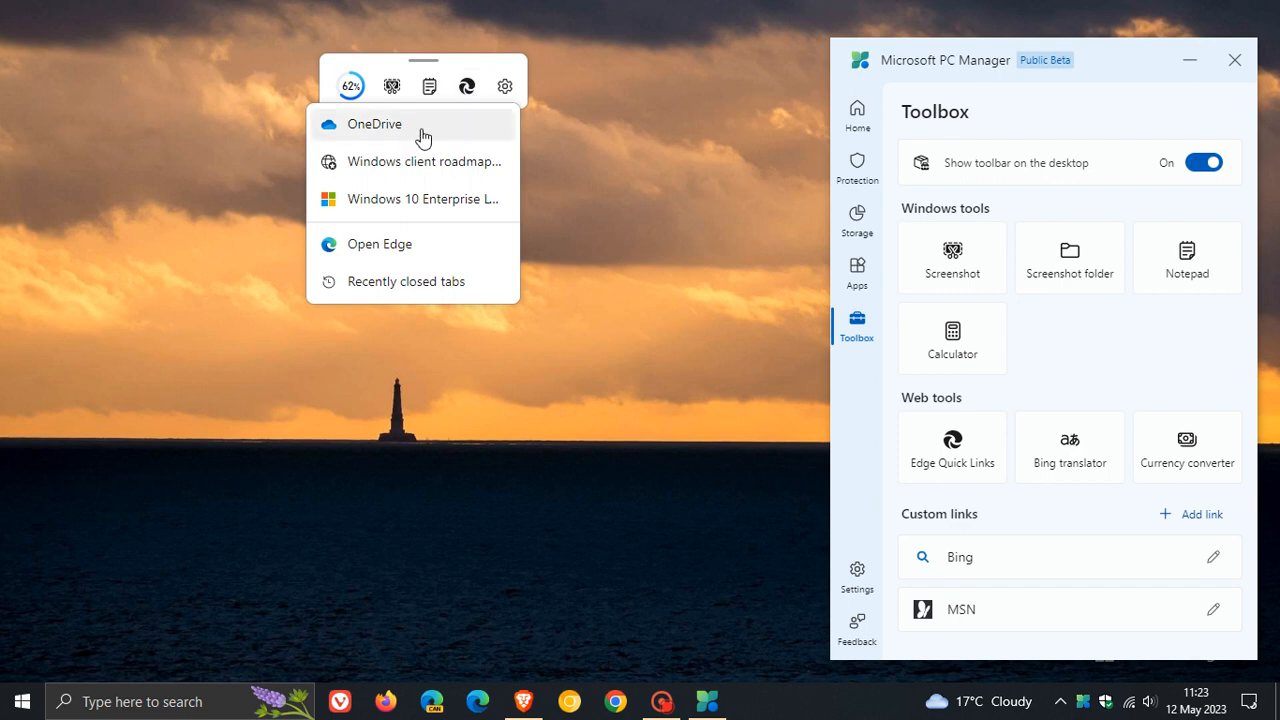
{"action": "mouse_move", "coordinate": [440, 258]}
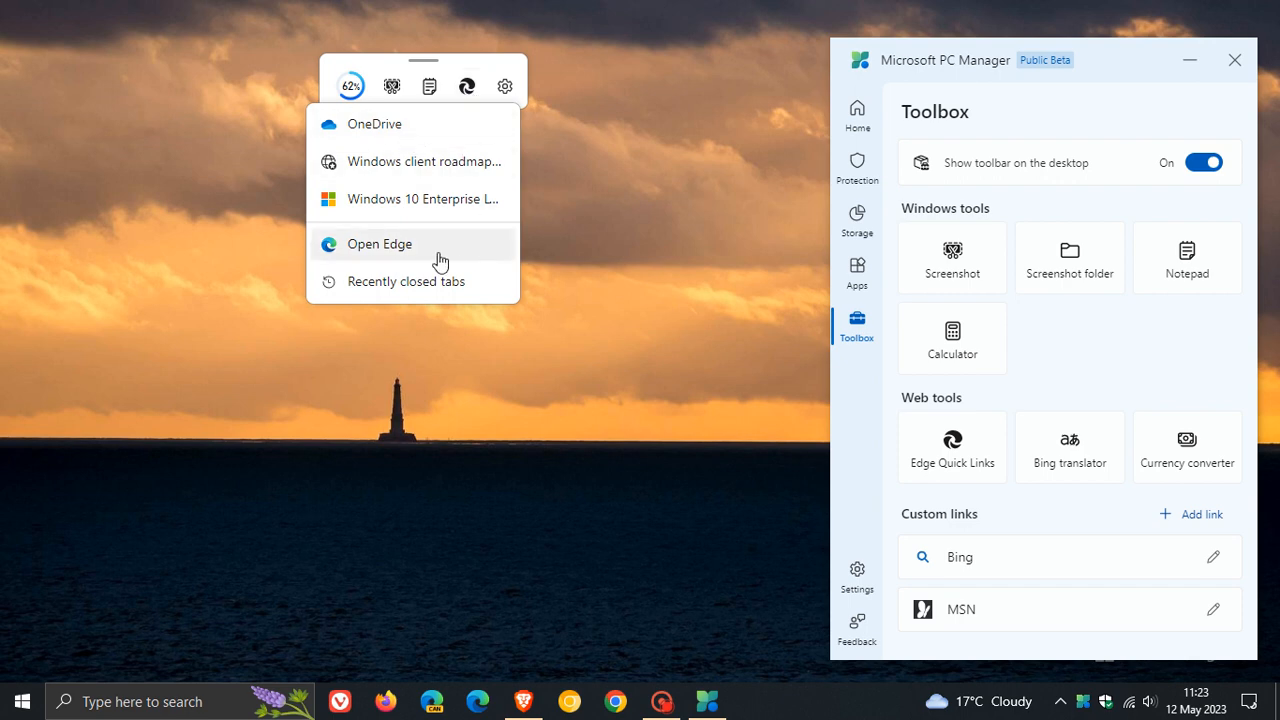
{"action": "left_click", "coordinate": [532, 84]}
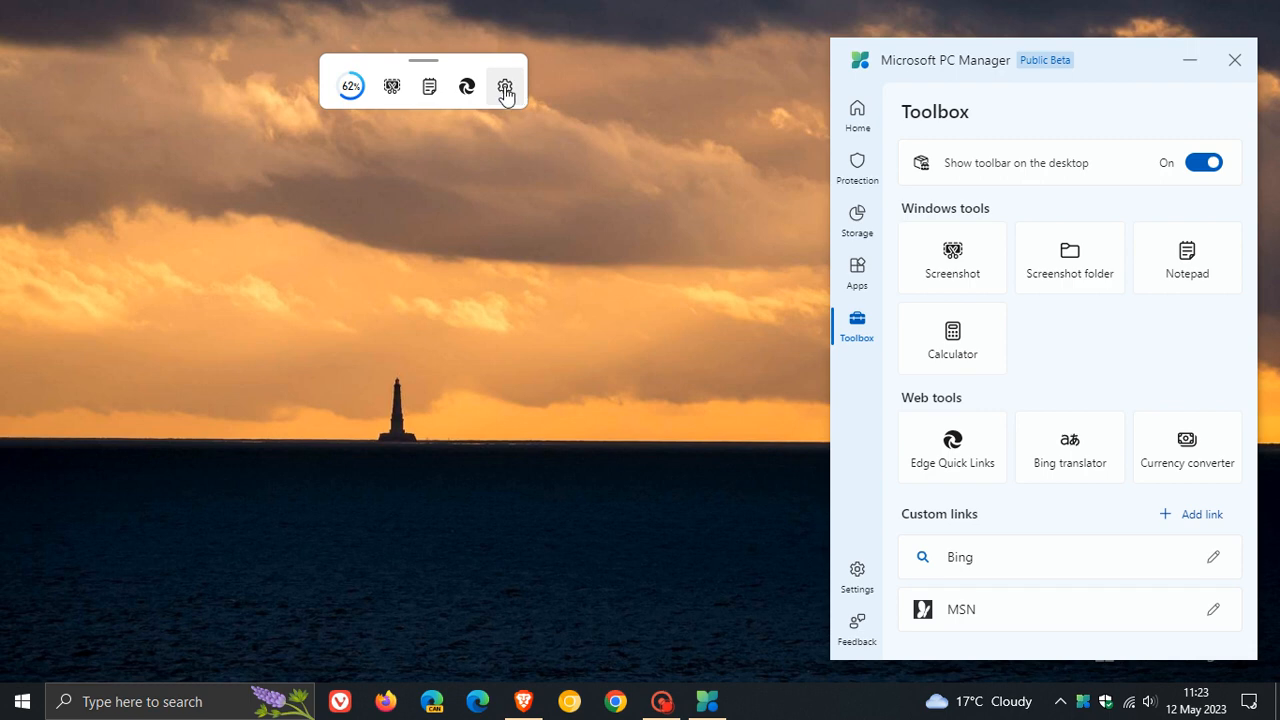
{"action": "left_click", "coordinate": [504, 84]}
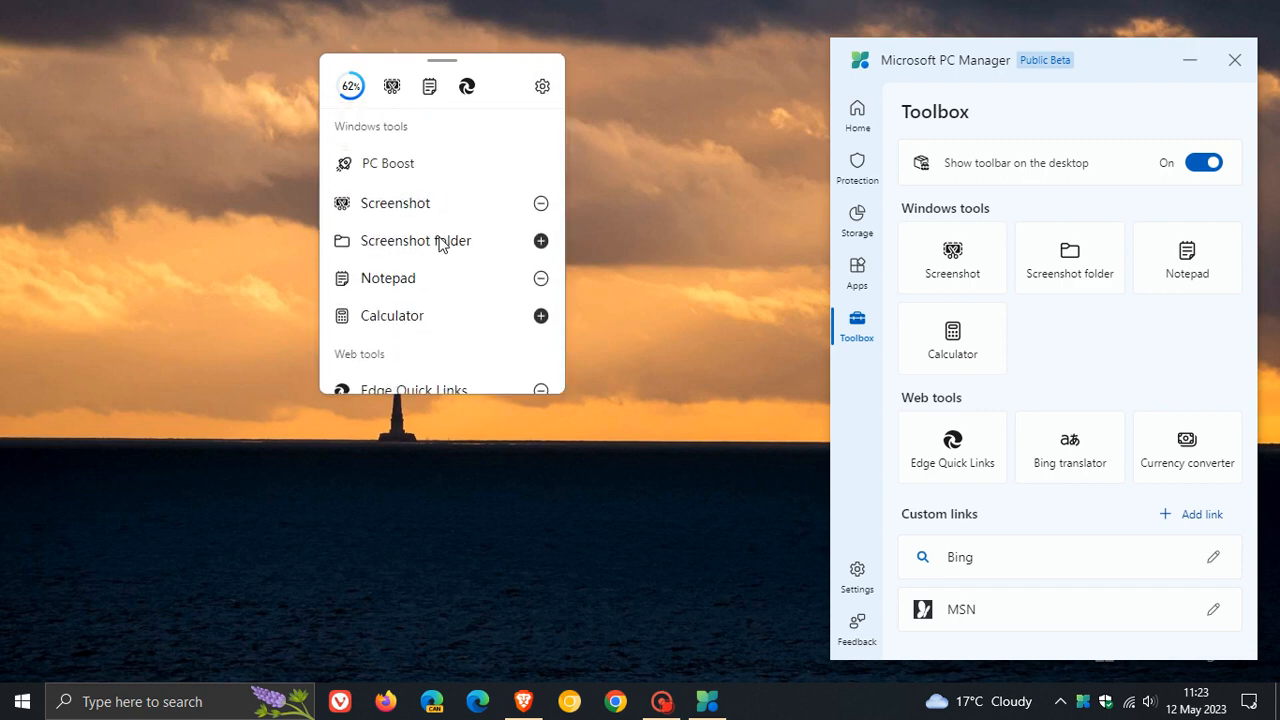
{"action": "scroll", "scroll_direction": "down", "scroll_amount": 3}
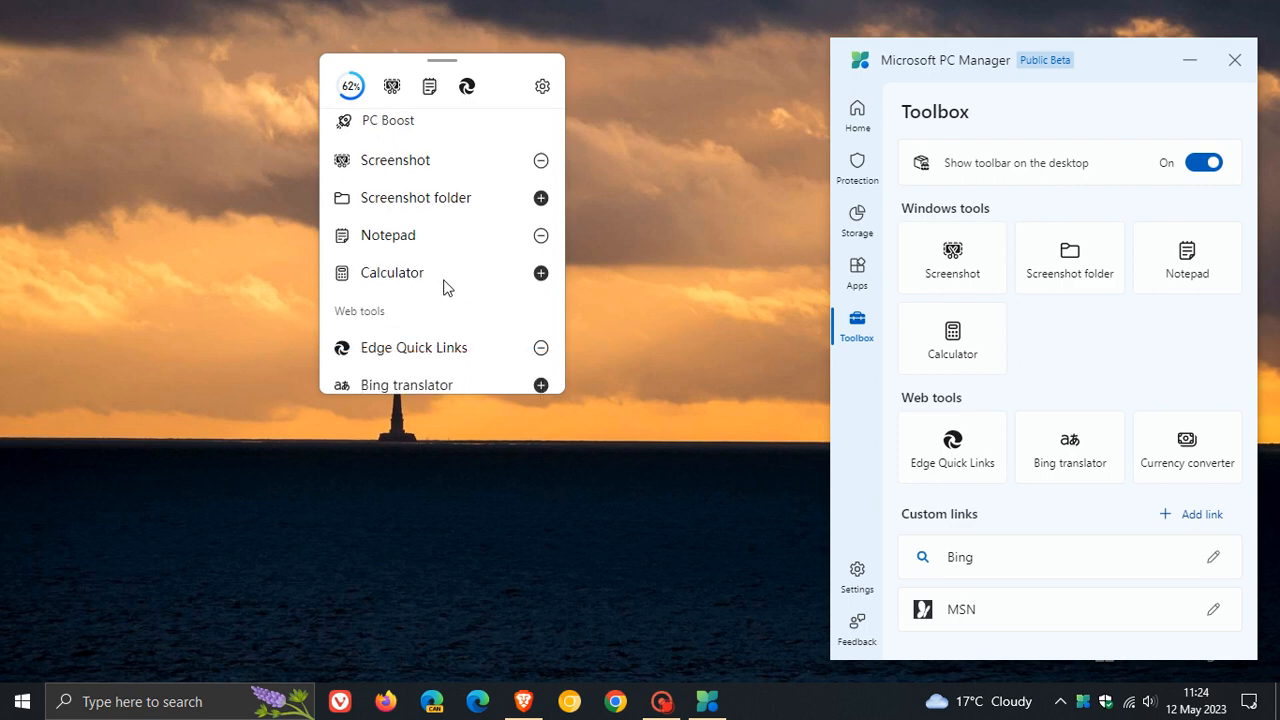
{"action": "scroll", "scroll_direction": "down", "scroll_amount": 3}
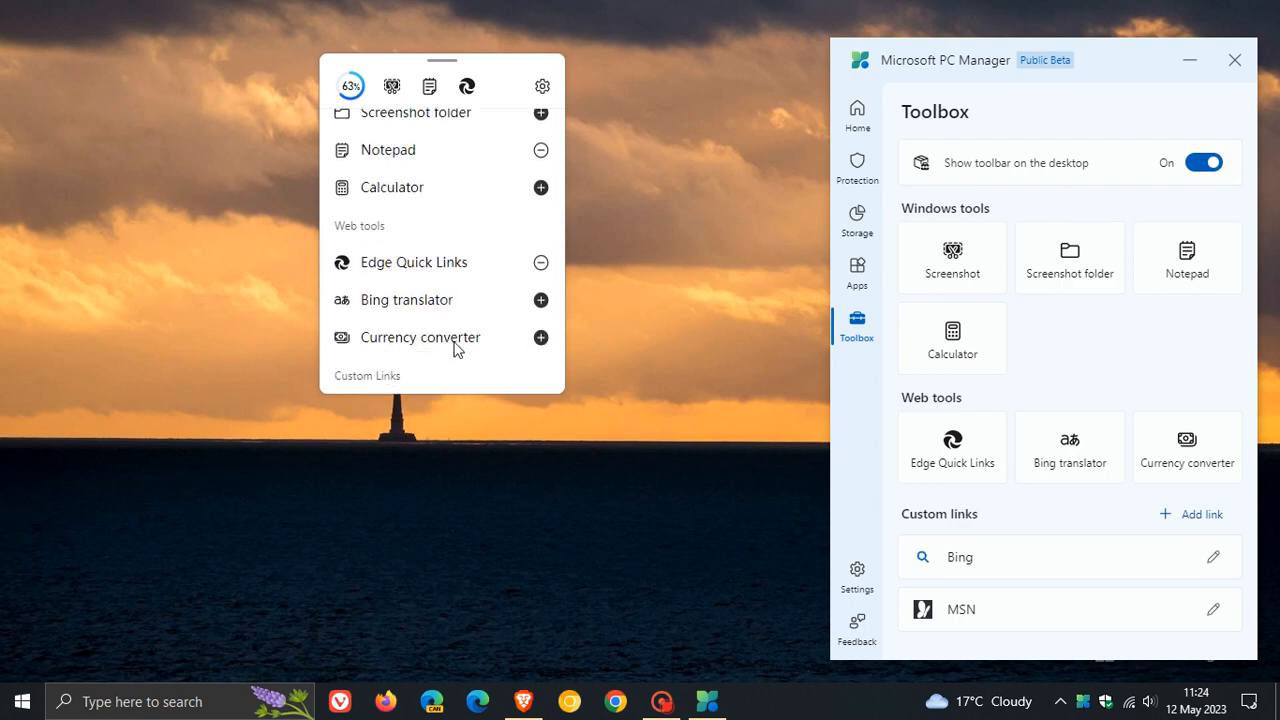
{"action": "scroll", "scroll_direction": "down", "scroll_amount": 3}
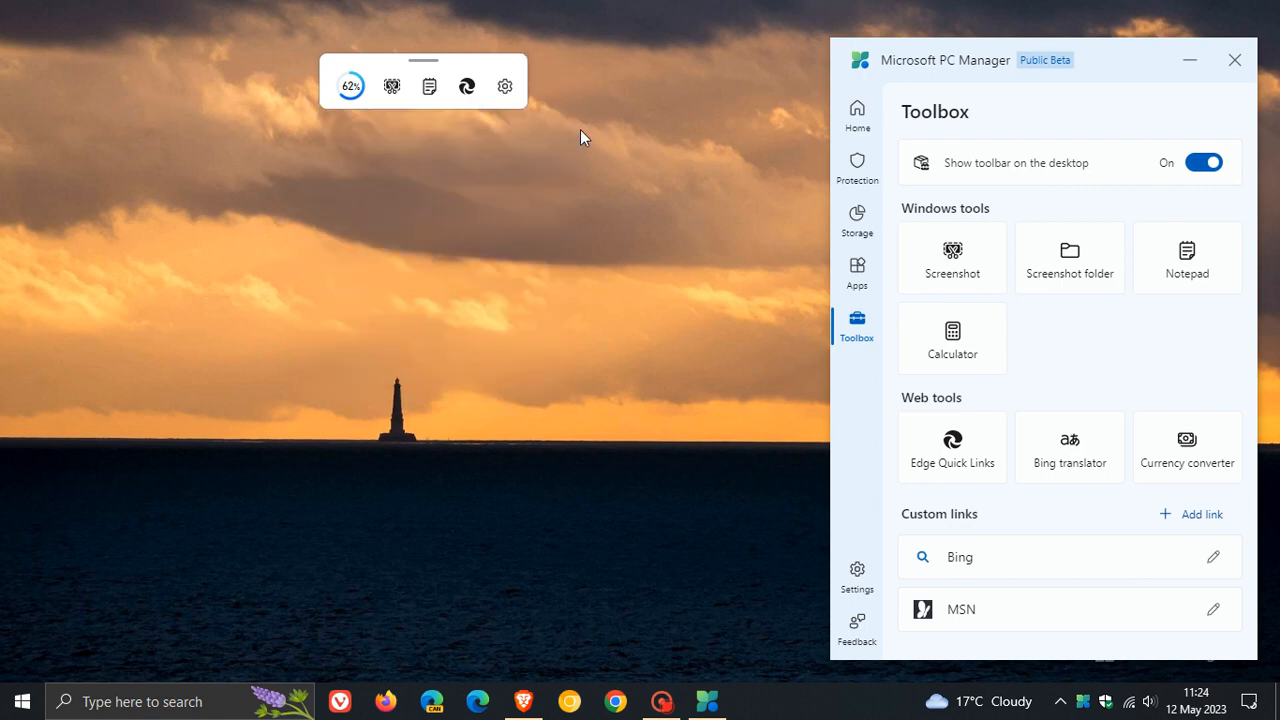
{"action": "mouse_move", "coordinate": [632, 344]}
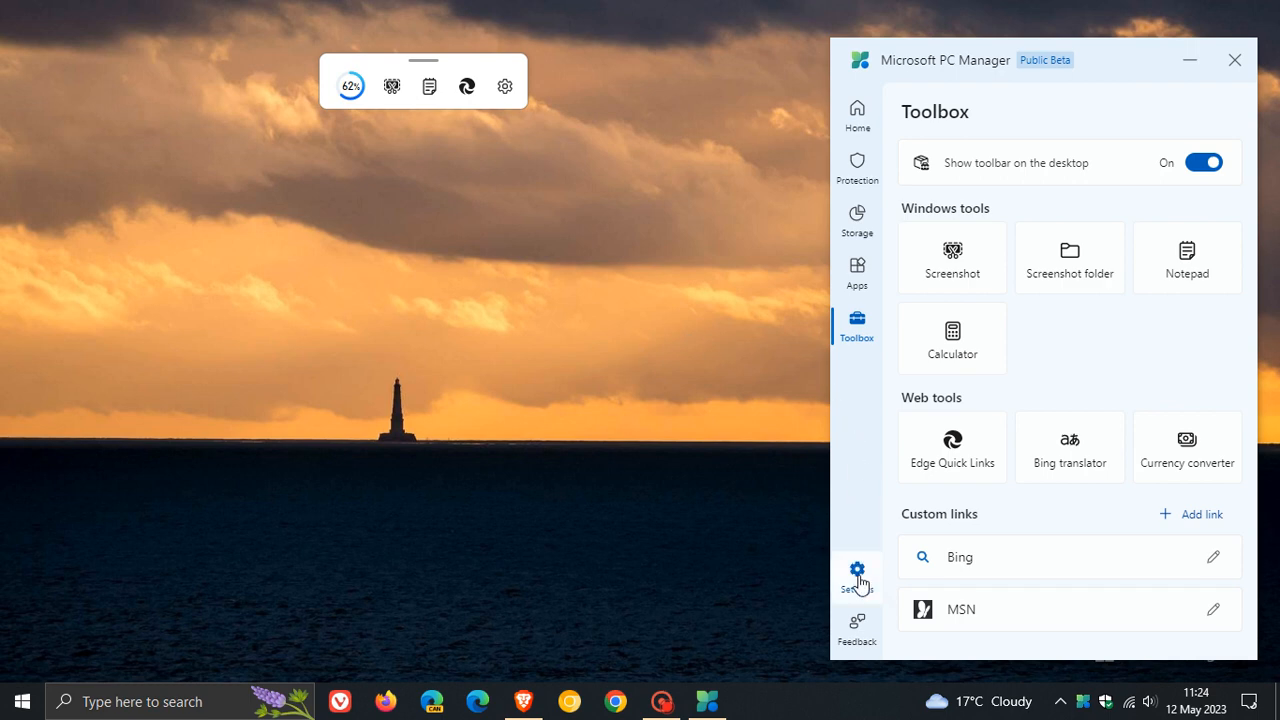
Show the Settings page with Smart boost off and general settings listed.
{"action": "left_click", "coordinate": [856, 570]}
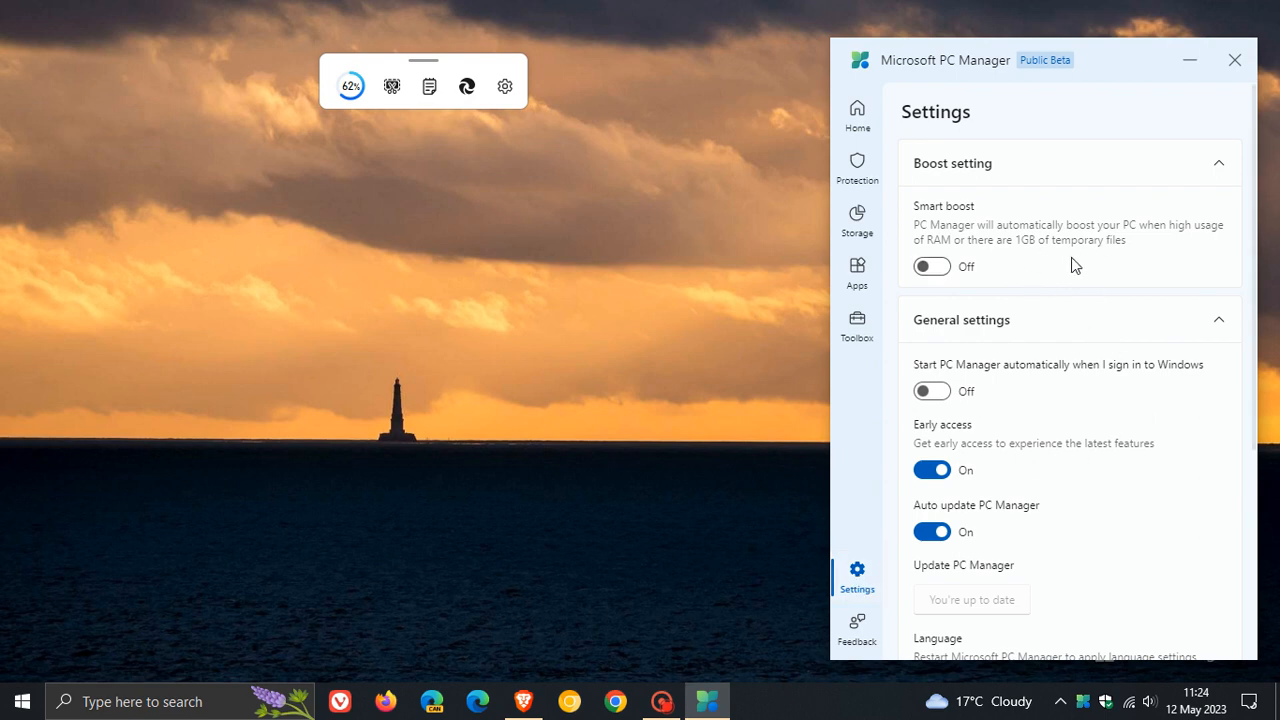
{"action": "mouse_move", "coordinate": [1048, 260]}
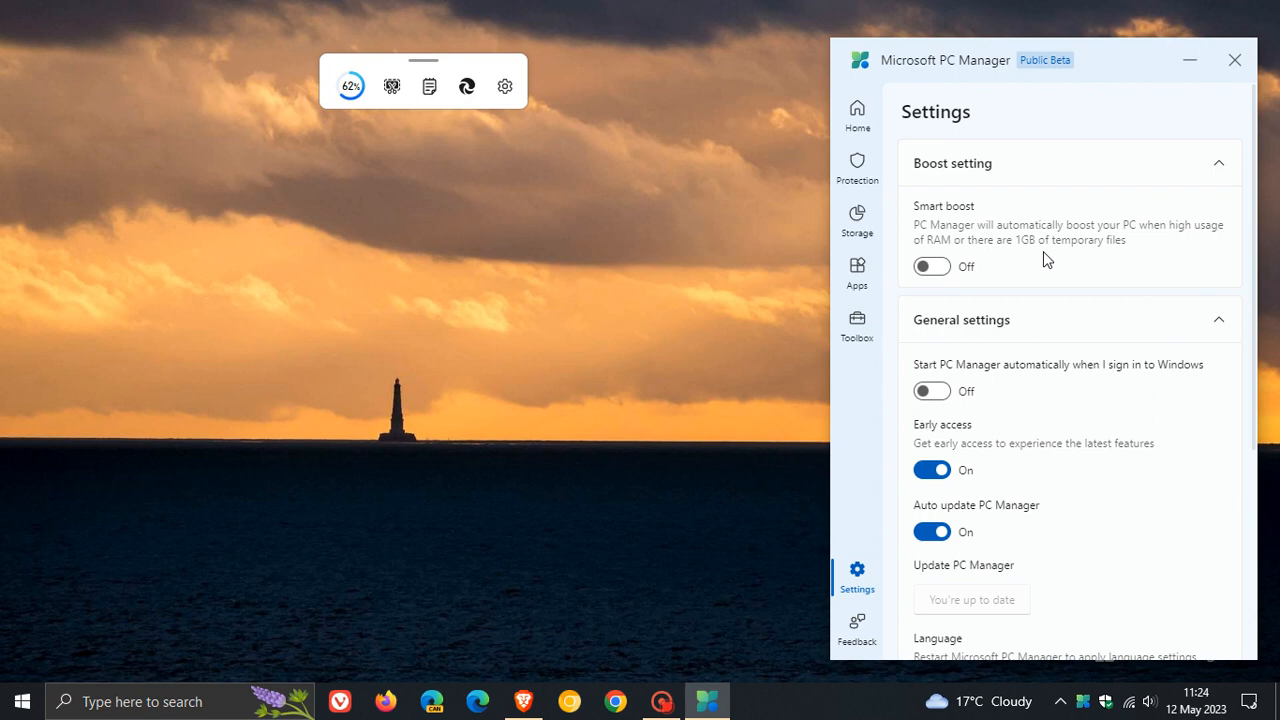
{"action": "mouse_move", "coordinate": [1028, 288]}
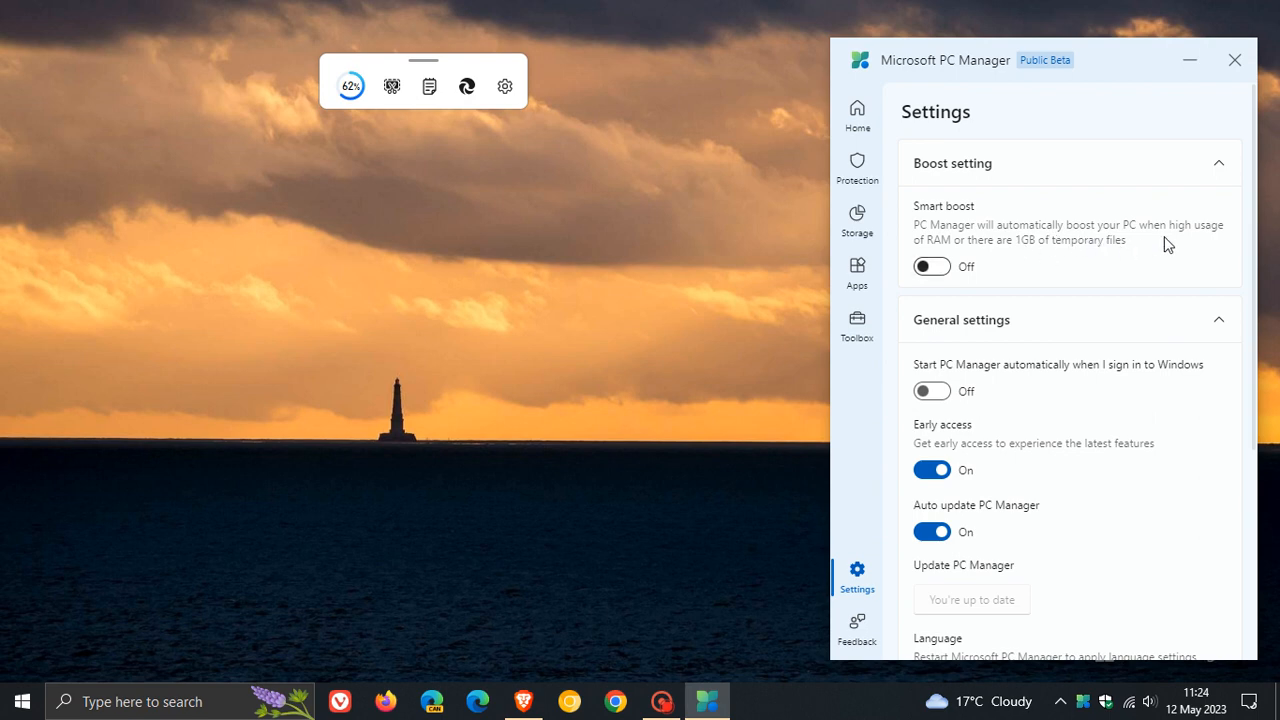
{"action": "mouse_move", "coordinate": [1004, 248]}
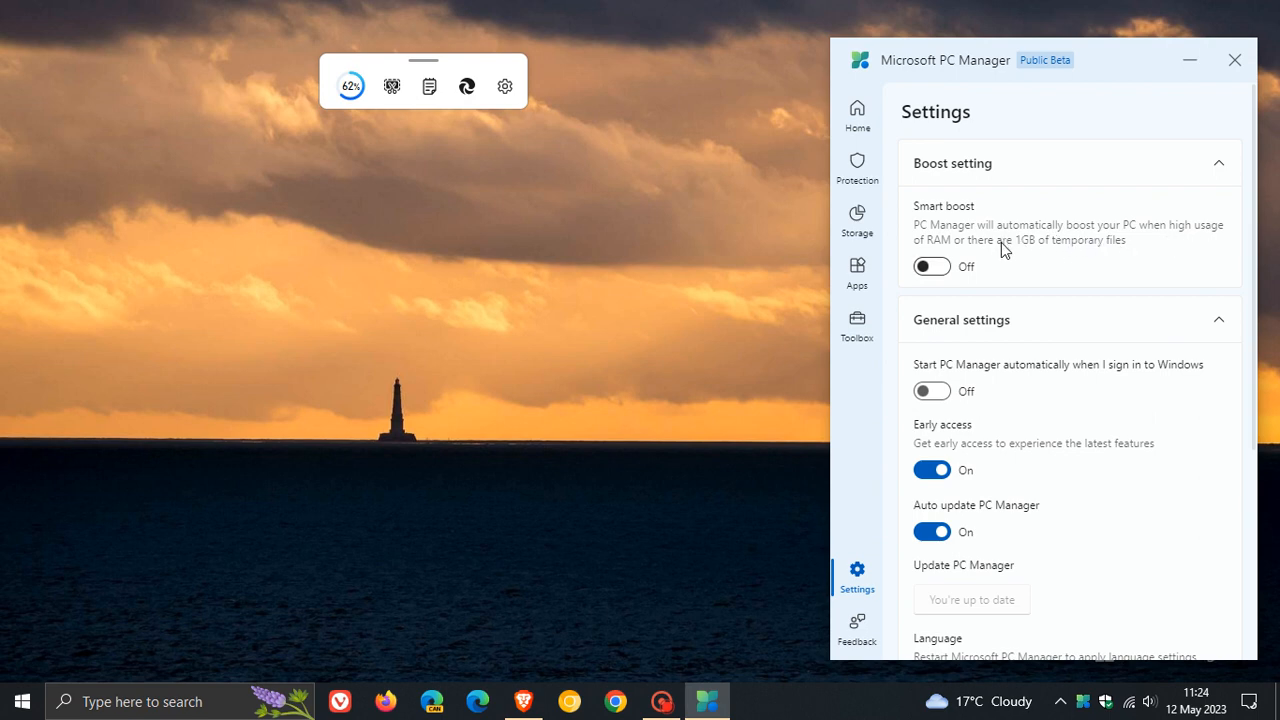
{"action": "mouse_move", "coordinate": [1012, 264]}
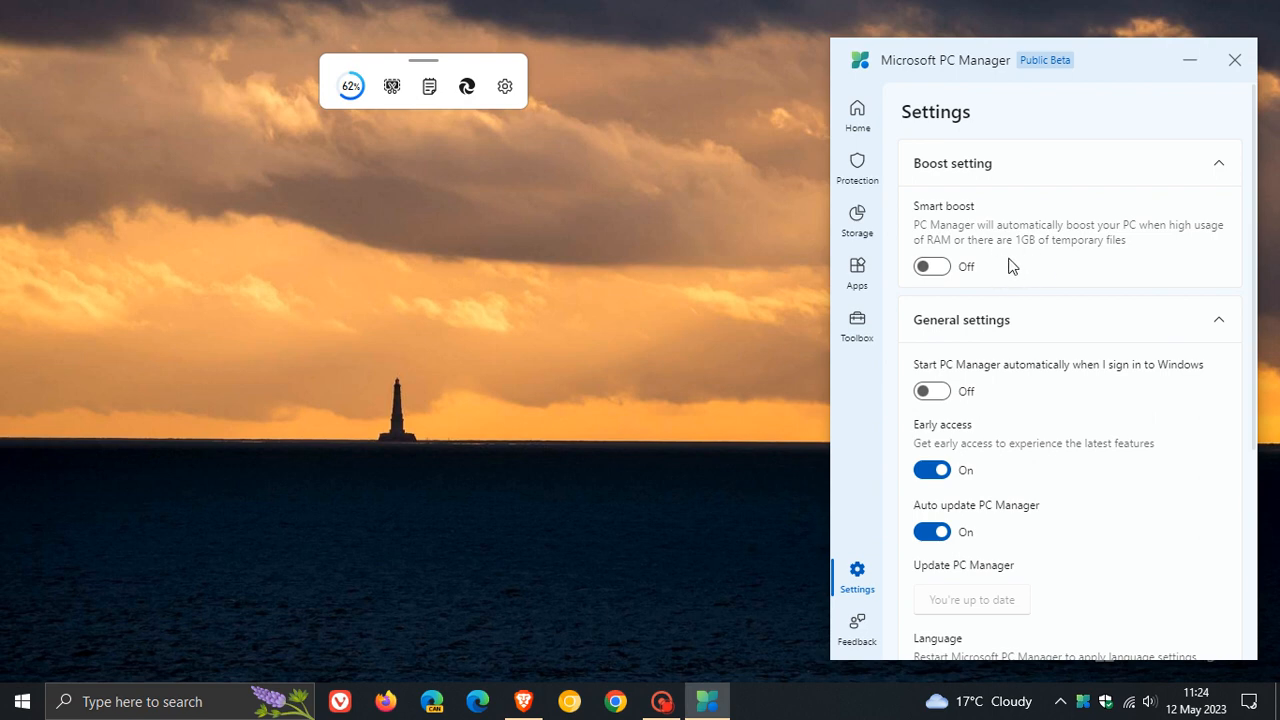
{"action": "mouse_move", "coordinate": [1128, 270]}
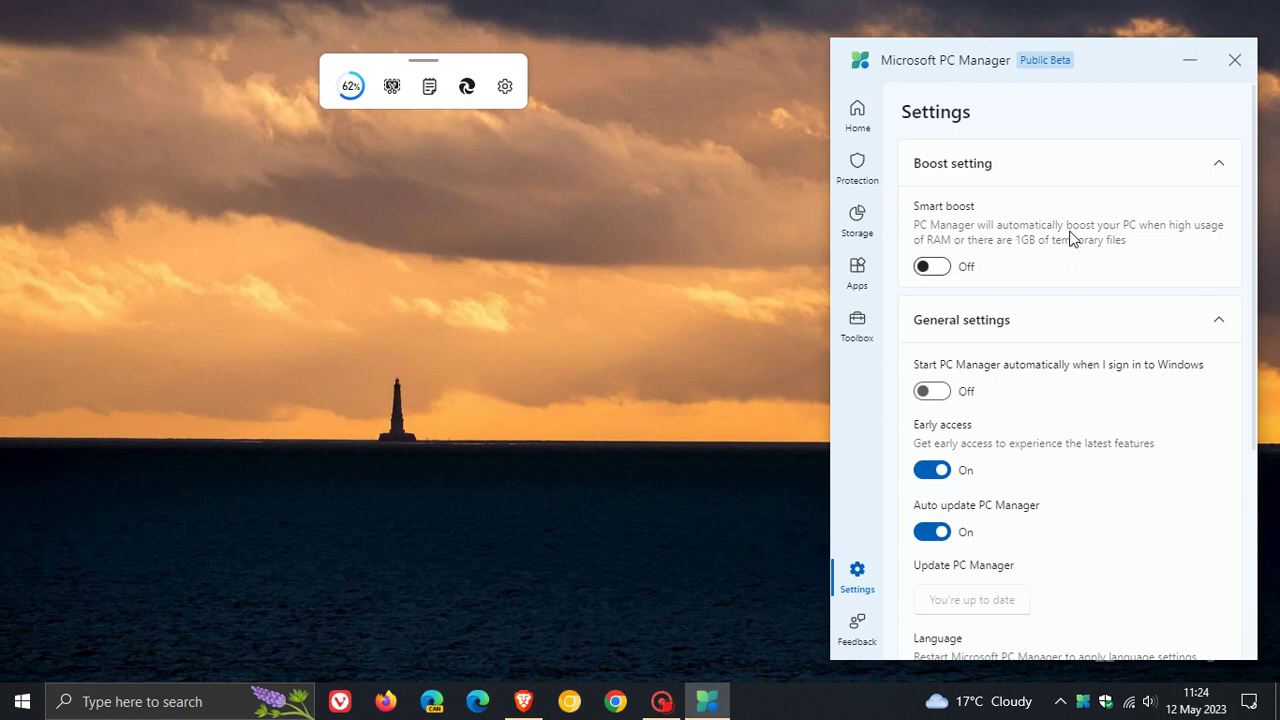
Scroll Settings down to the About us section showing version 3.0.0.0.
{"action": "scroll", "scroll_direction": "down", "scroll_amount": 3}
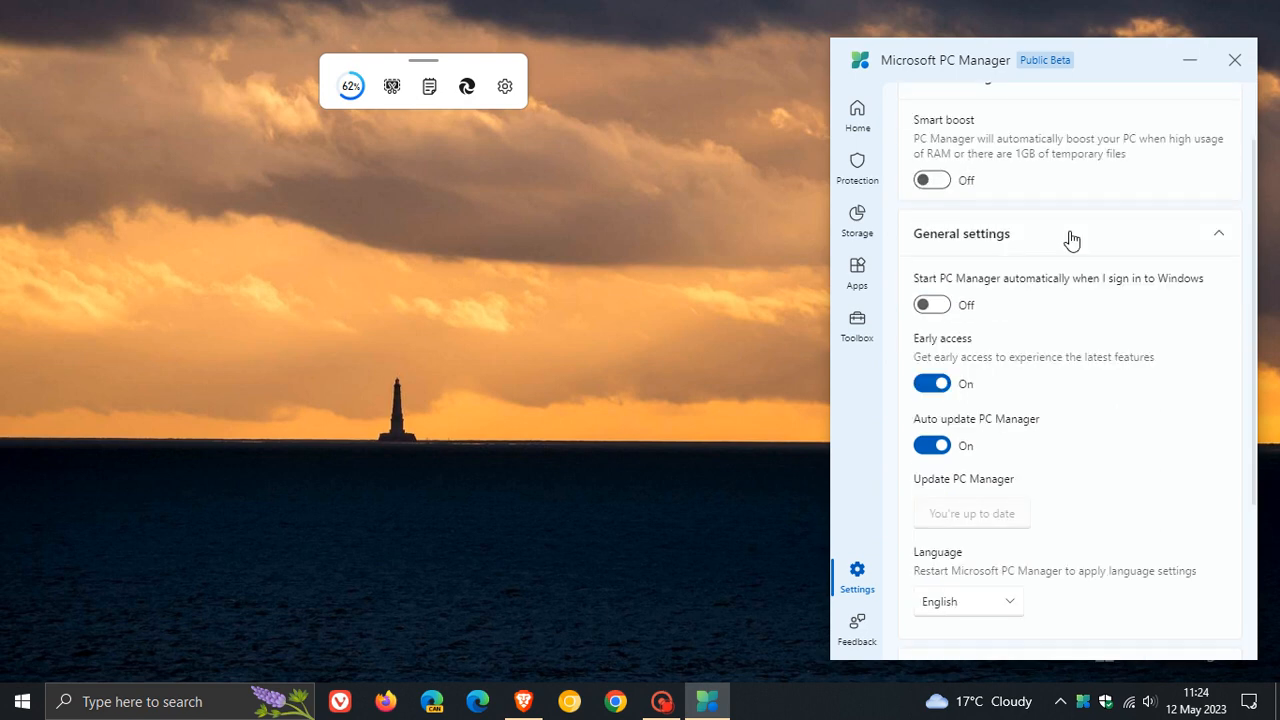
{"action": "mouse_move", "coordinate": [1024, 312]}
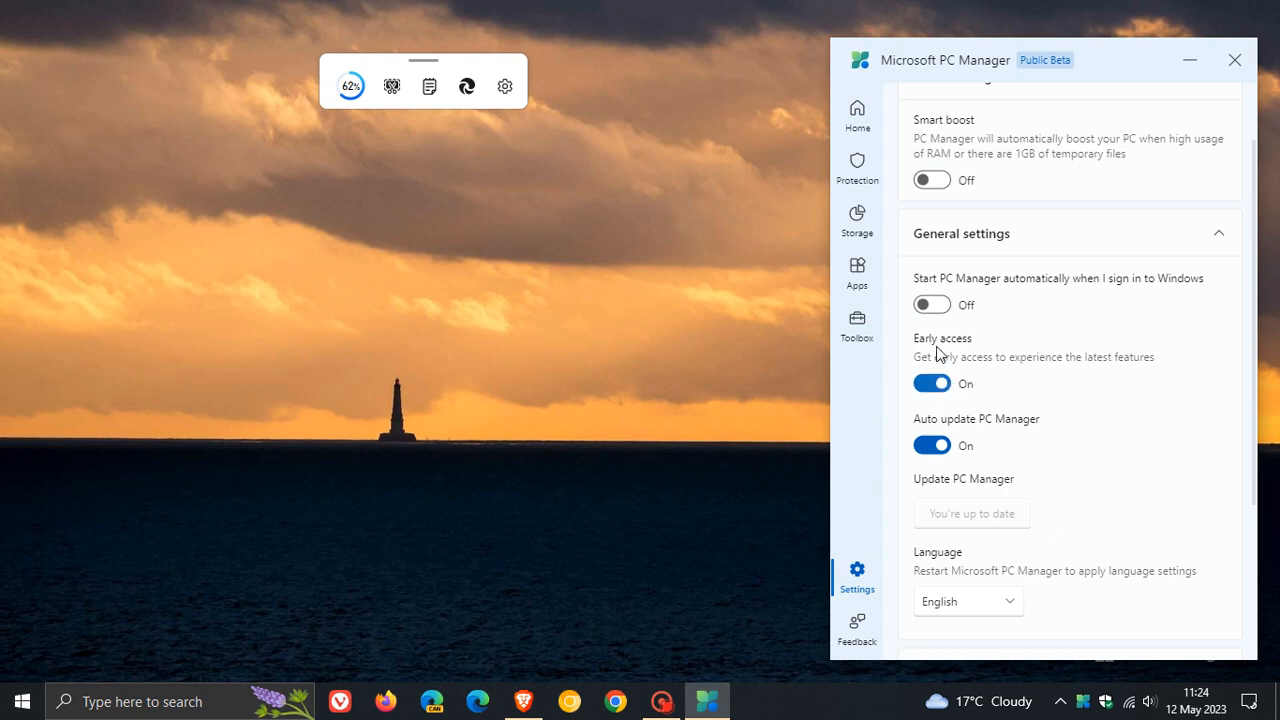
{"action": "mouse_move", "coordinate": [1090, 380]}
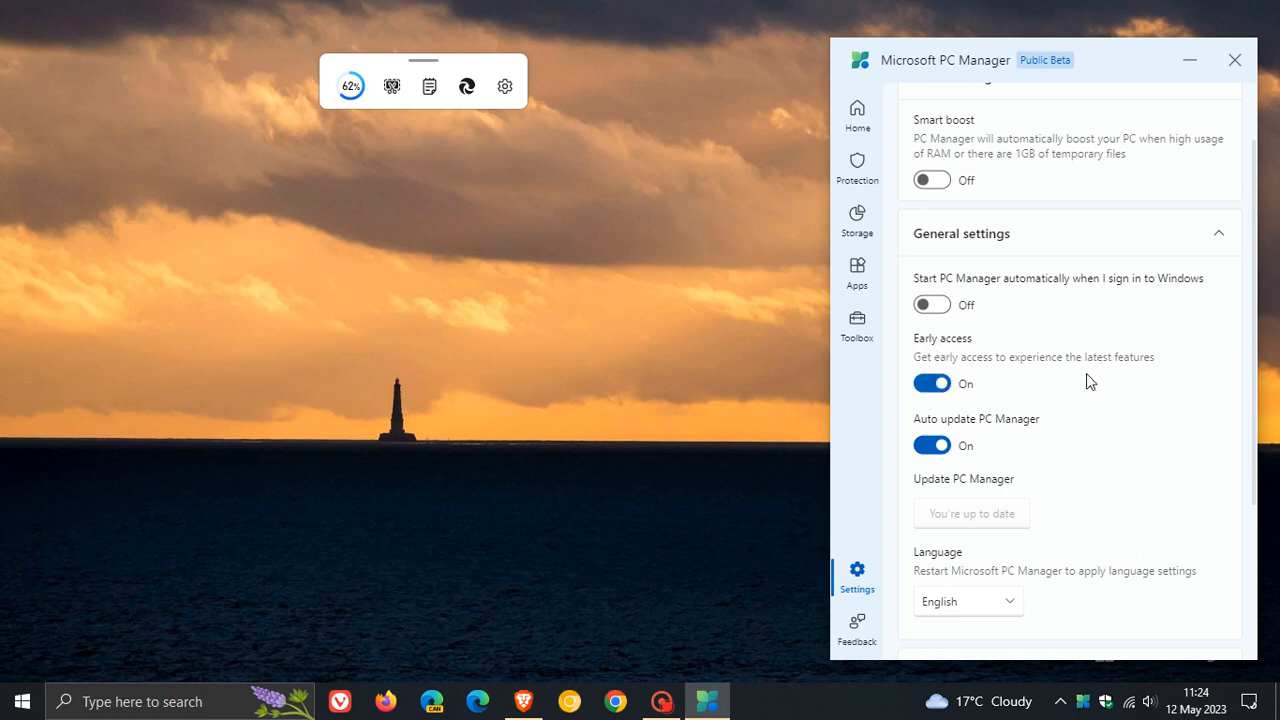
{"action": "mouse_move", "coordinate": [1092, 396]}
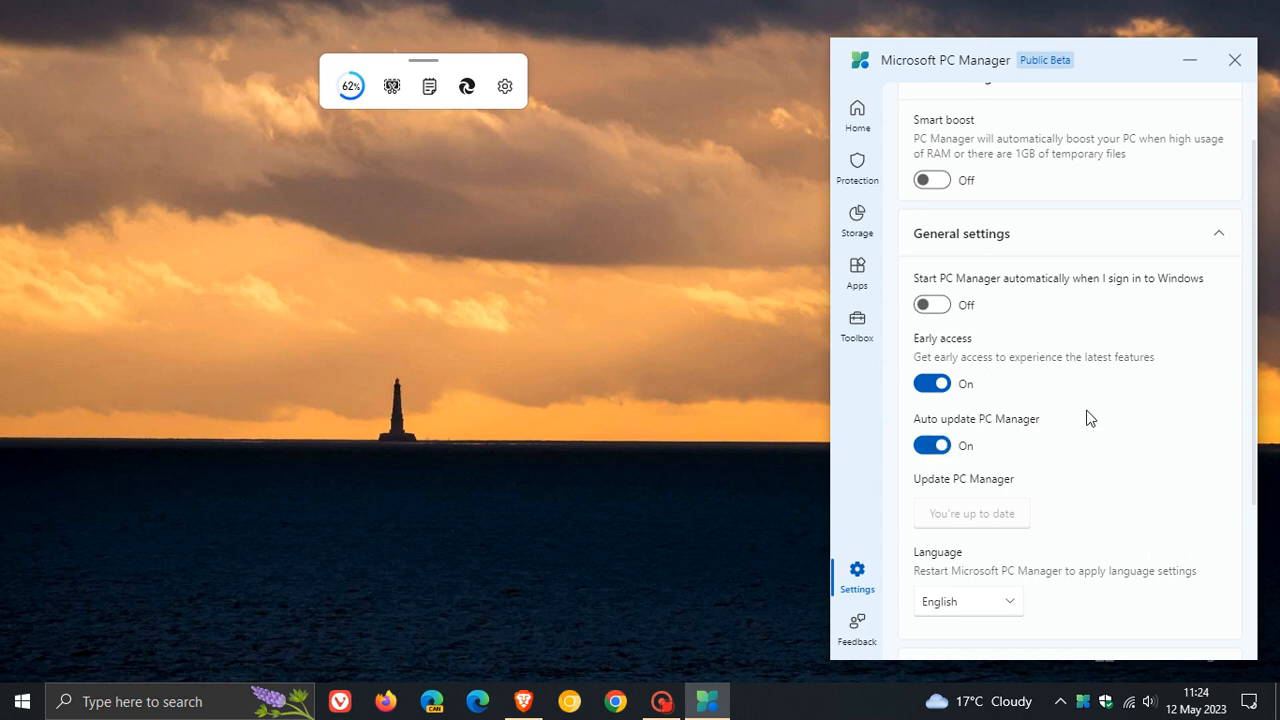
{"action": "scroll", "scroll_direction": "down", "scroll_amount": 3}
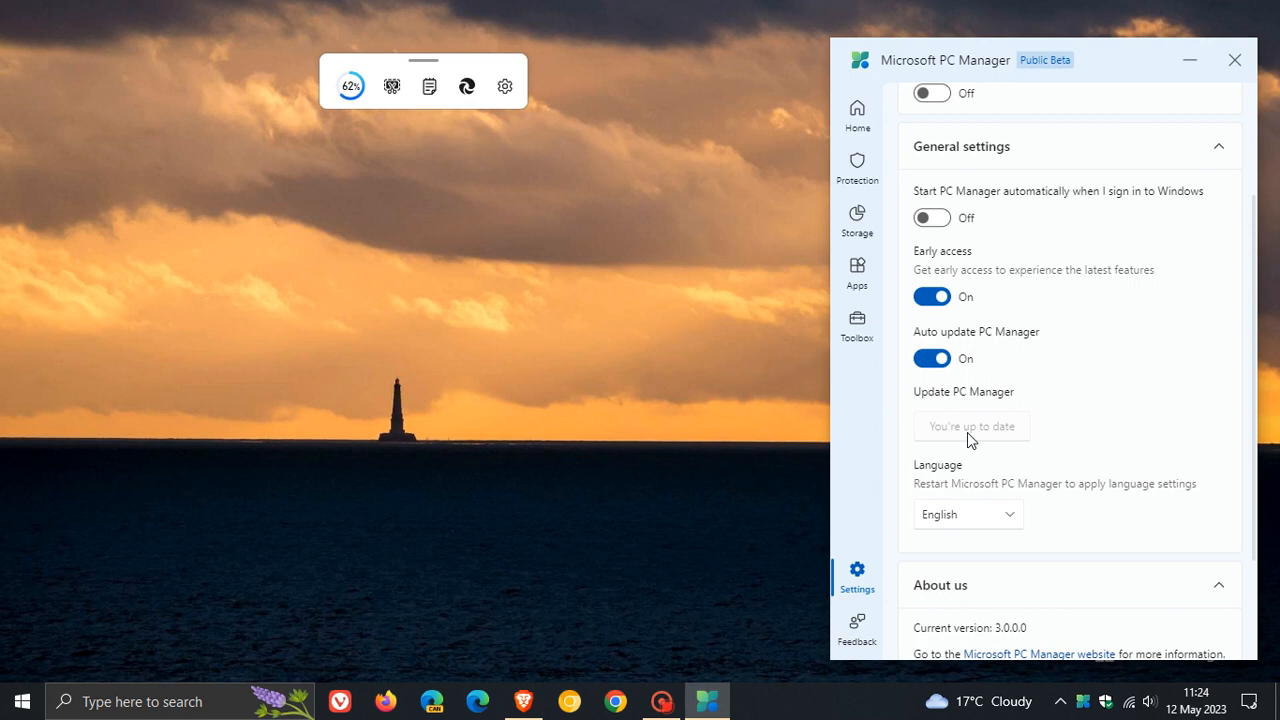
{"action": "mouse_move", "coordinate": [1104, 392]}
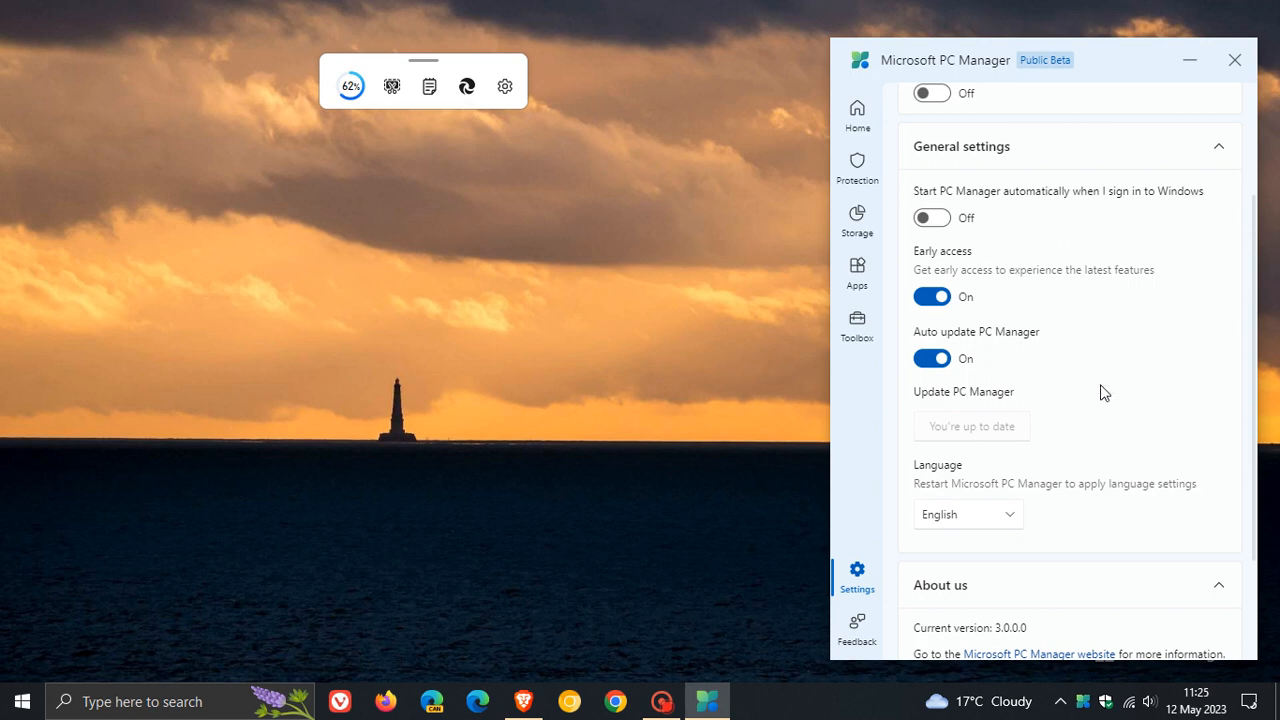
{"action": "scroll", "scroll_direction": "down", "scroll_amount": 3}
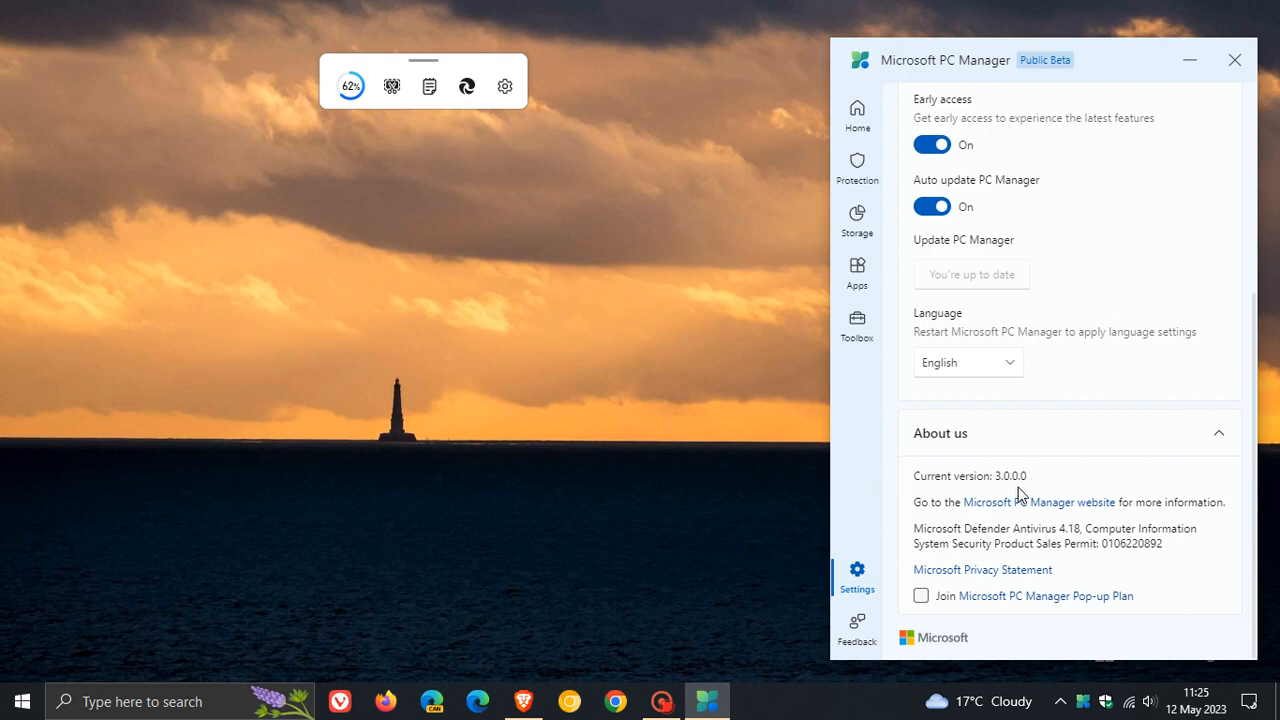
Return to the Home page showing 62% memory usage and 6.0GB temporary files.
{"action": "left_click", "coordinate": [856, 110]}
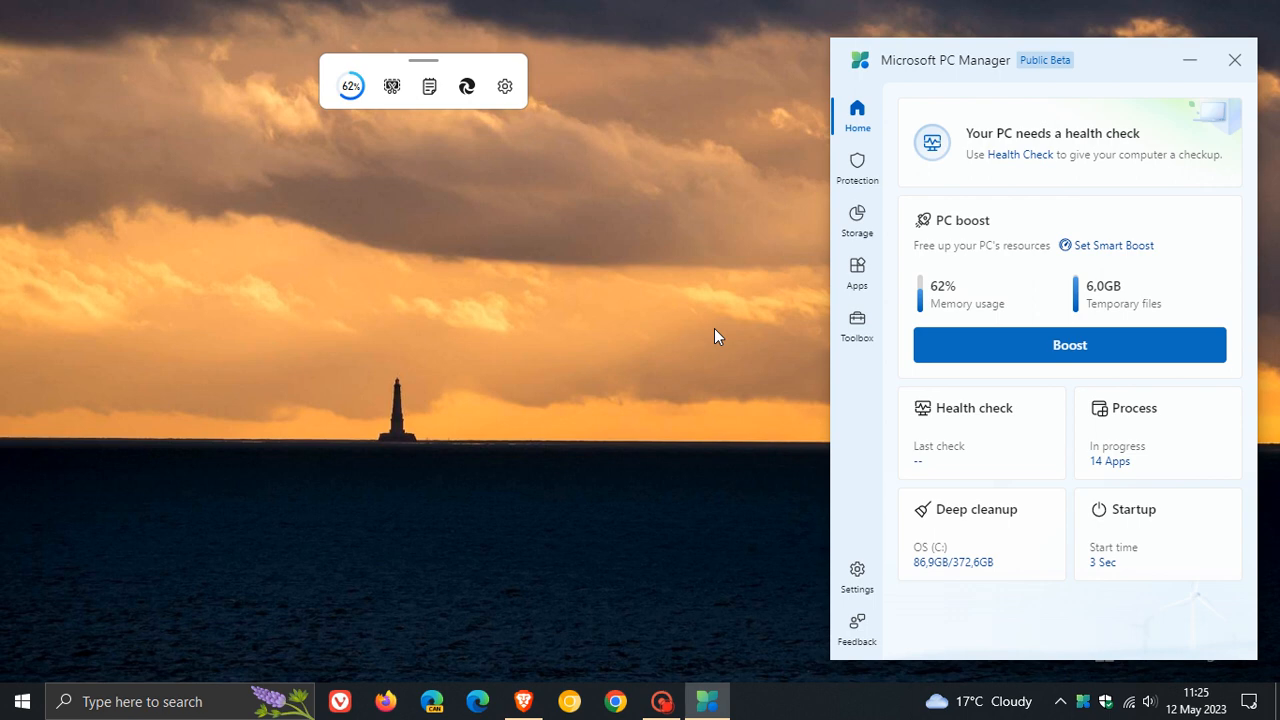
{"action": "mouse_move", "coordinate": [624, 344]}
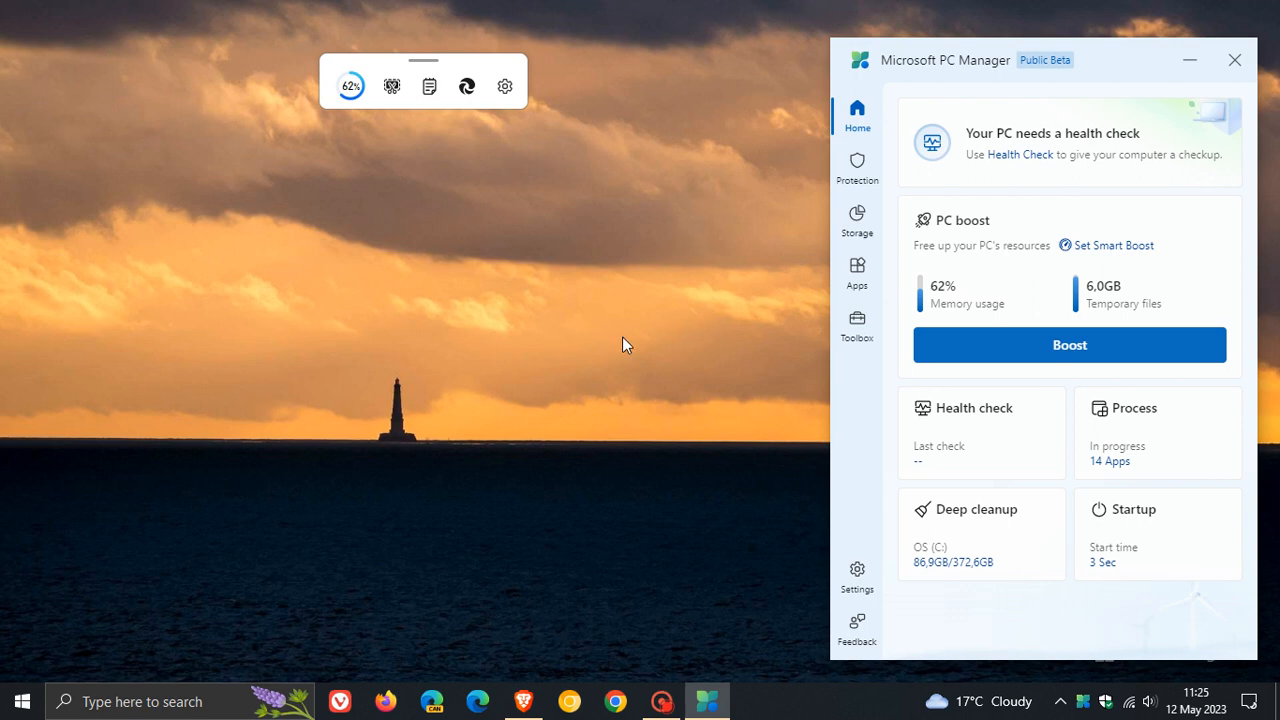